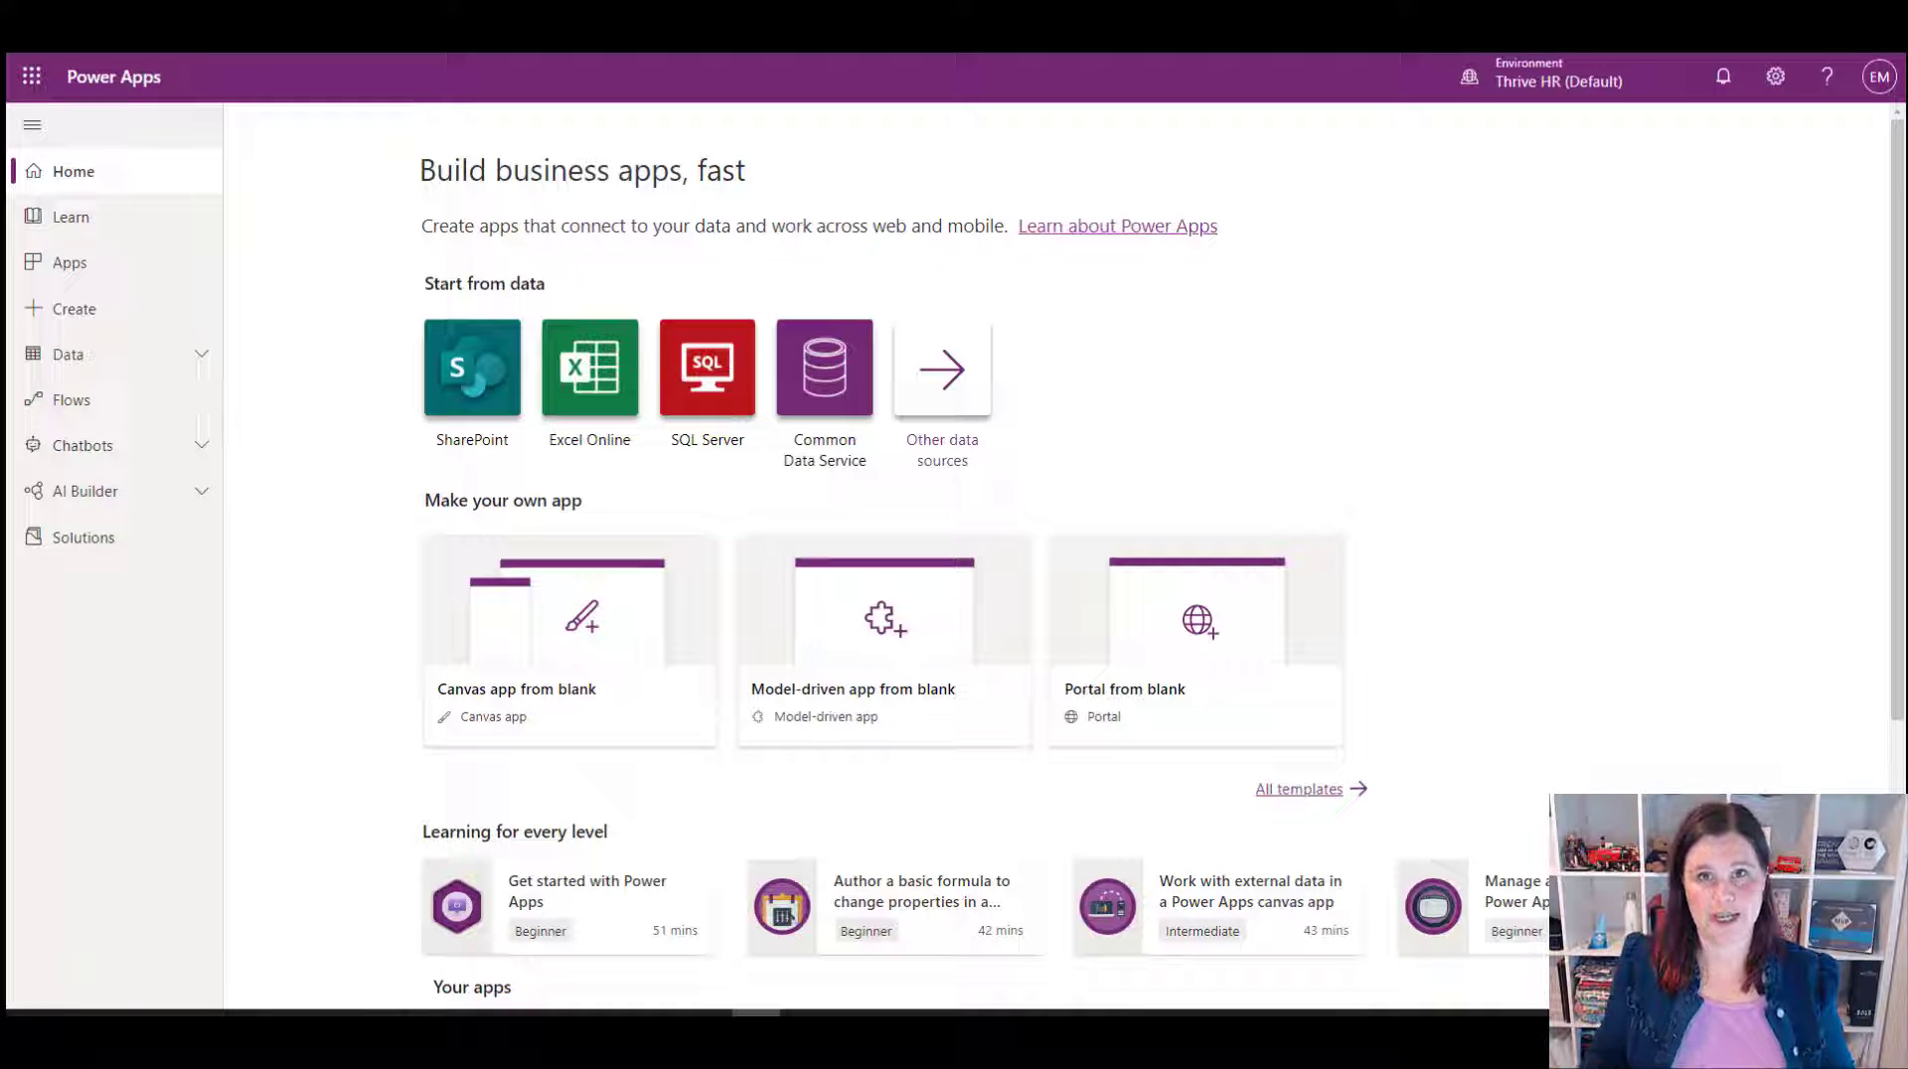
{"action": "mouse_move", "coordinate": [779, 390]}
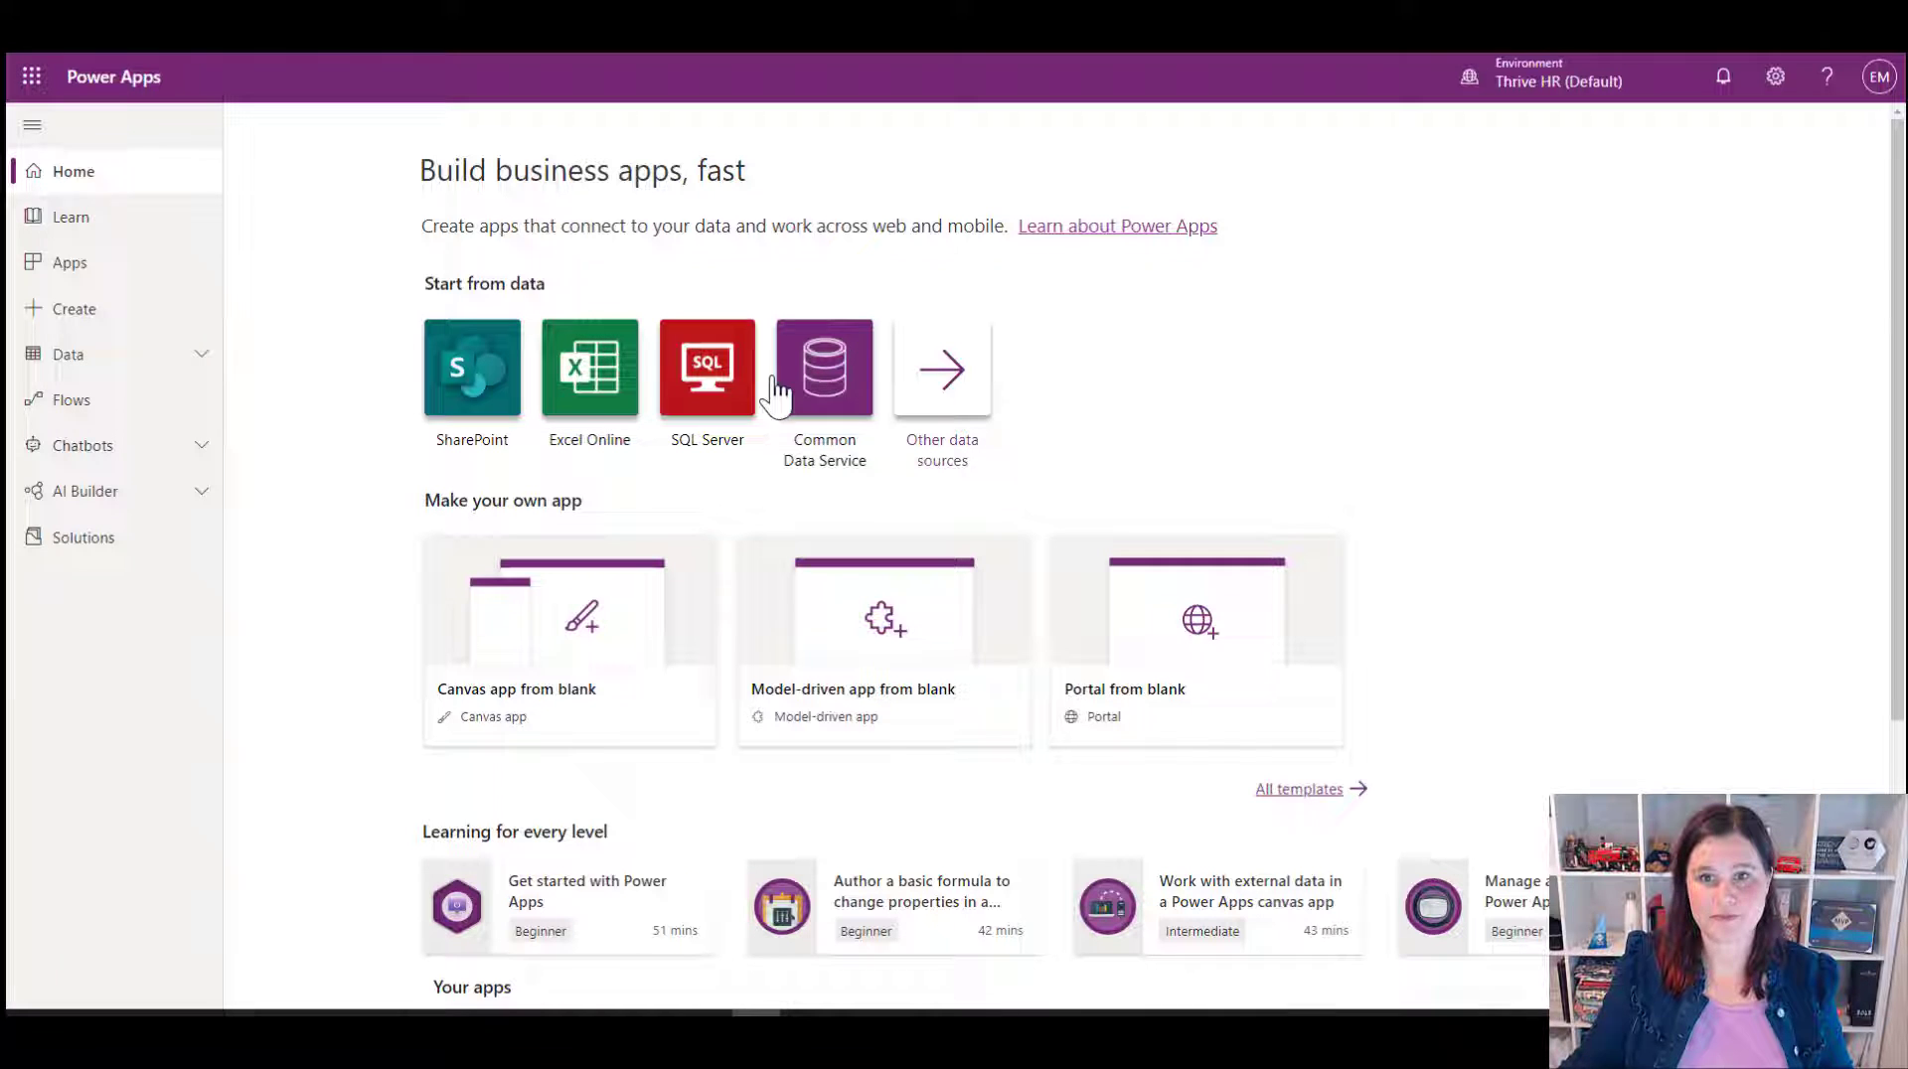
{"action": "mouse_move", "coordinate": [1648, 107]}
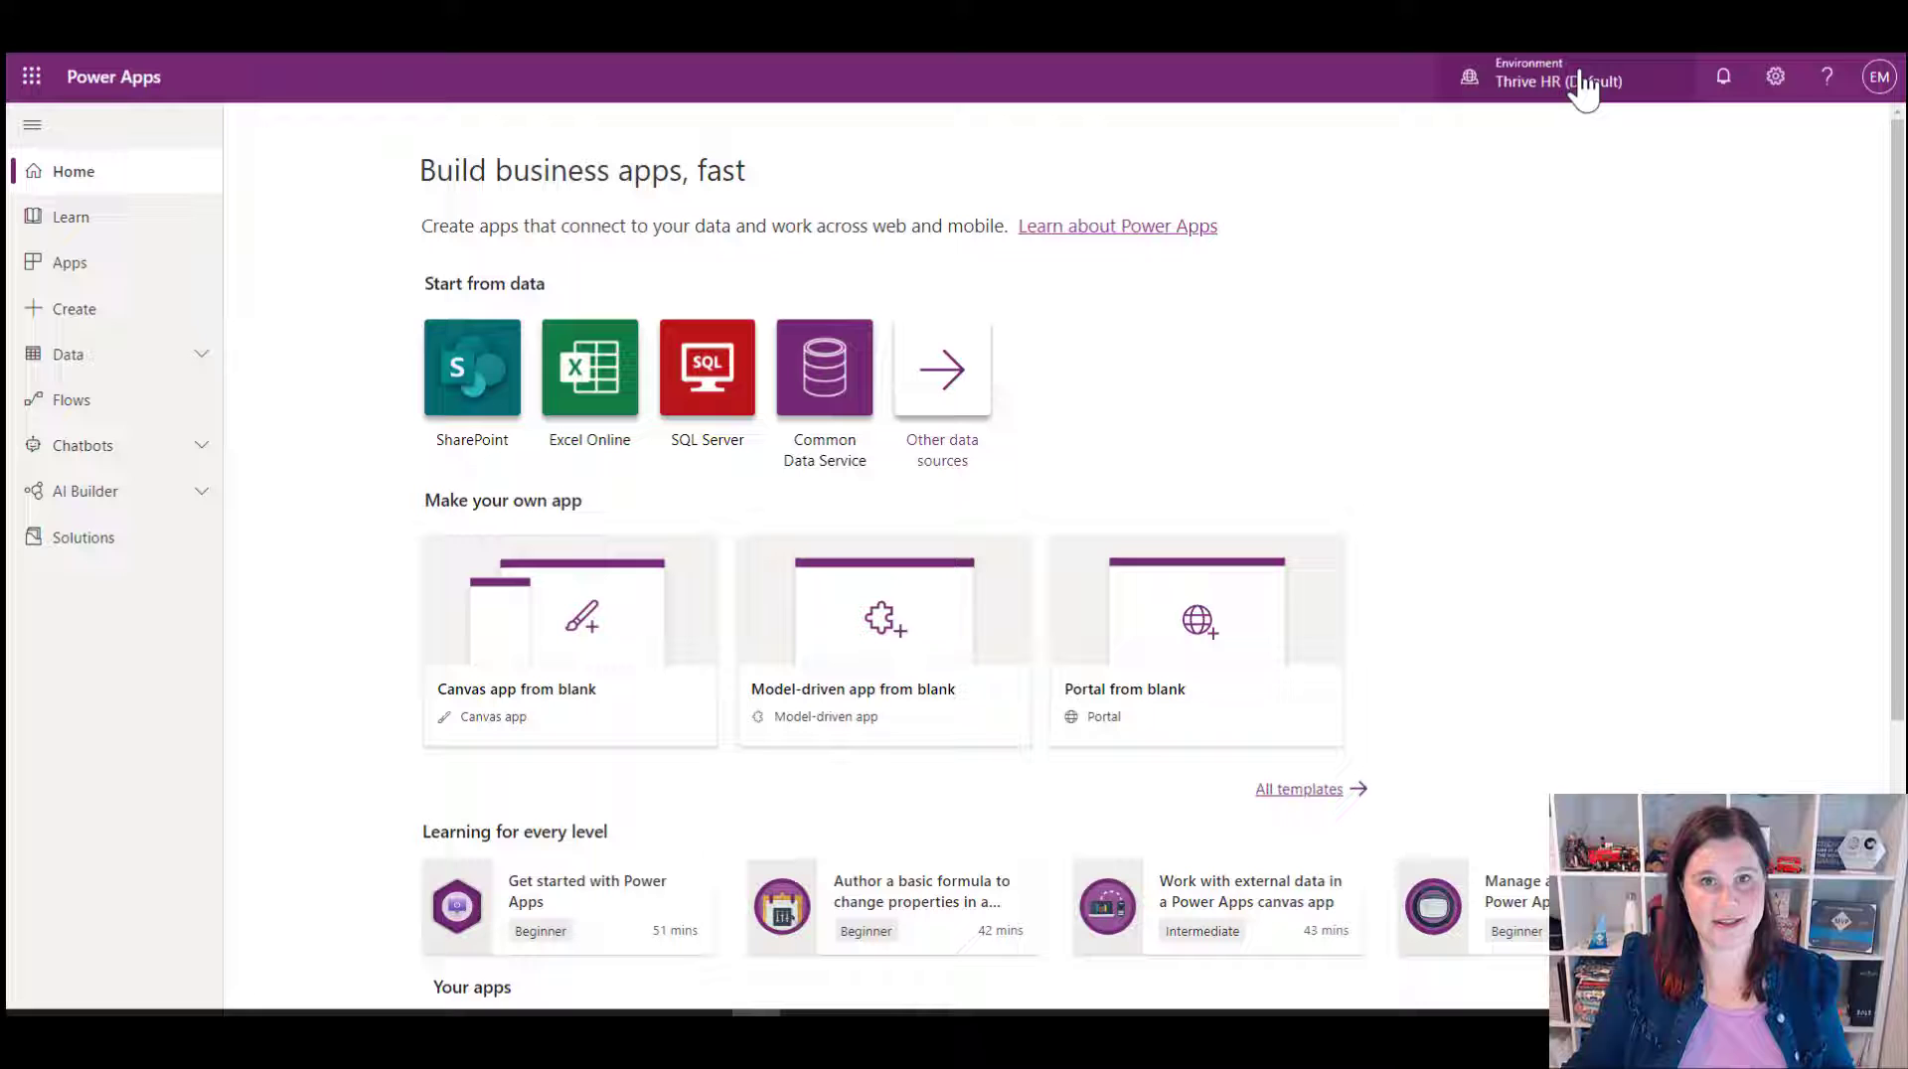
{"action": "mouse_move", "coordinate": [1508, 103]}
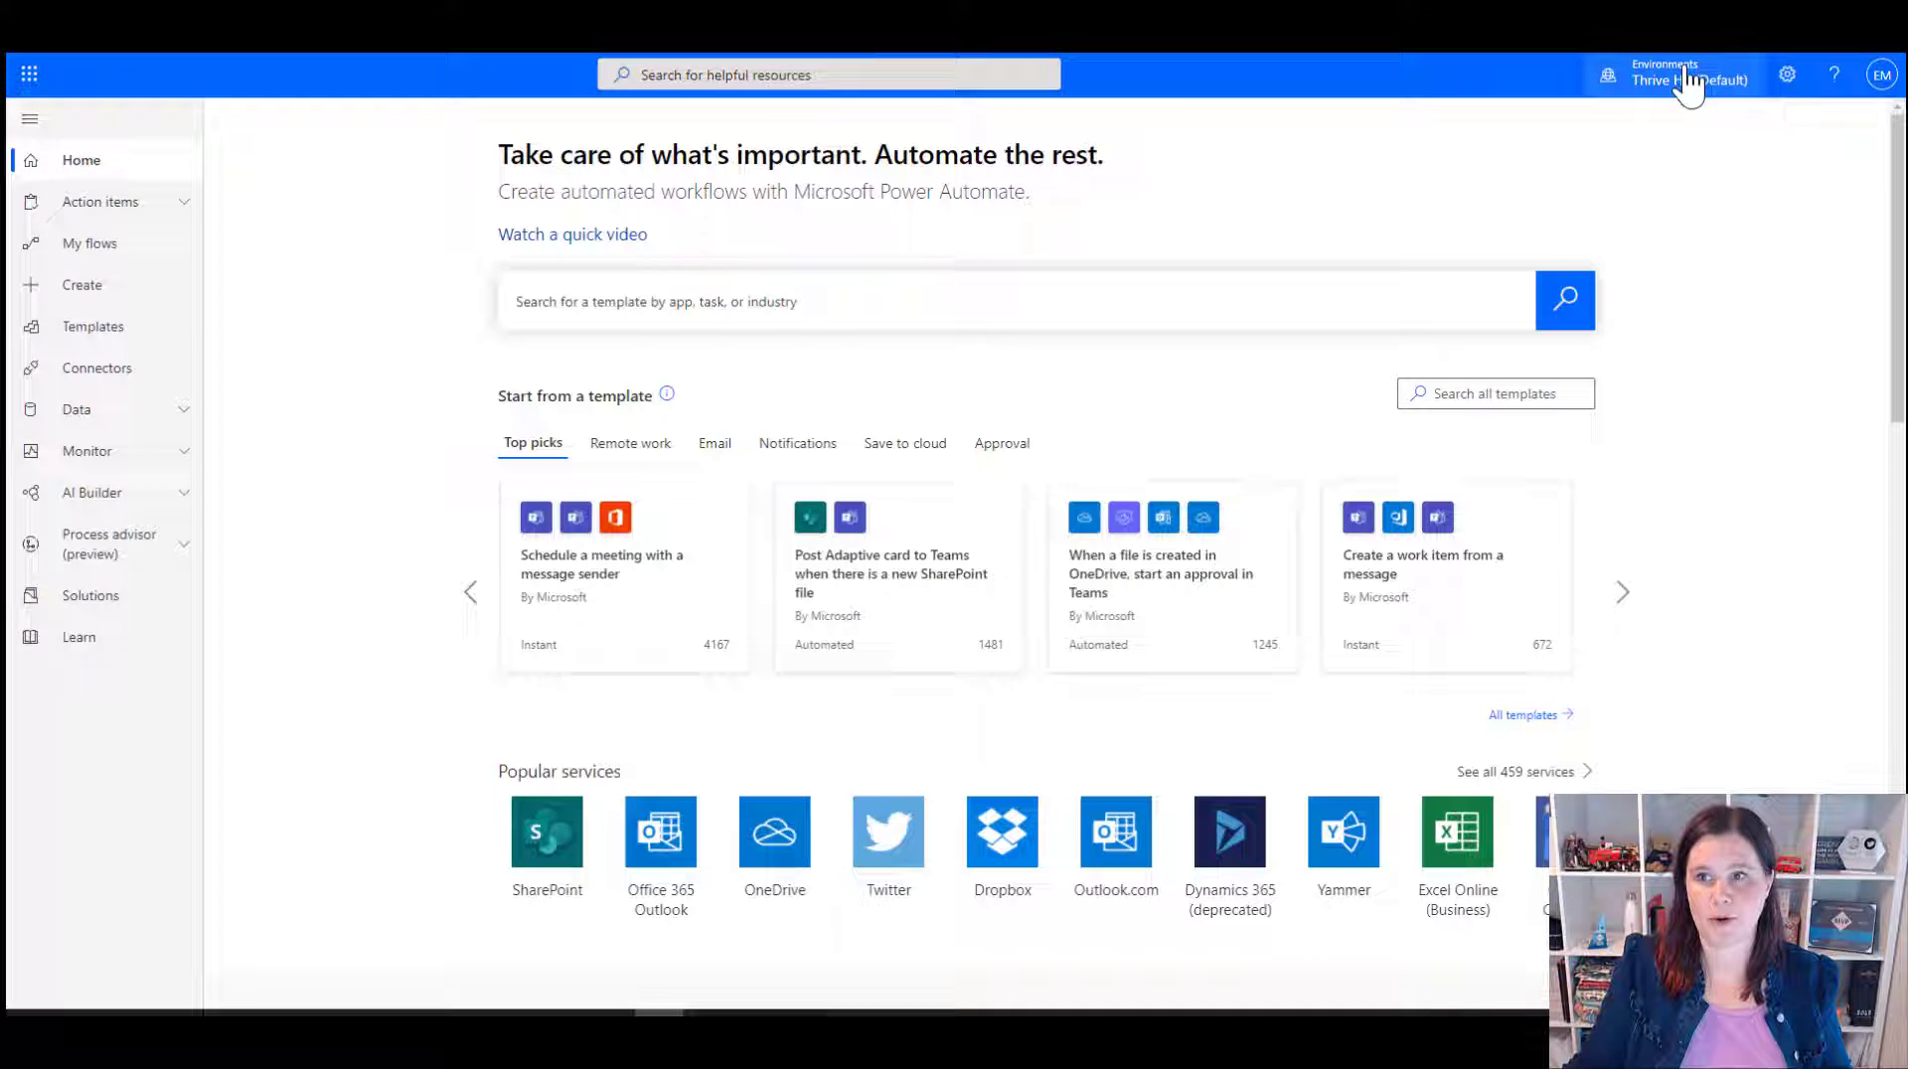
{"action": "mouse_move", "coordinate": [420, 75]}
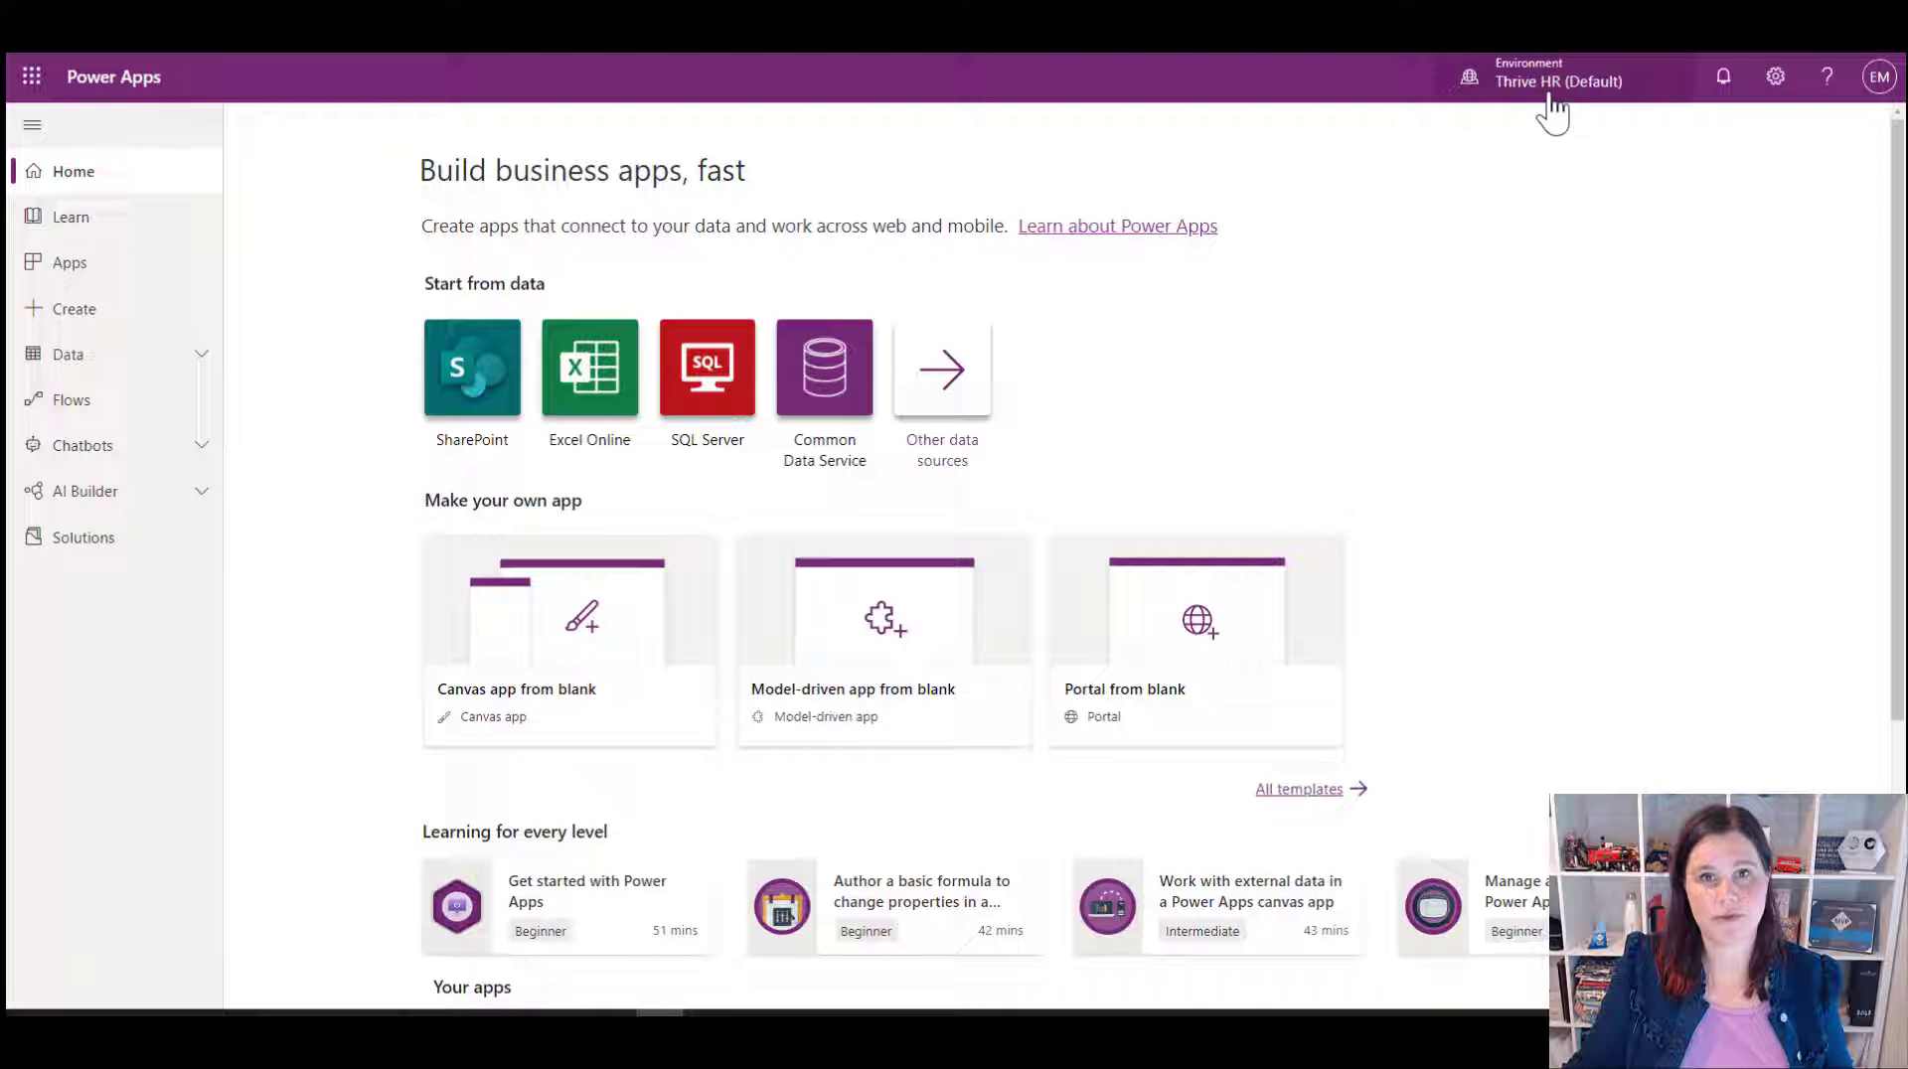
{"action": "mouse_move", "coordinate": [1562, 115]}
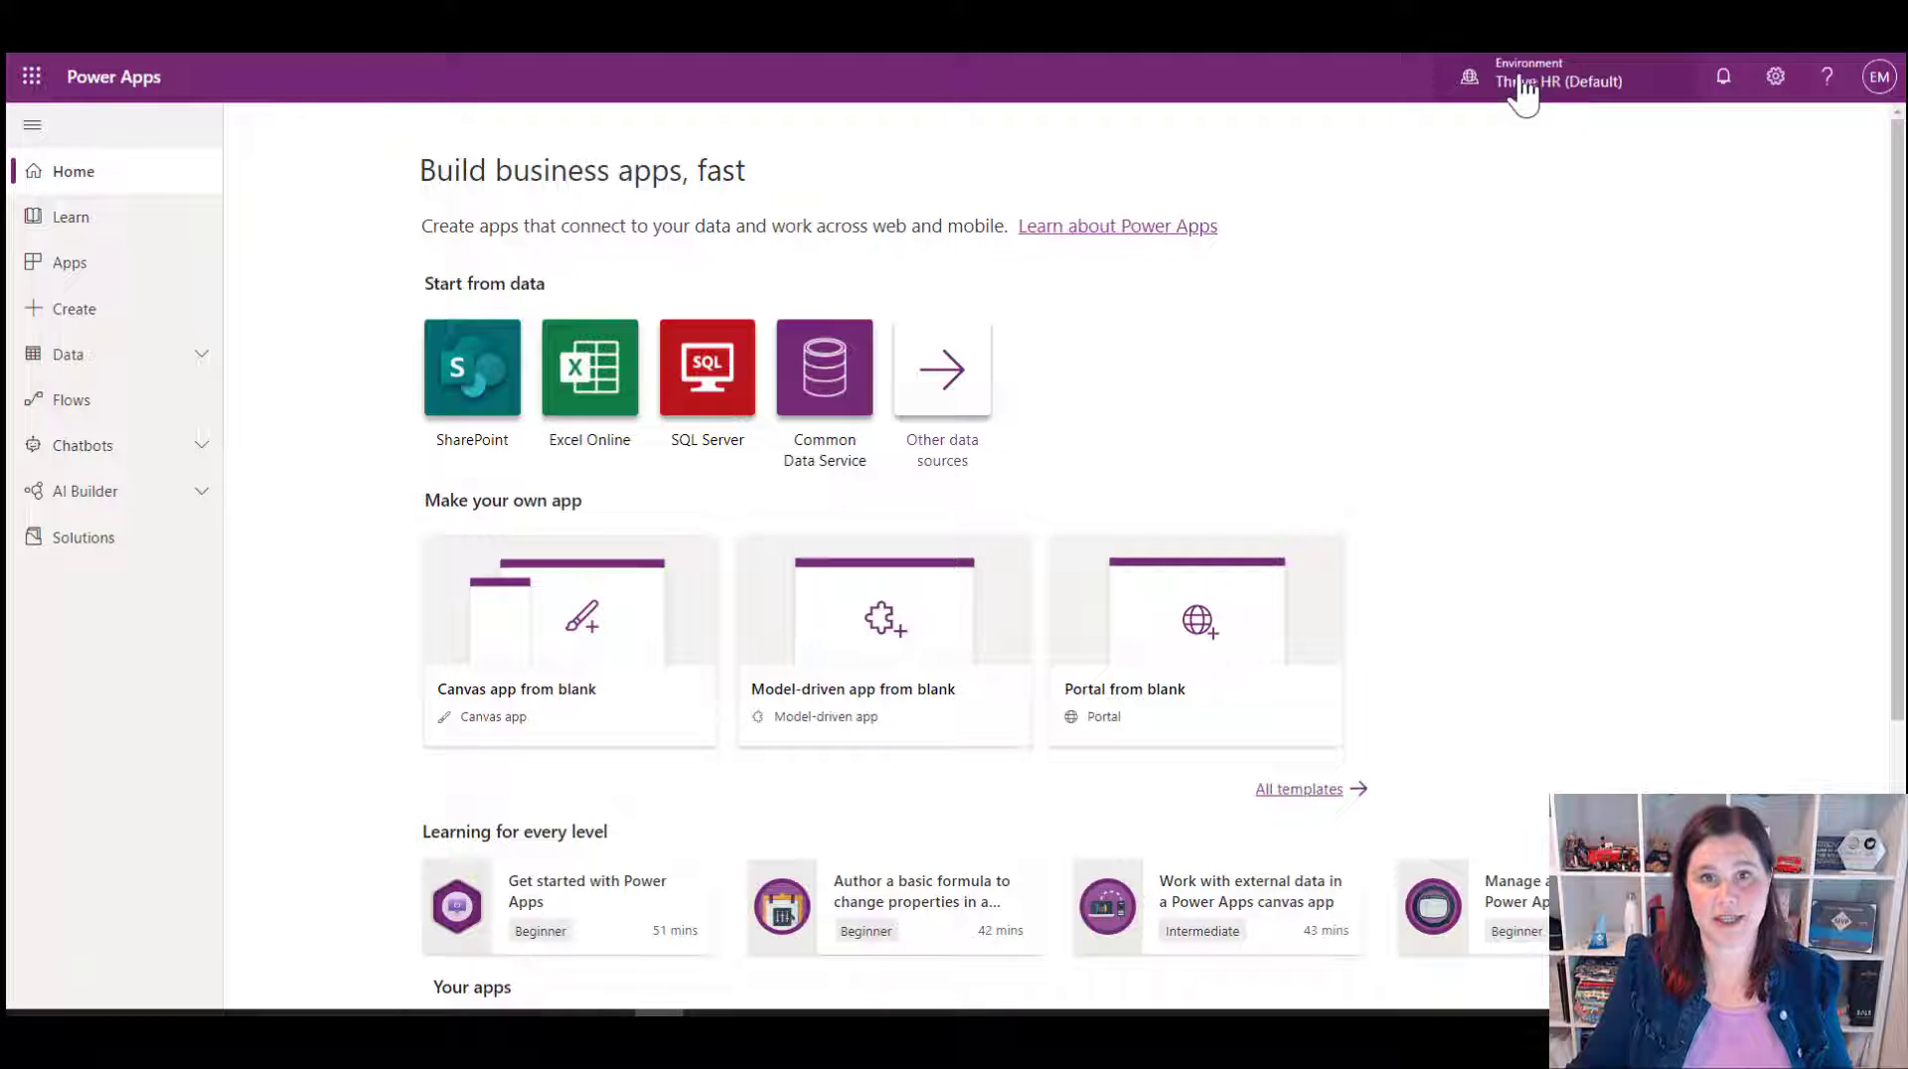
Step: Open the Thrive HR (Default) environment's details page from the admin center Environments list
{"action": "left_click", "coordinate": [1558, 82]}
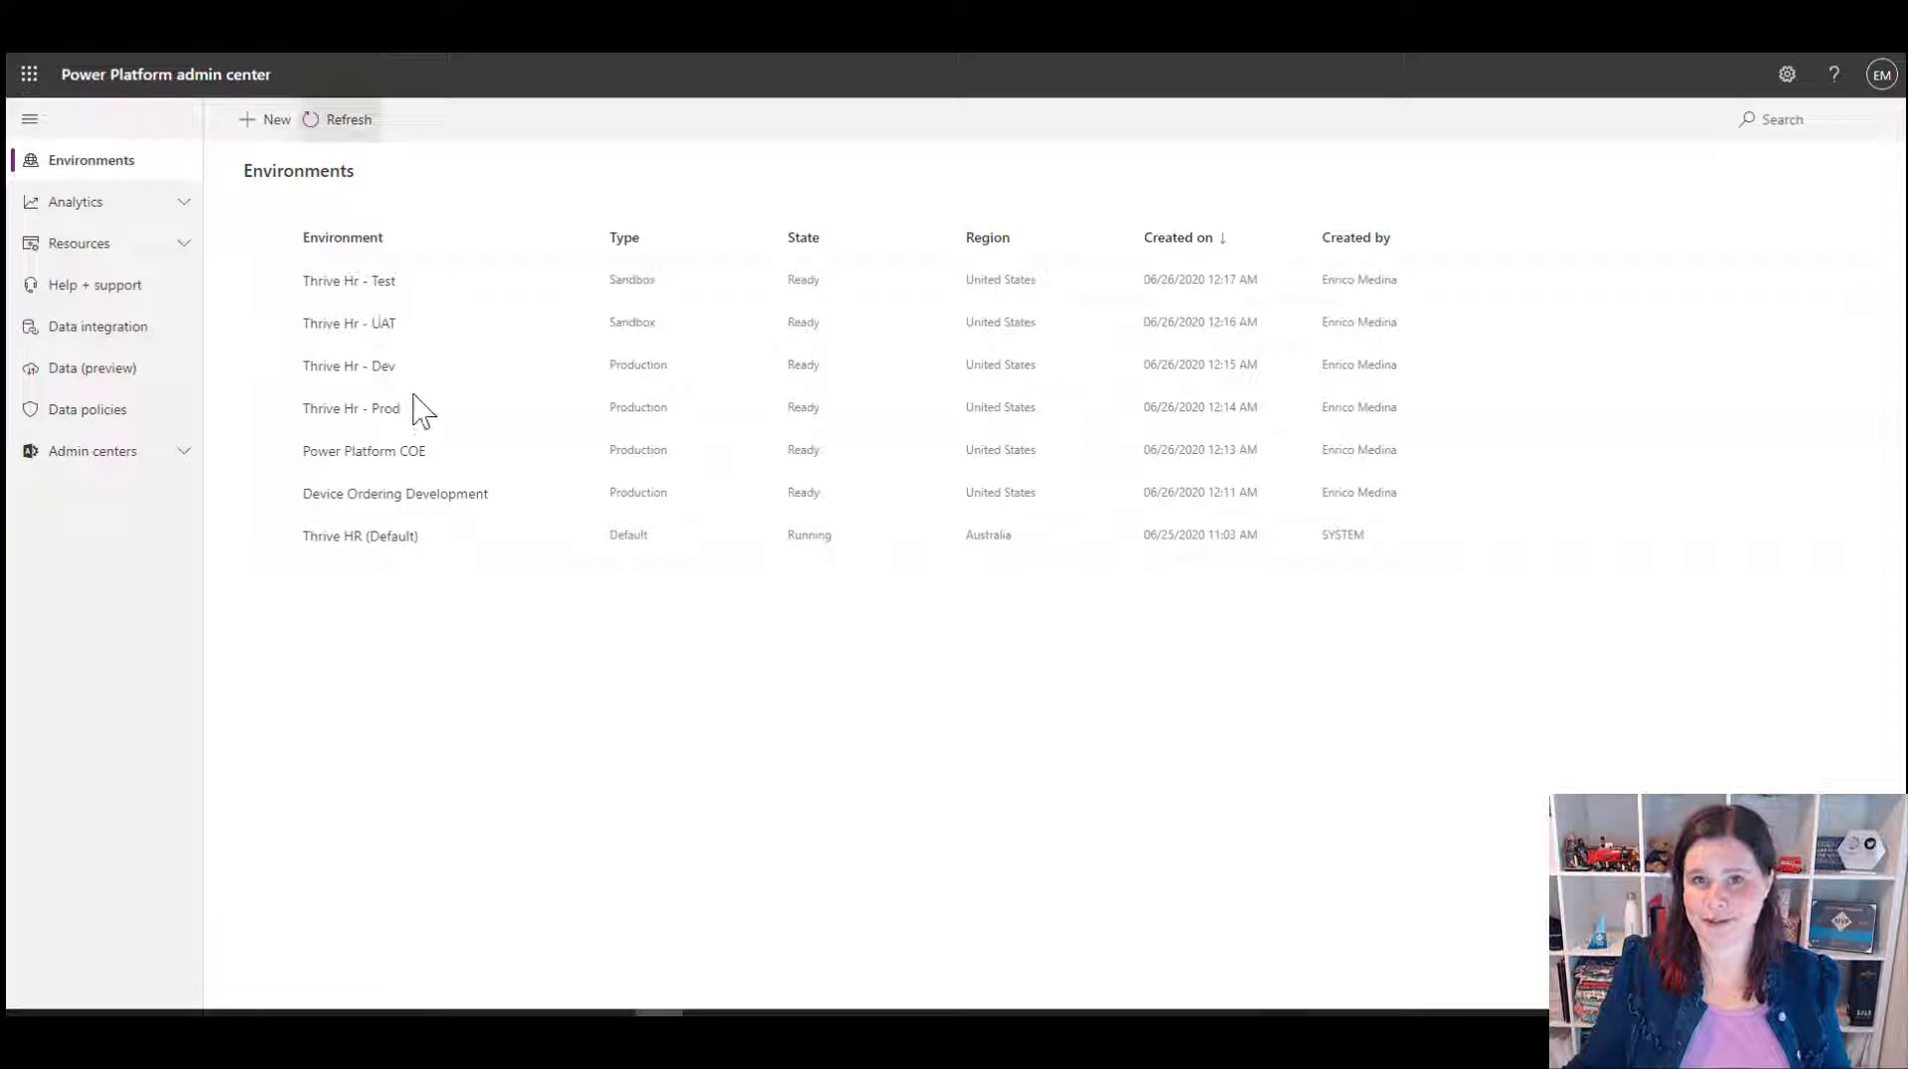
{"action": "mouse_move", "coordinate": [350, 281]}
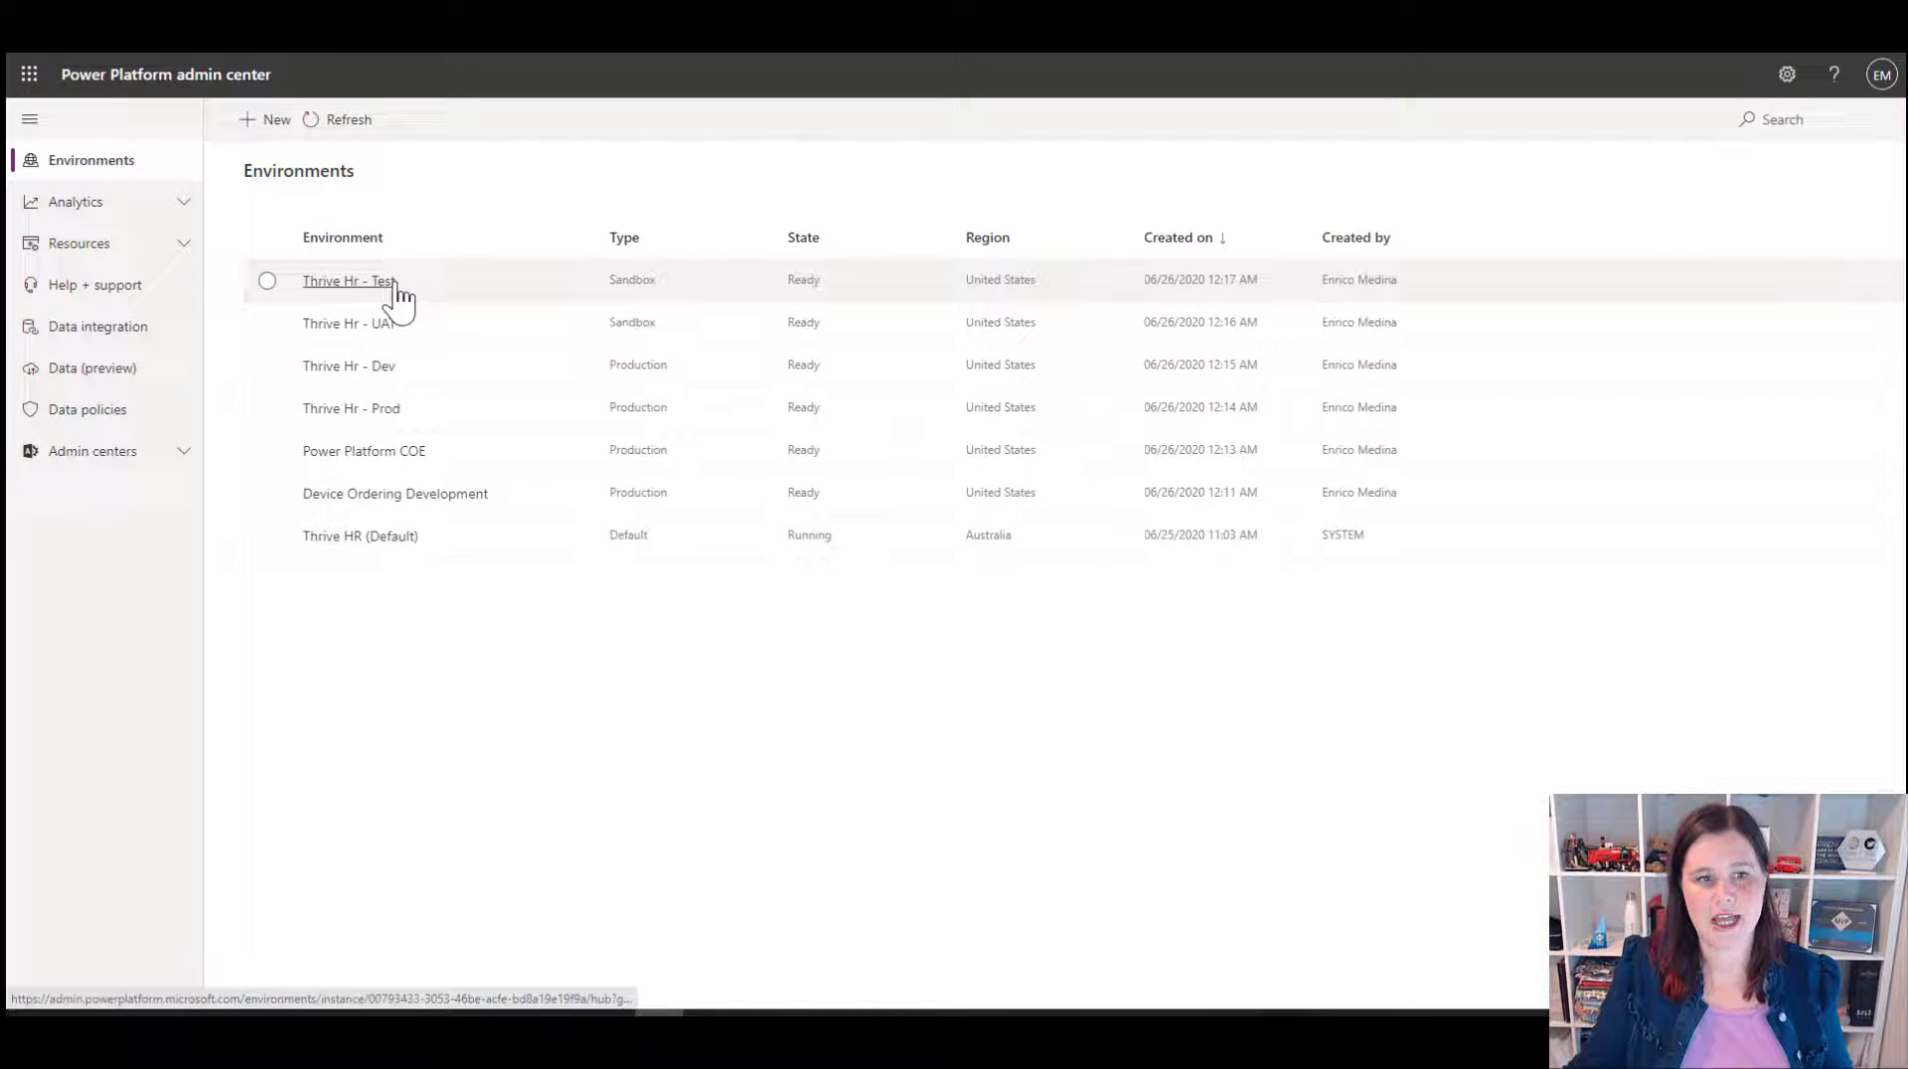
{"action": "mouse_move", "coordinate": [384, 535]}
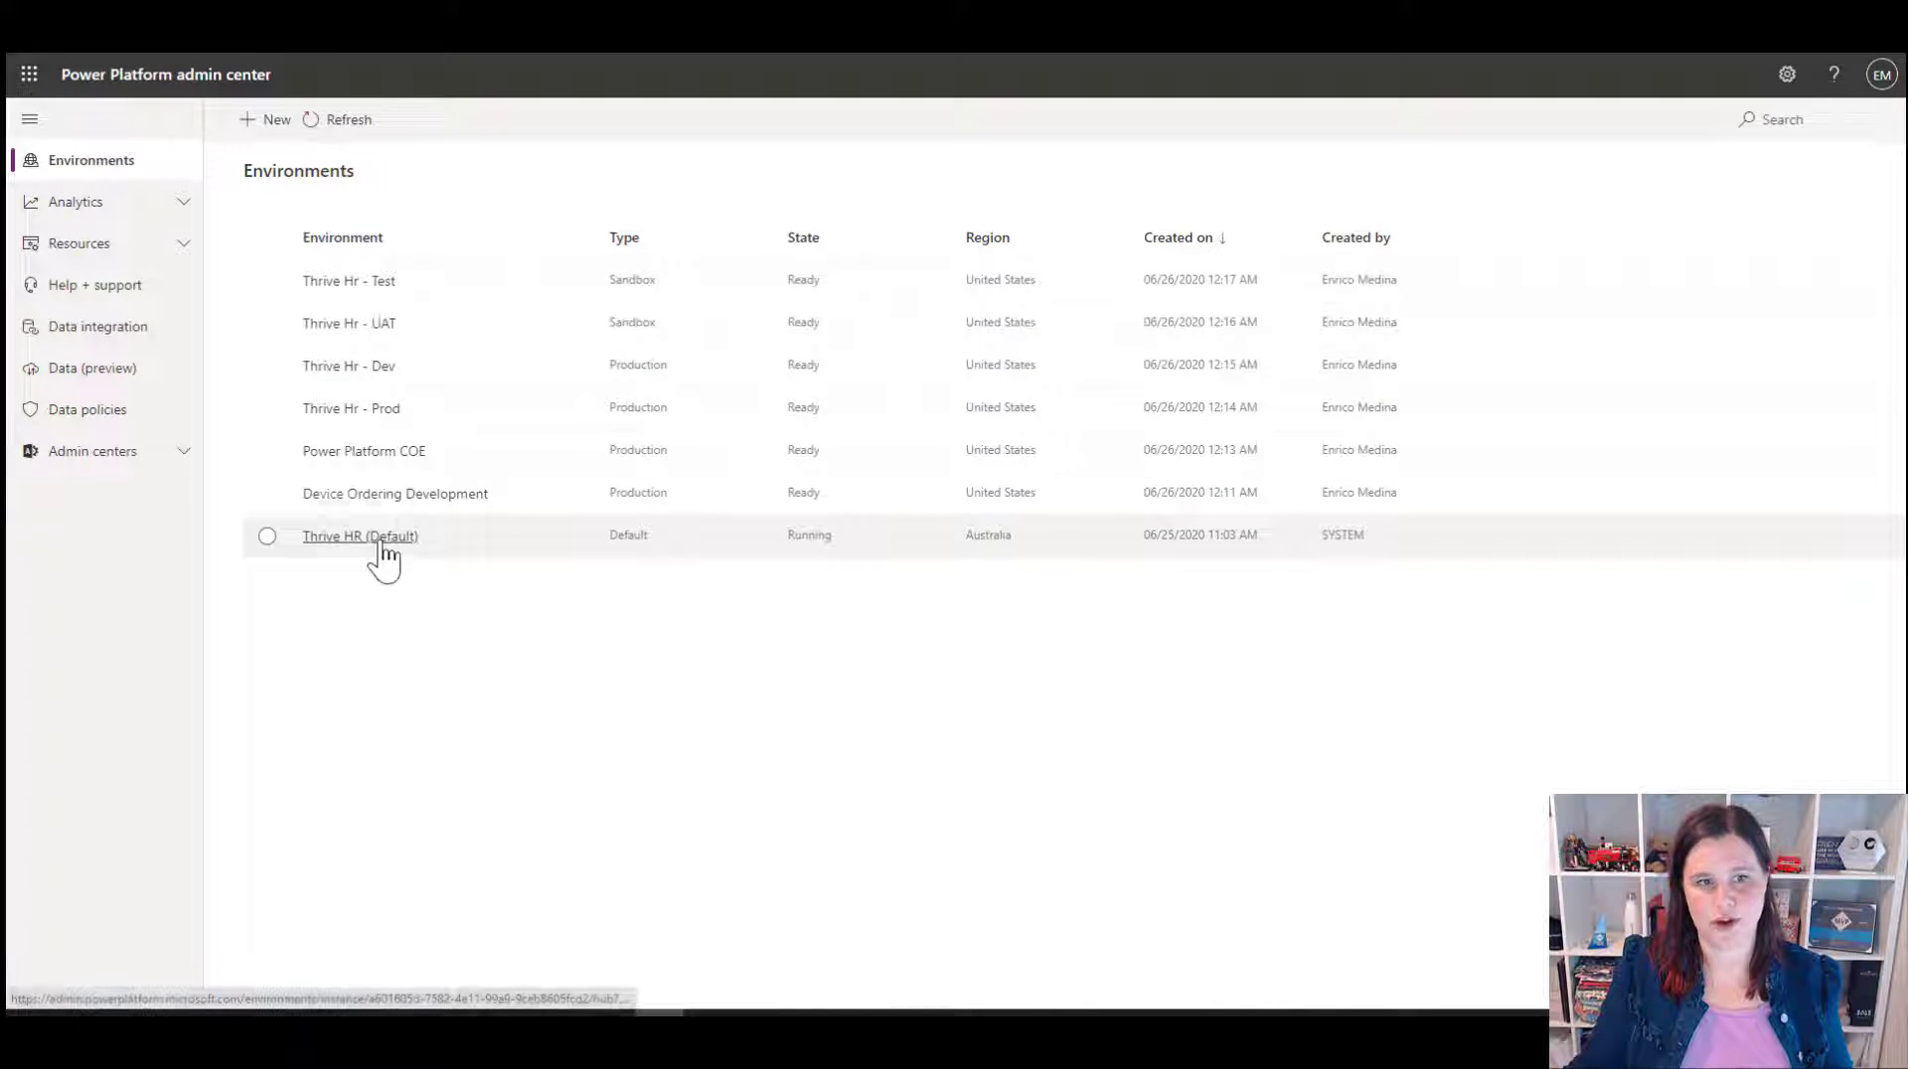
{"action": "left_click", "coordinate": [348, 119]}
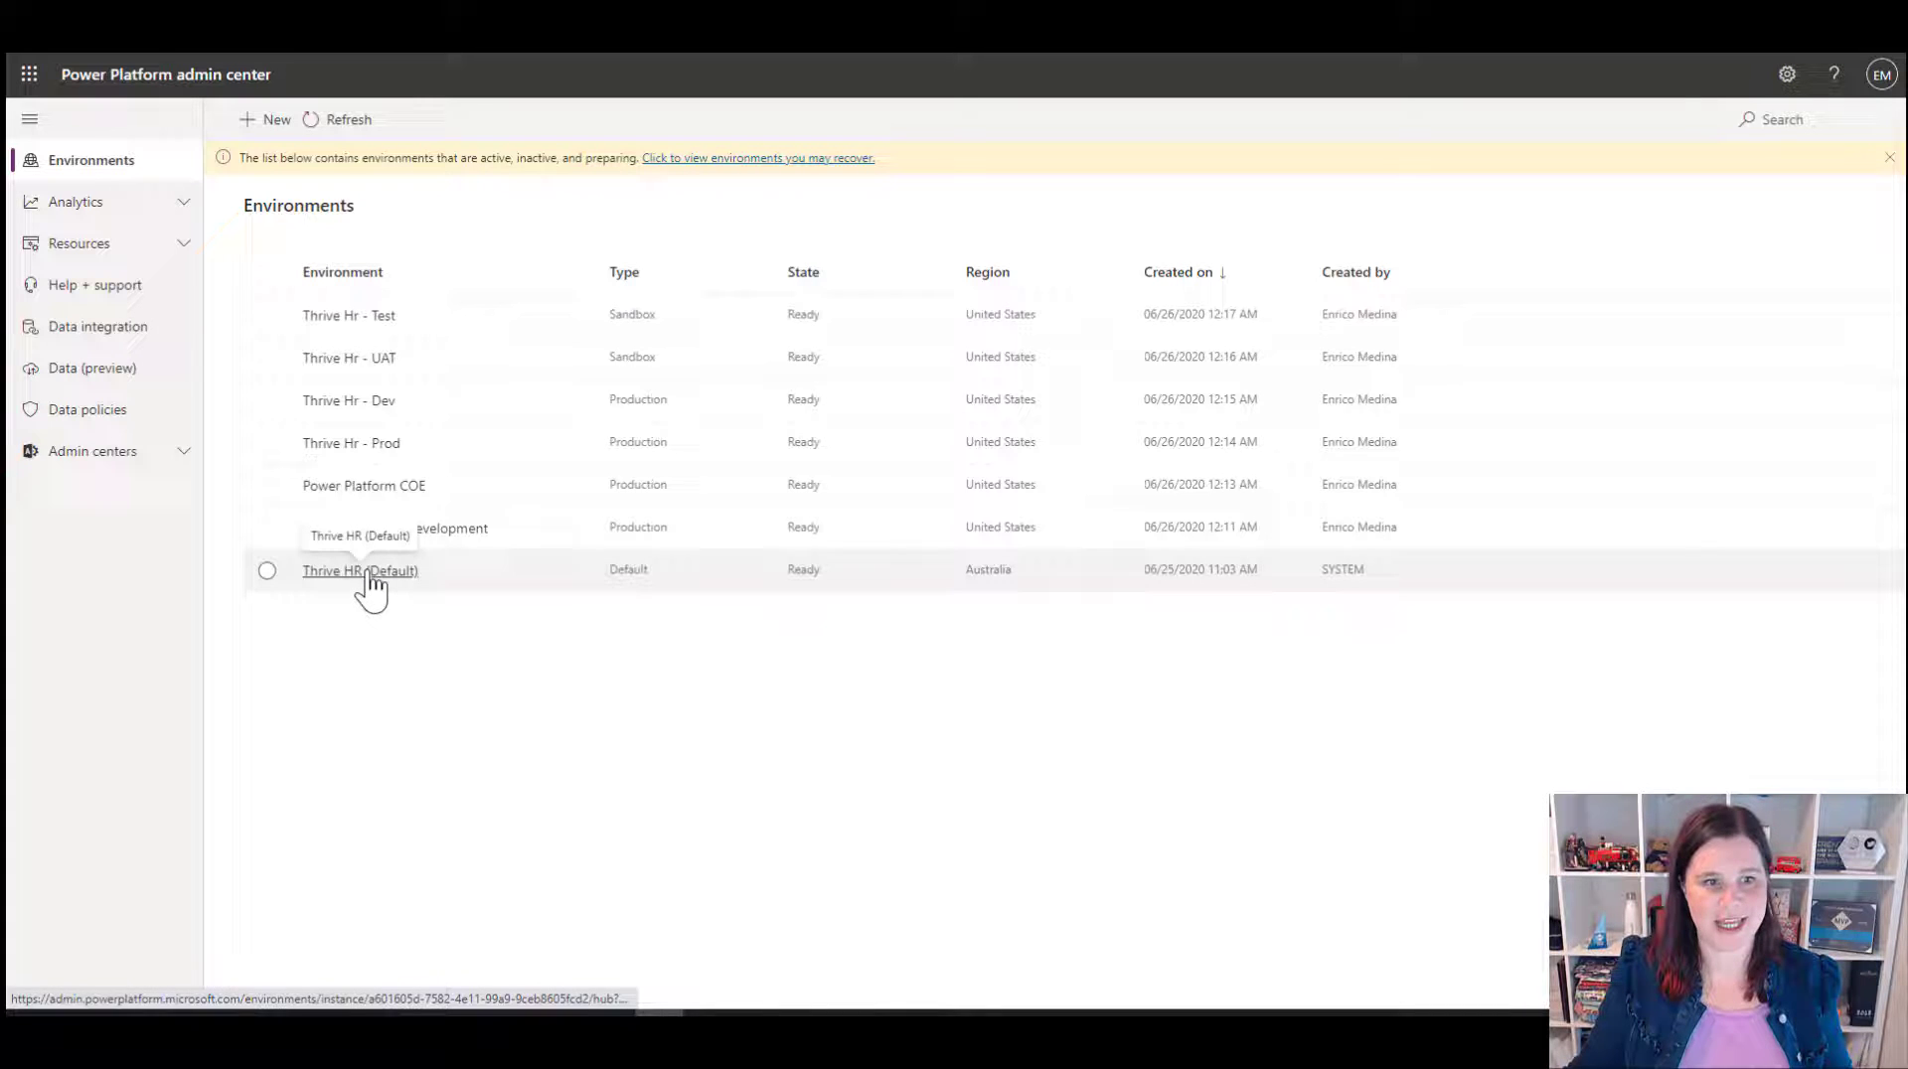
{"action": "left_click", "coordinate": [360, 569]}
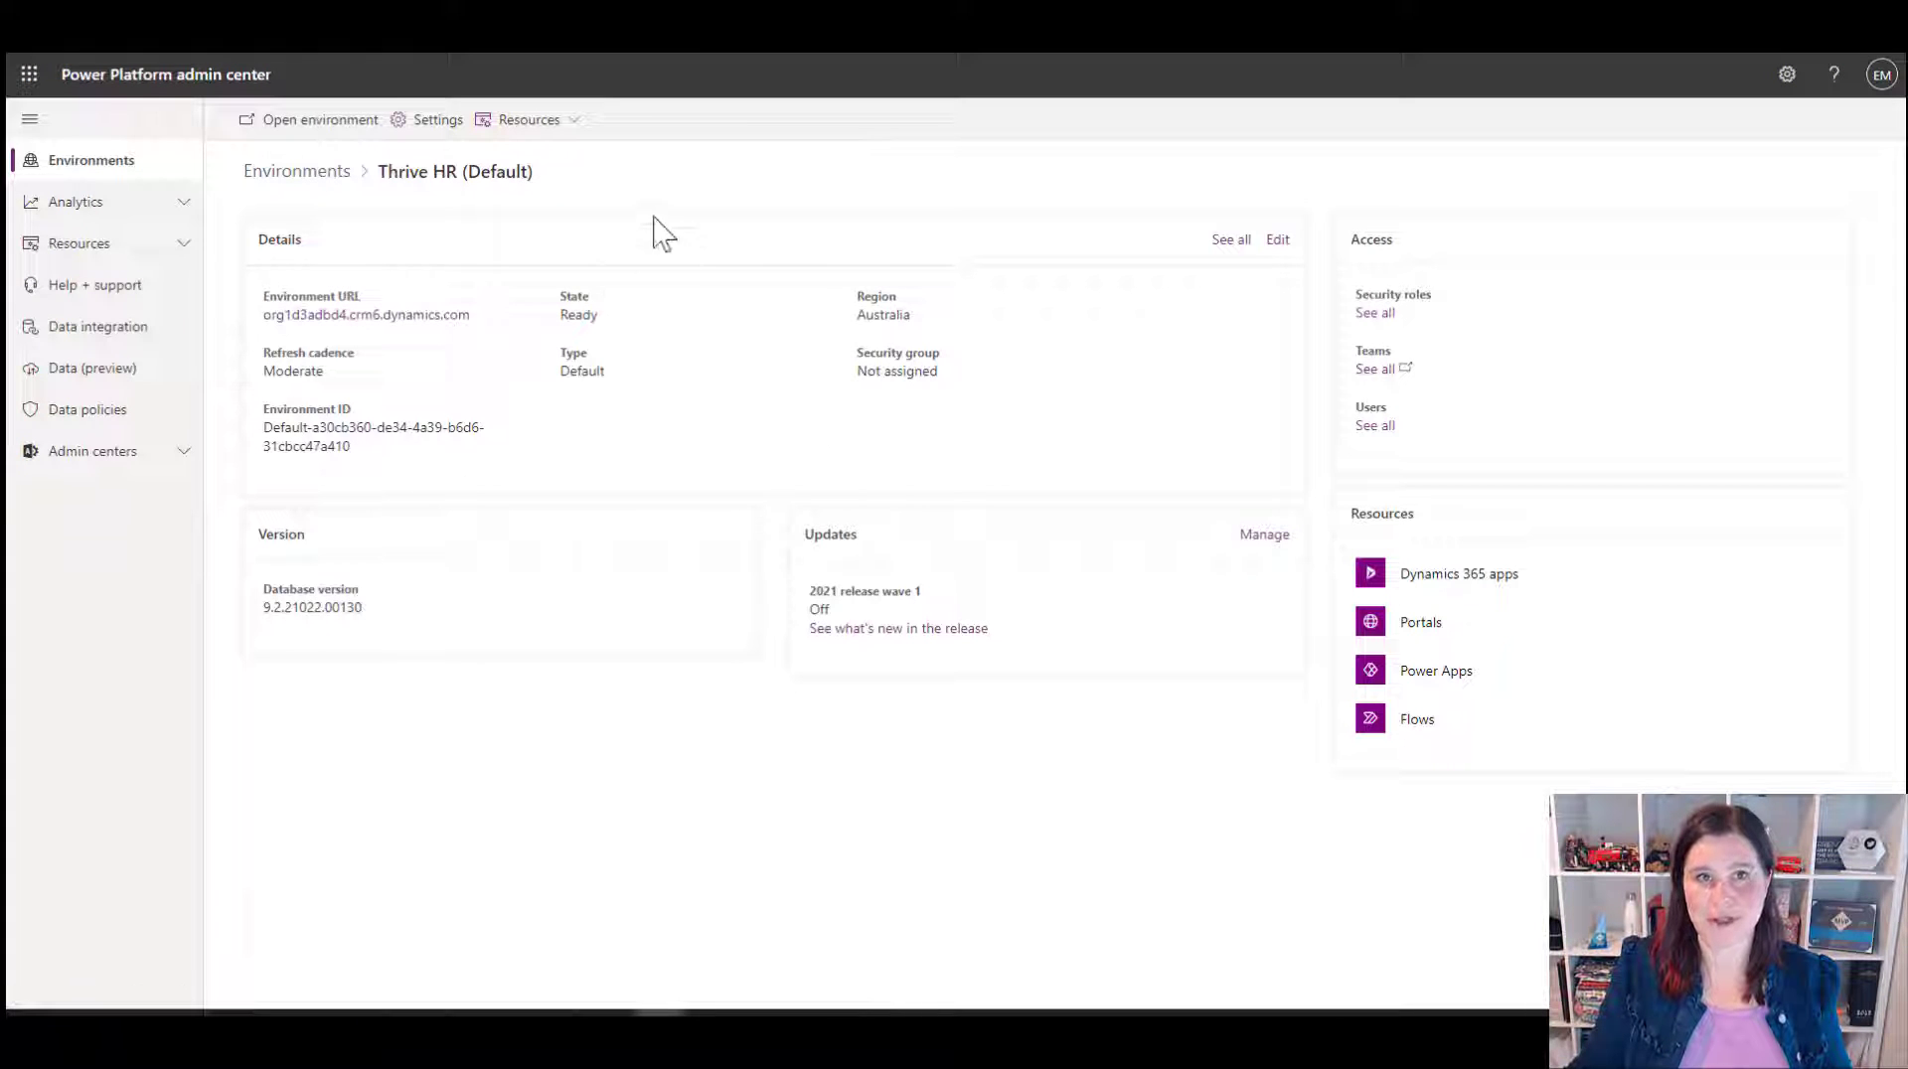
{"action": "mouse_move", "coordinate": [459, 183]}
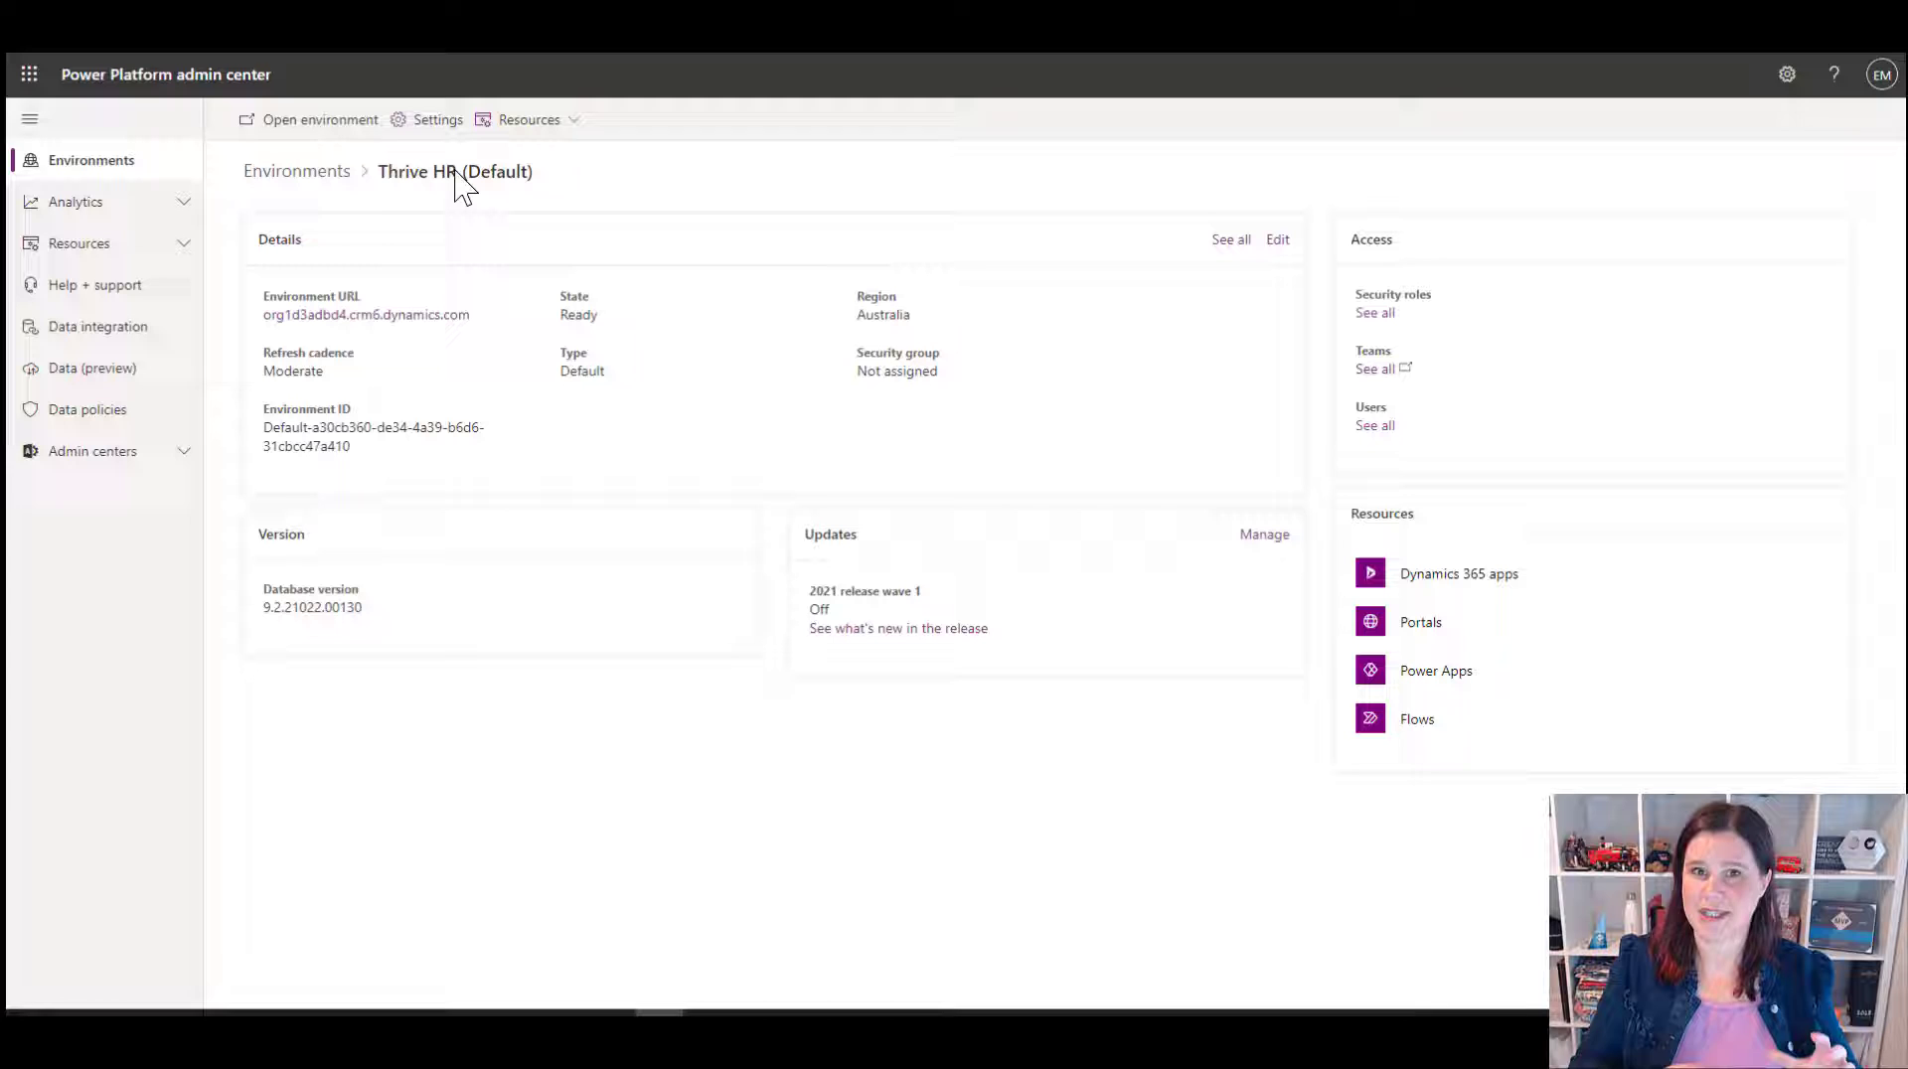
{"action": "mouse_move", "coordinate": [900, 196]}
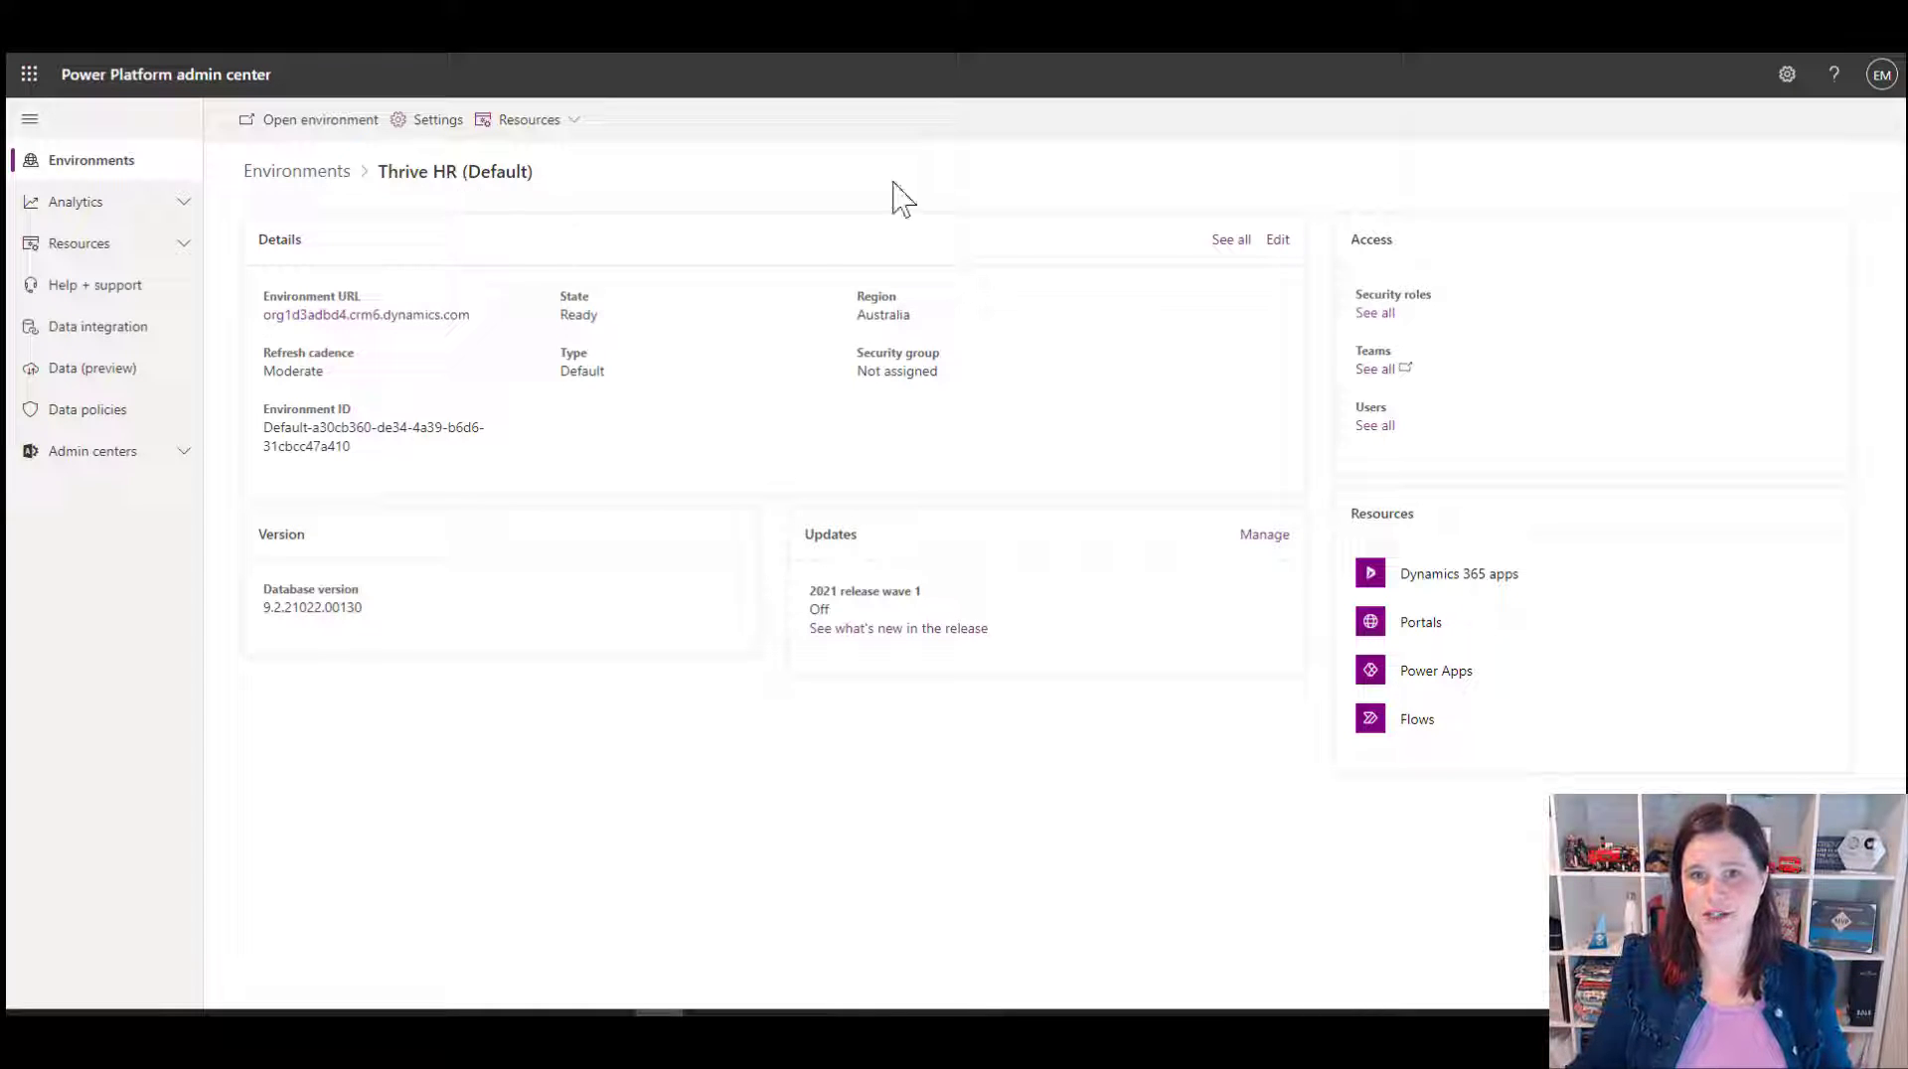
{"action": "mouse_move", "coordinate": [1278, 257]}
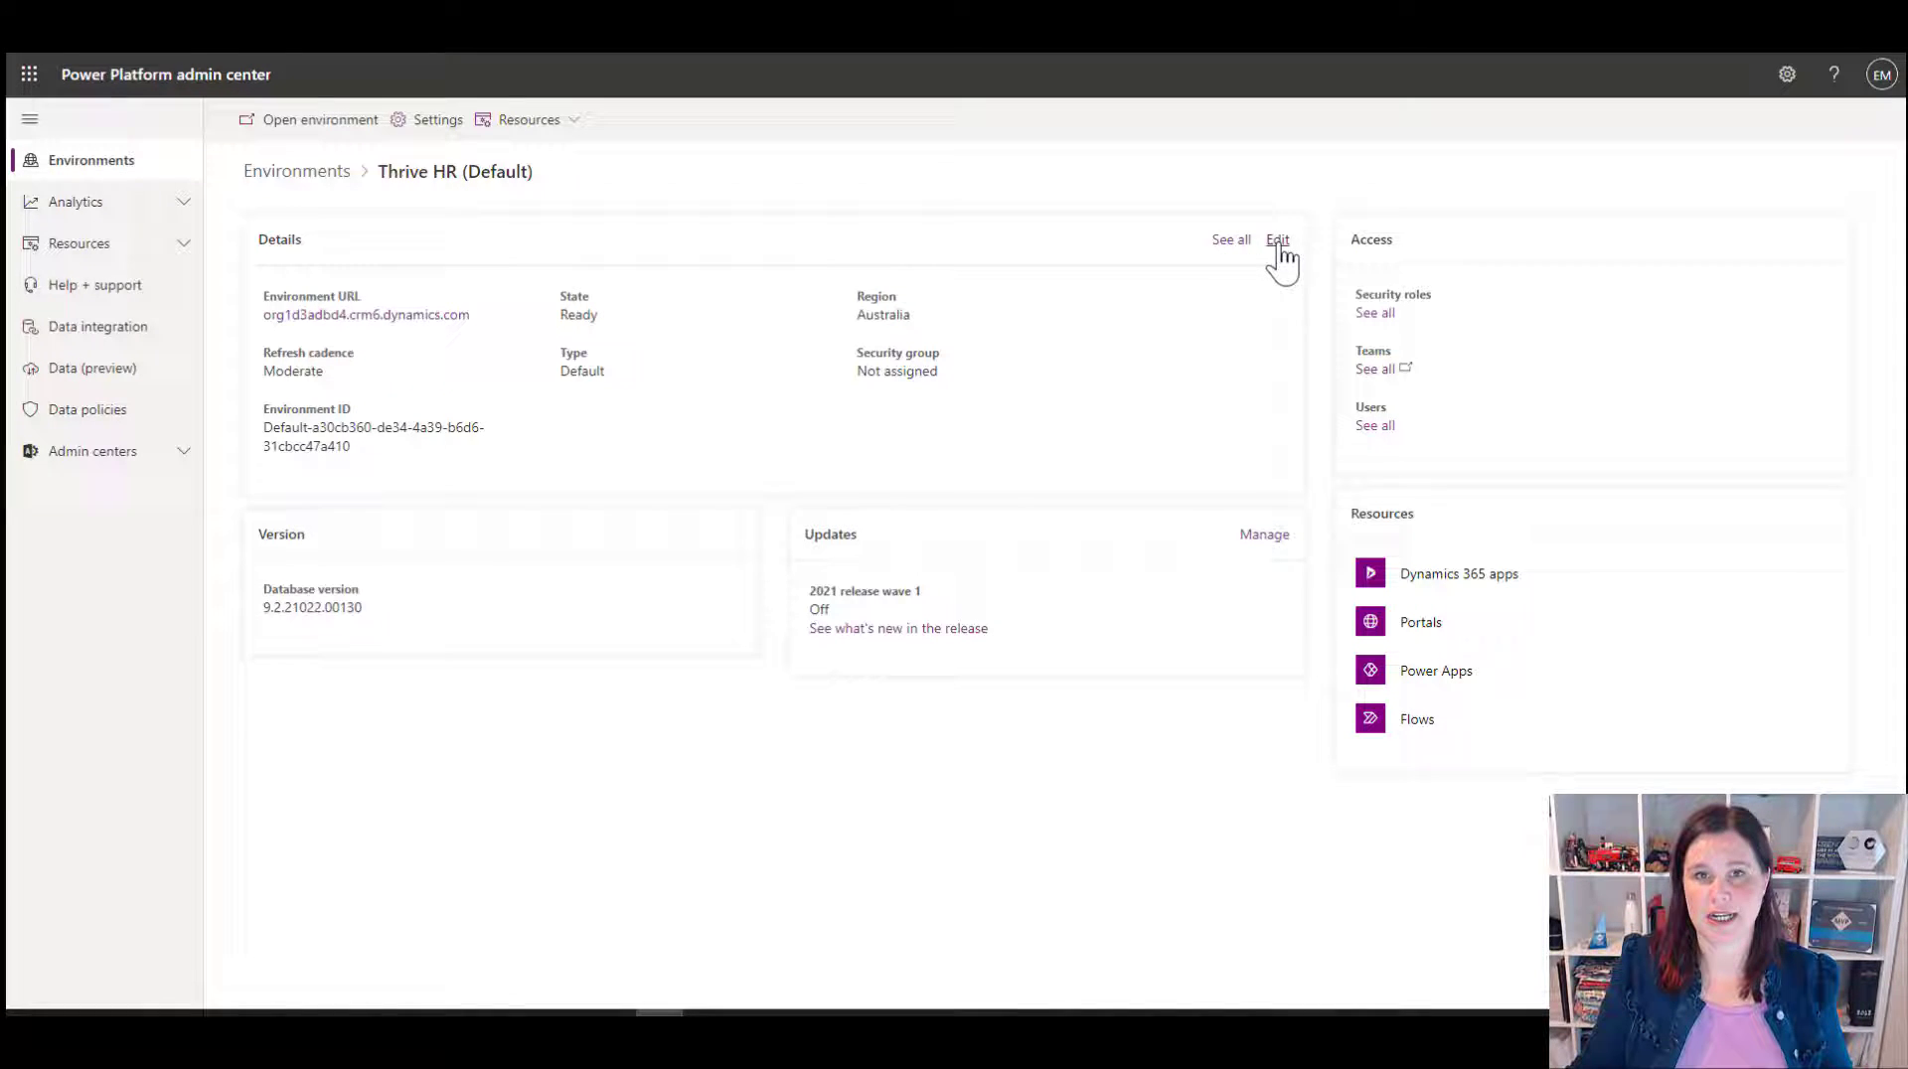
Step: Edit the environment details, rename it to Personal Productivity and save
{"action": "left_click", "coordinate": [1278, 241]}
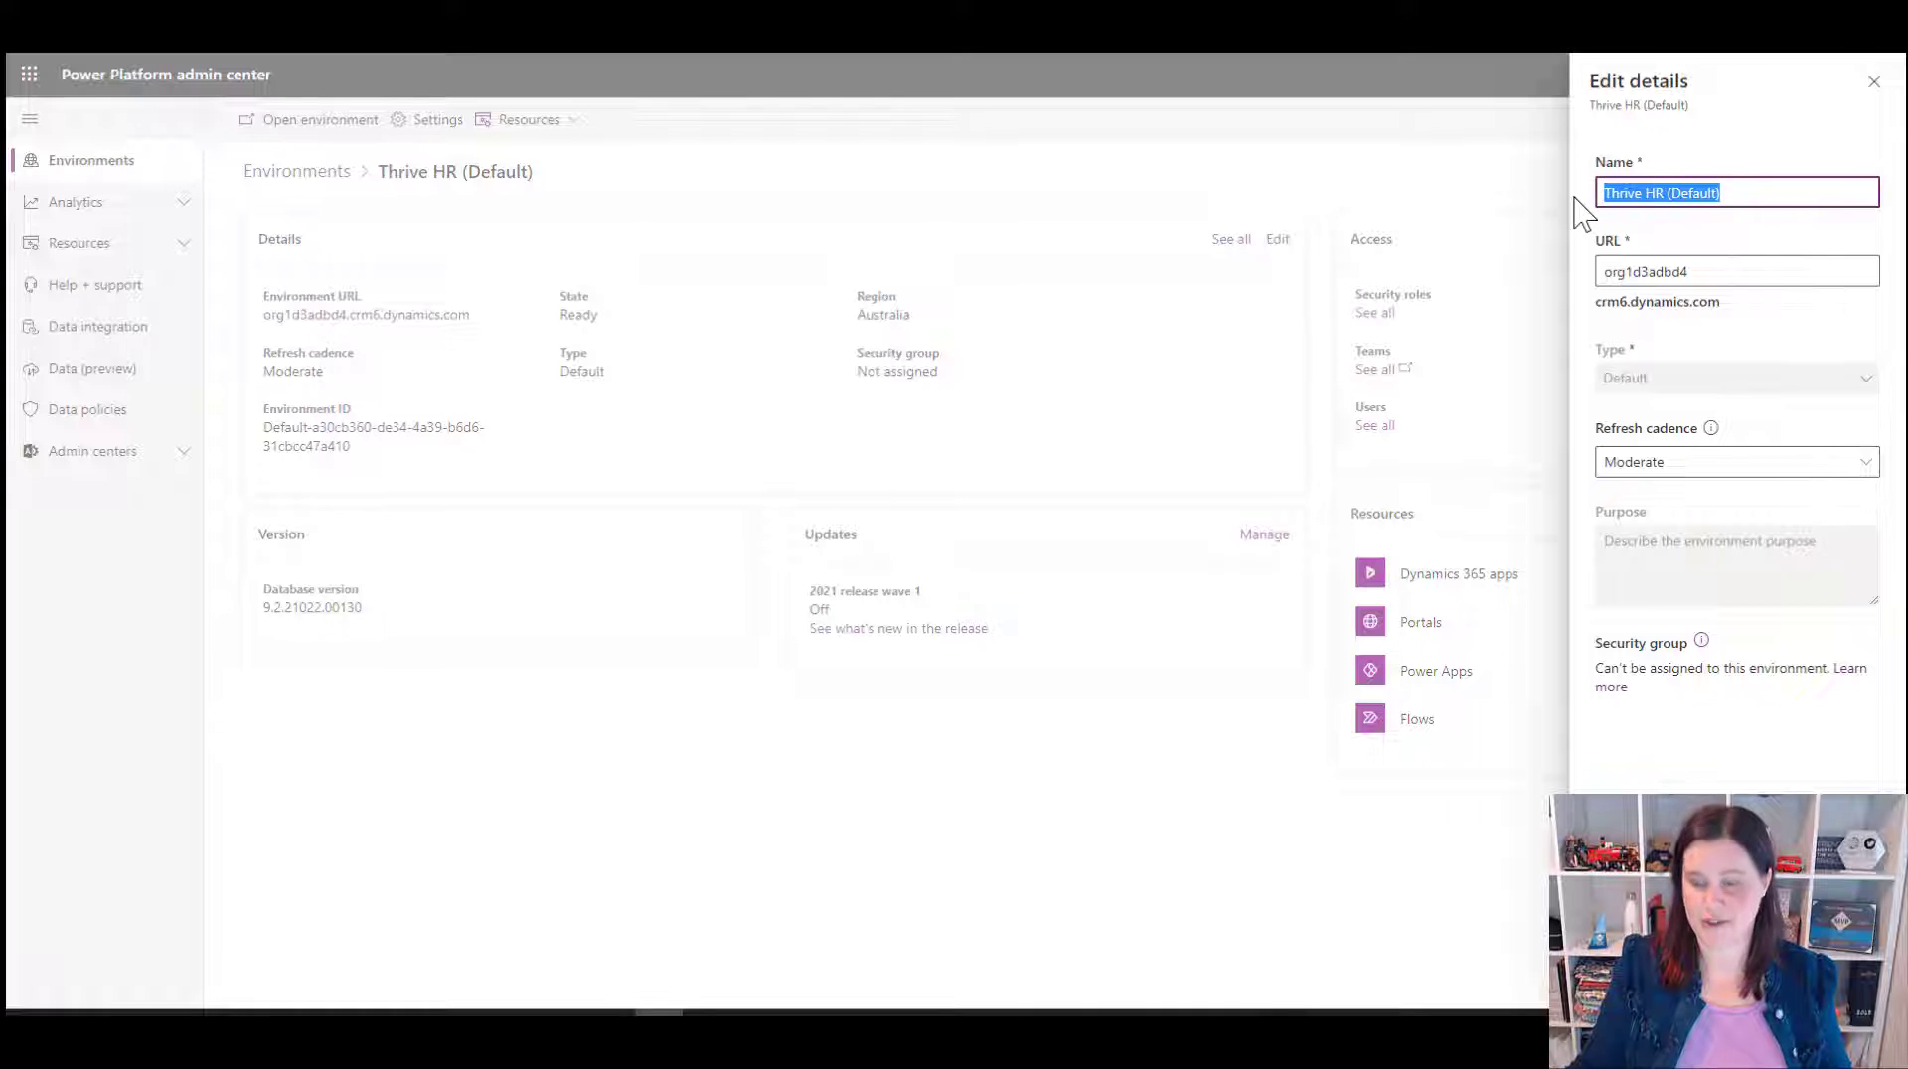
{"action": "type", "text": "Person"}
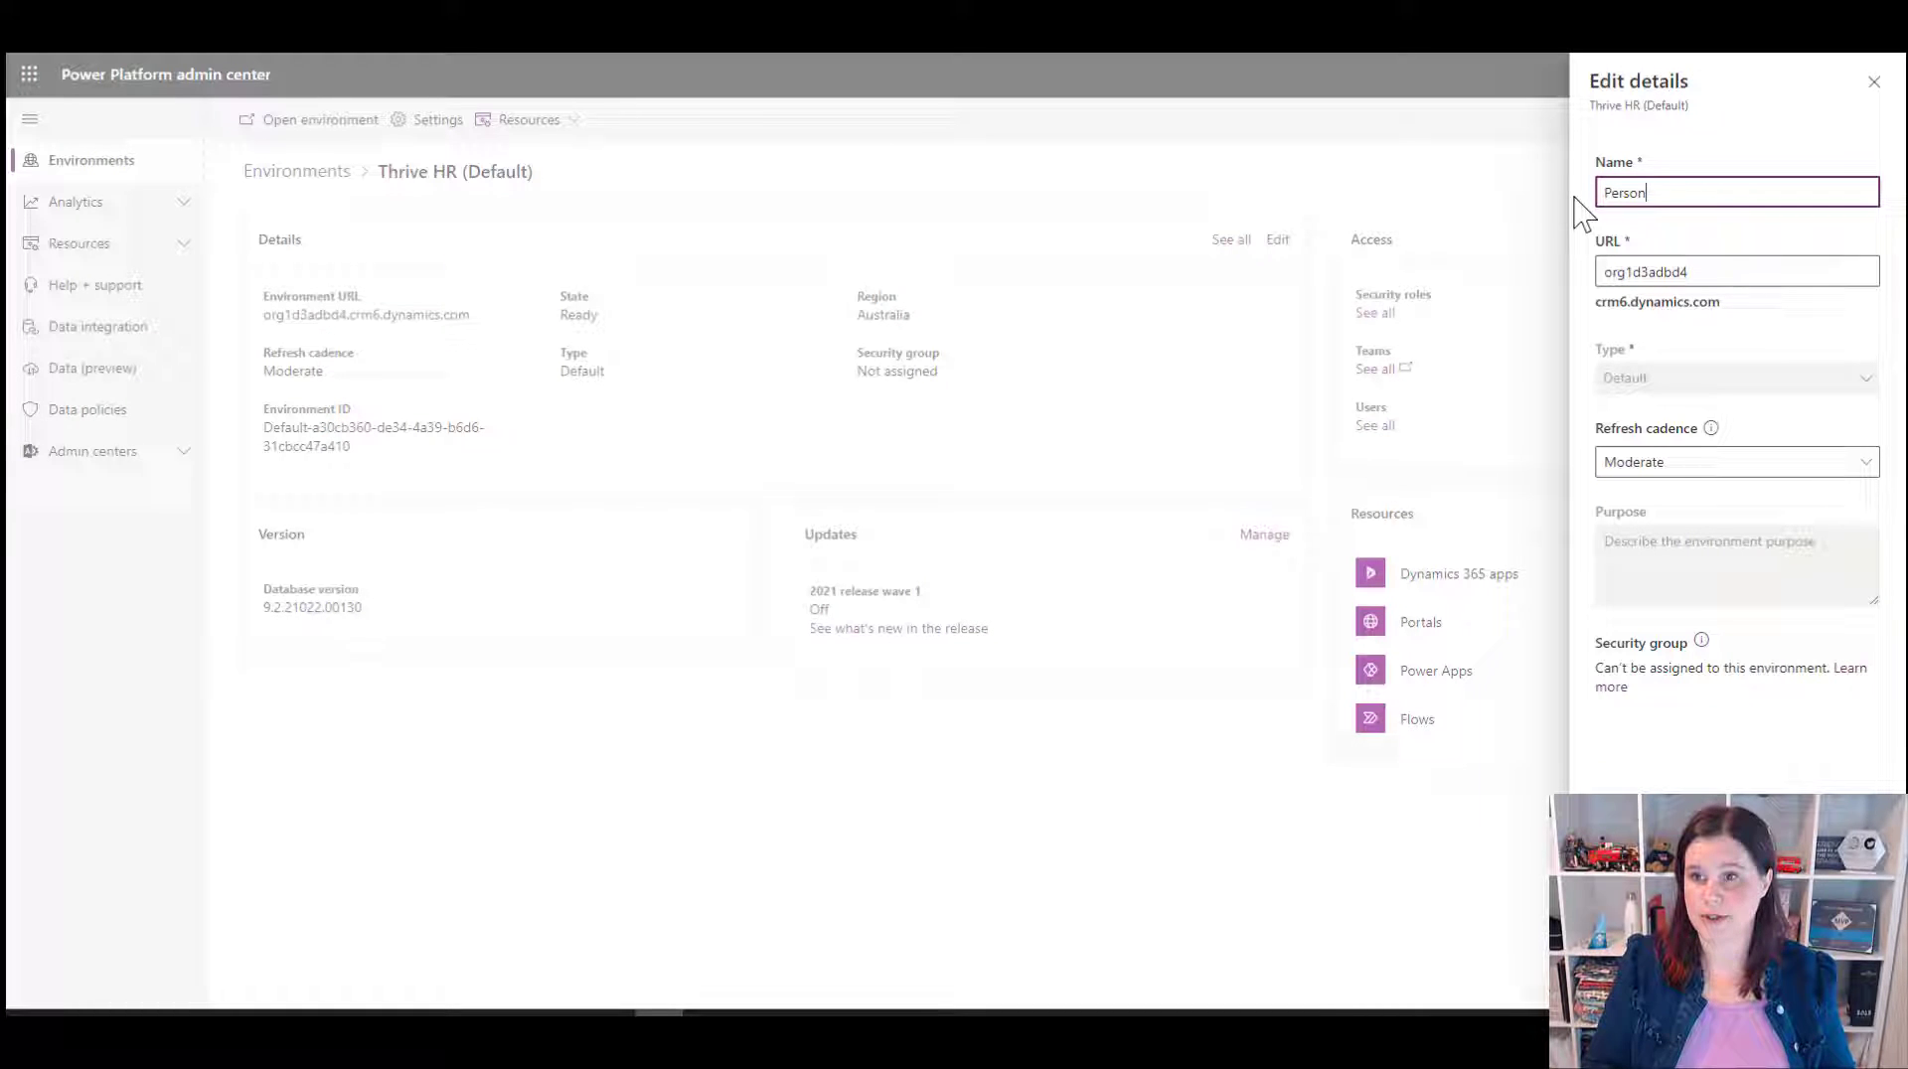
{"action": "type", "text": "al Productivity"}
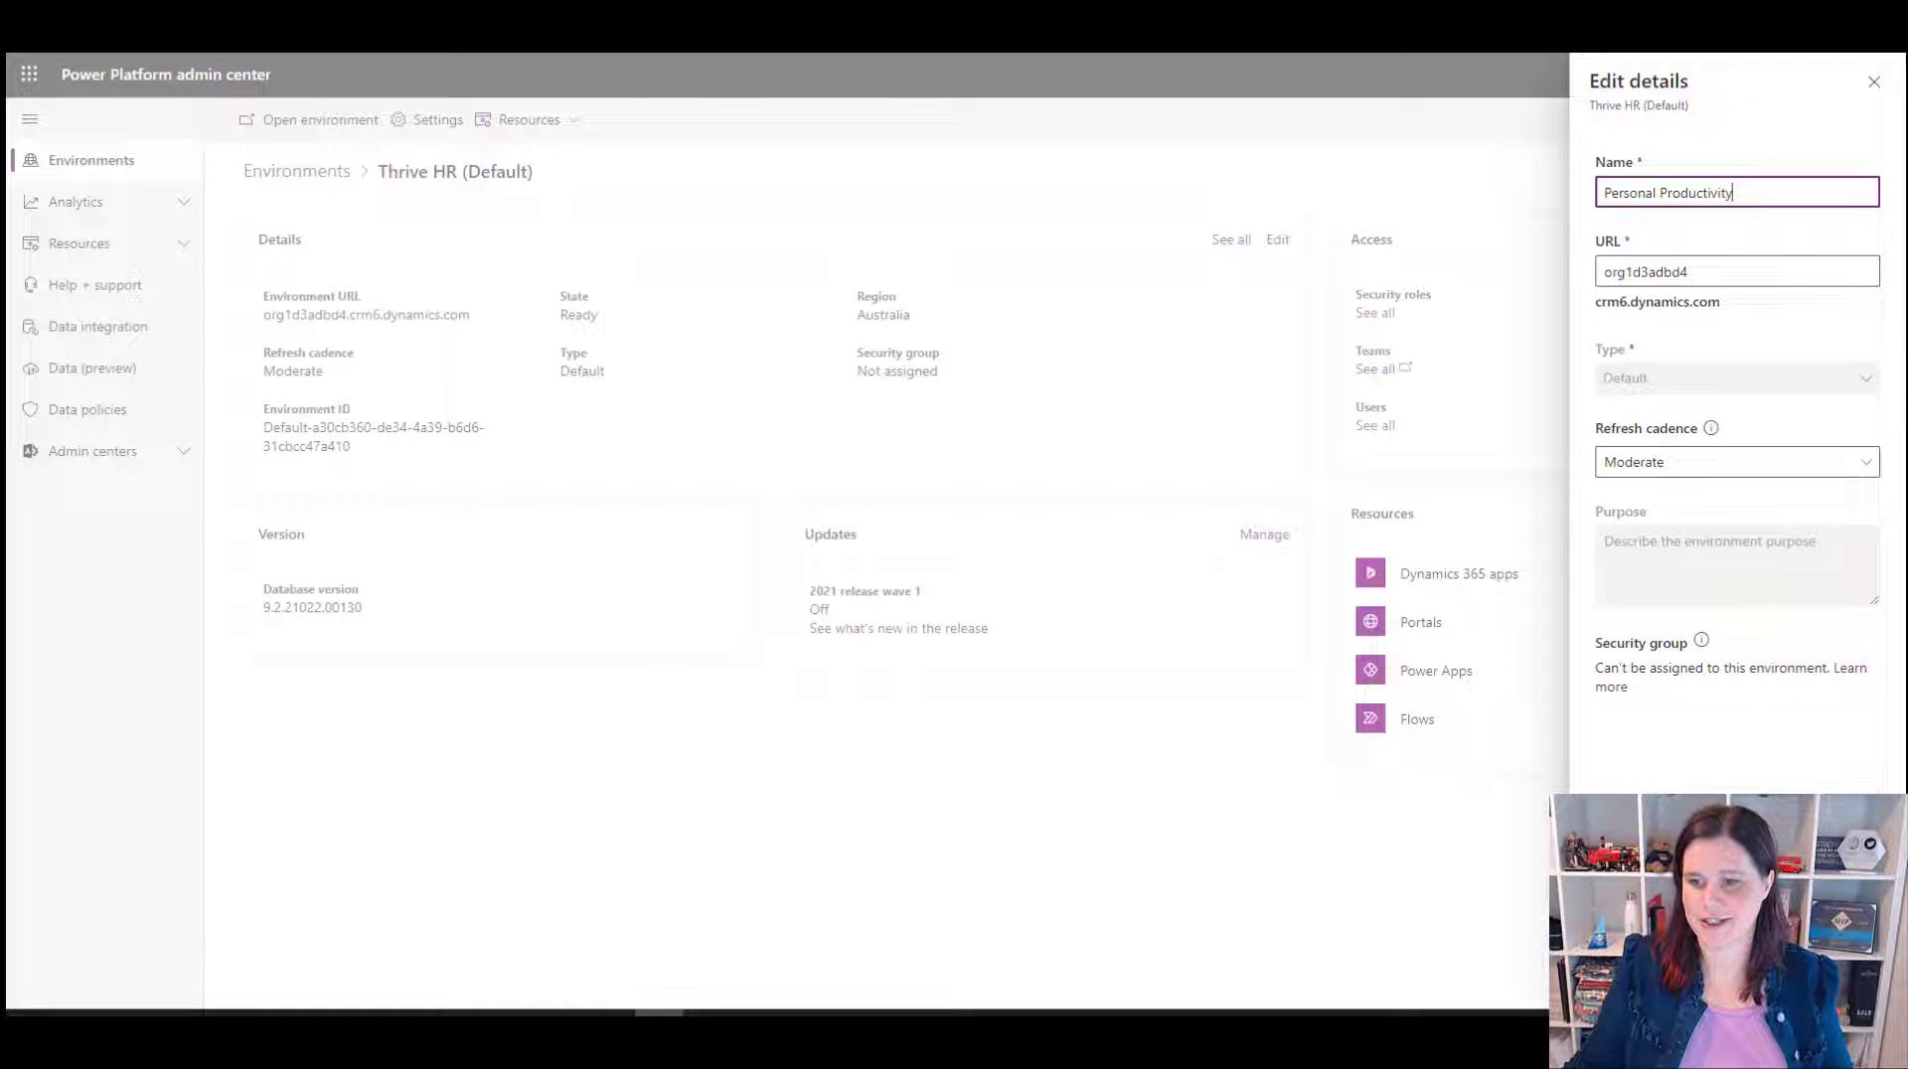
{"action": "left_click", "coordinate": [1872, 81]}
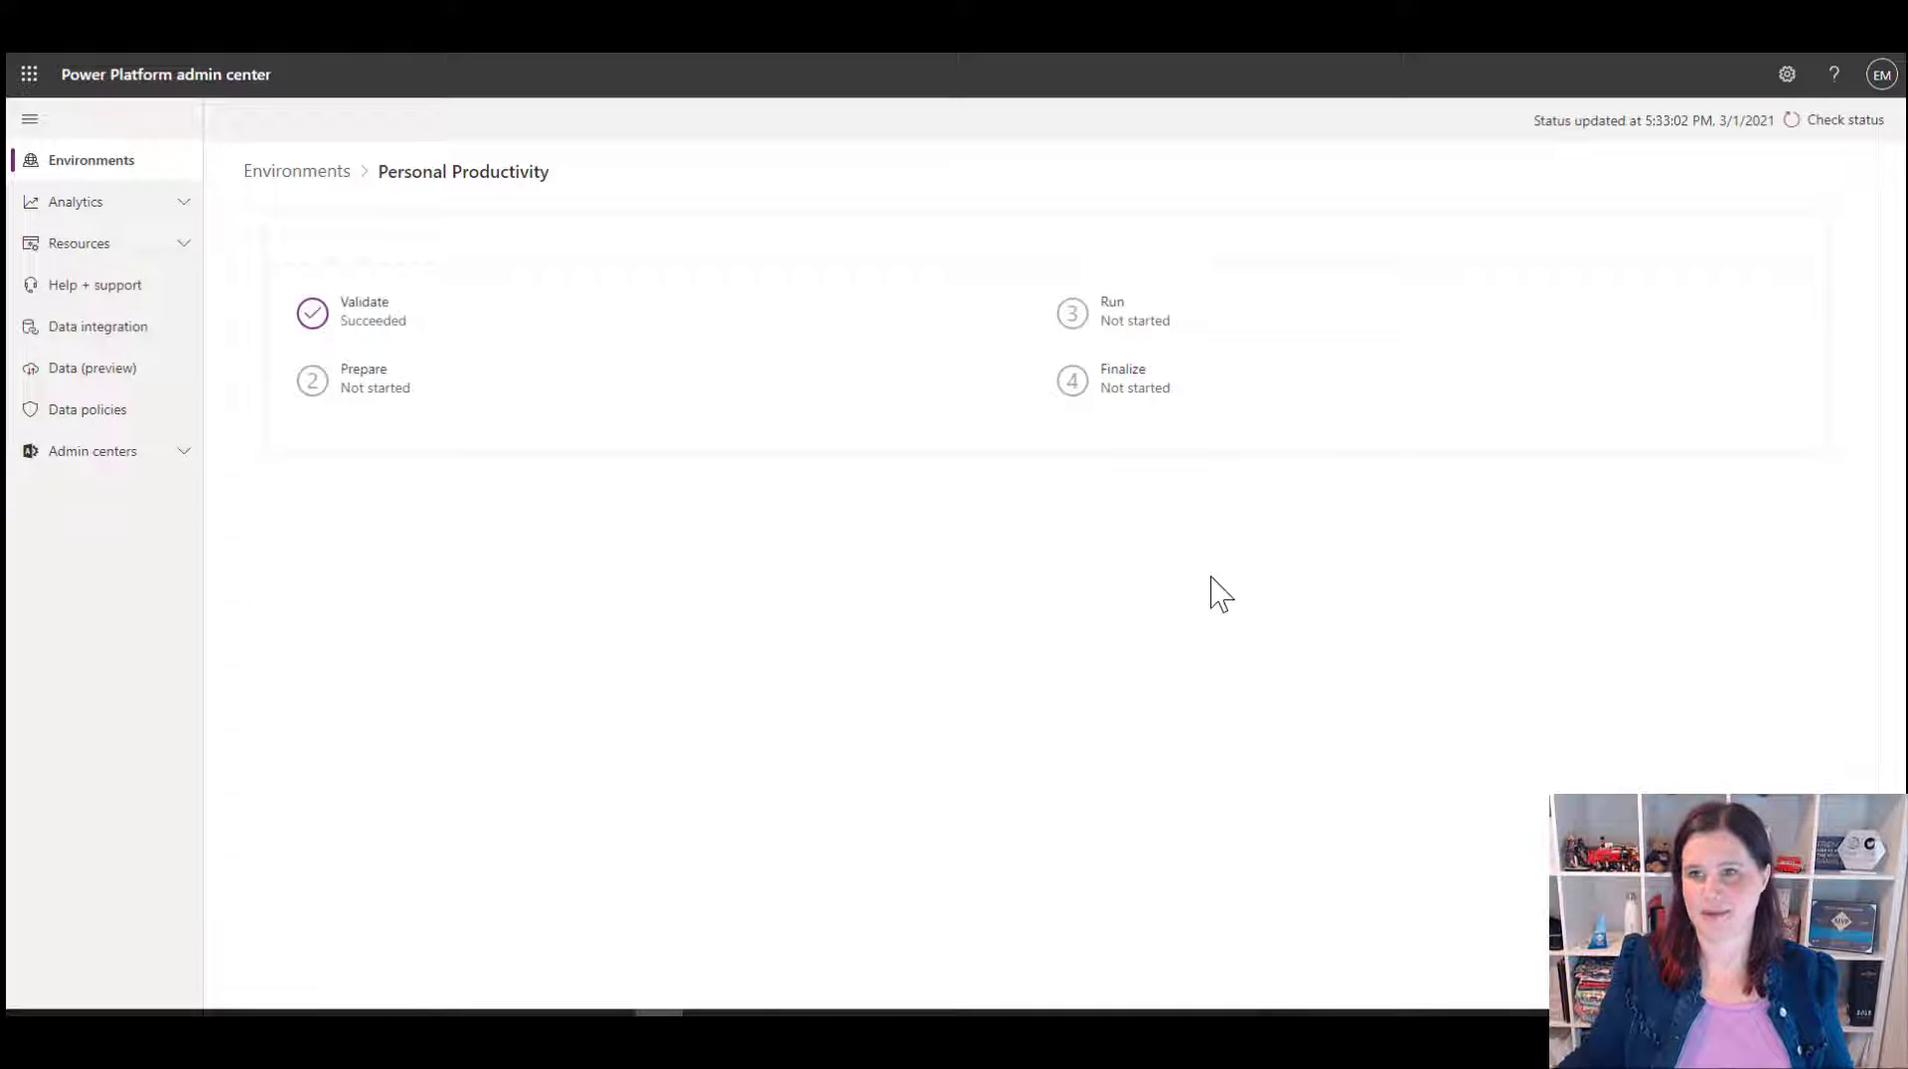
{"action": "mouse_move", "coordinate": [717, 297]}
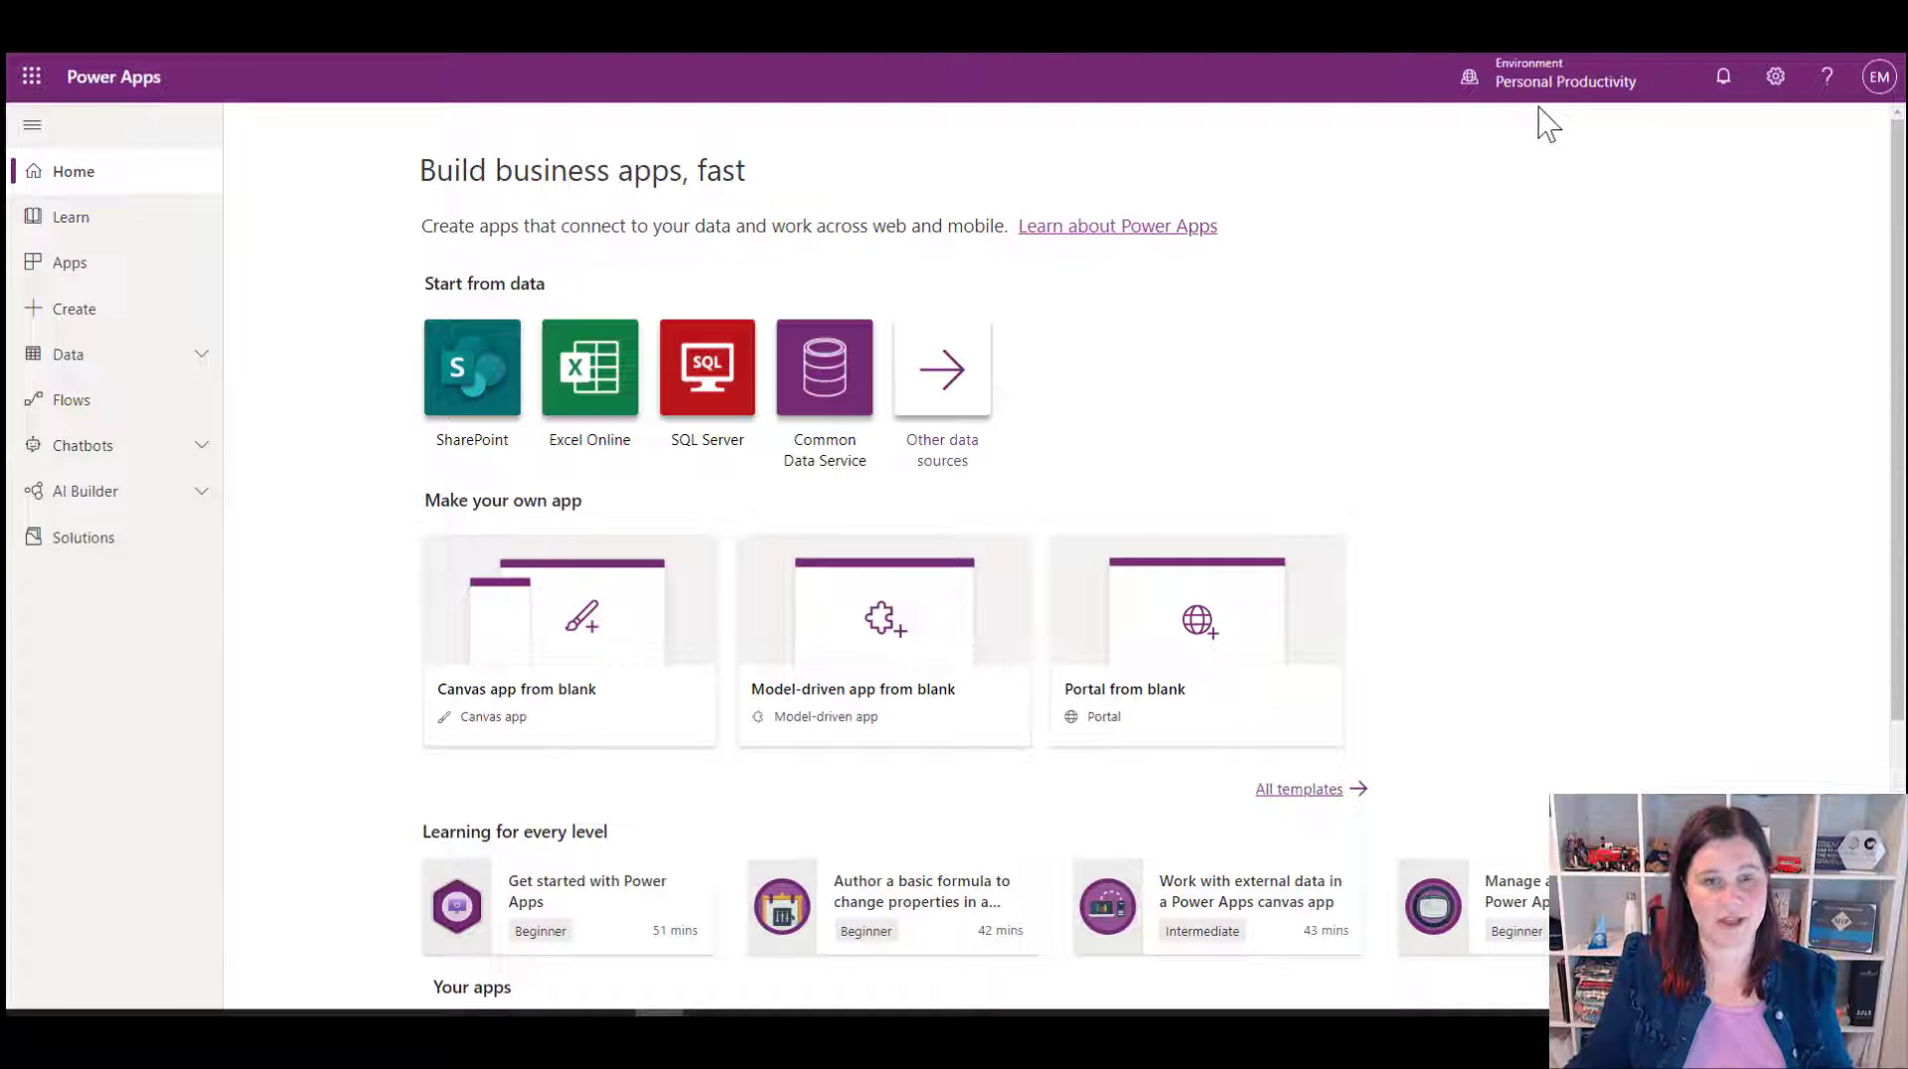
{"action": "mouse_move", "coordinate": [1536, 116]}
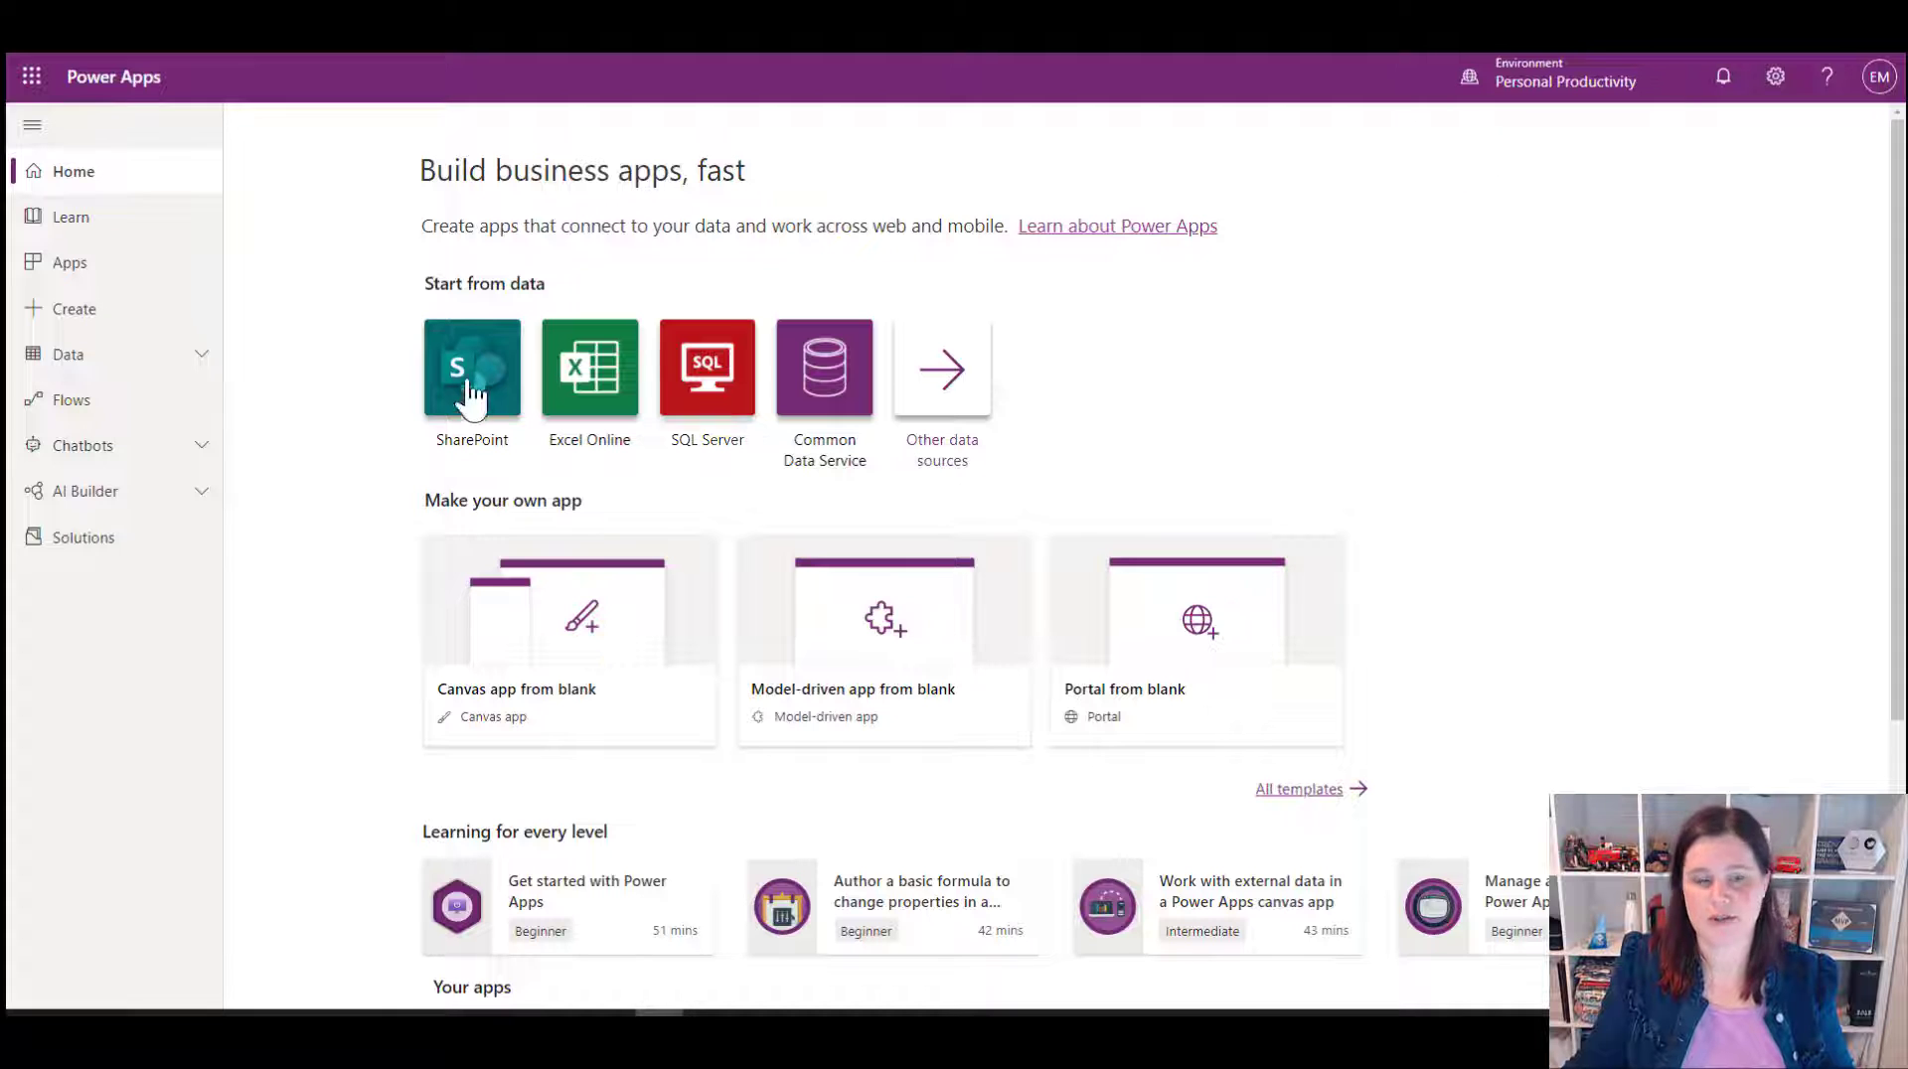
Step: List the Personal Productivity environment's solutions, then return to the home page
{"action": "left_click", "coordinate": [84, 537]}
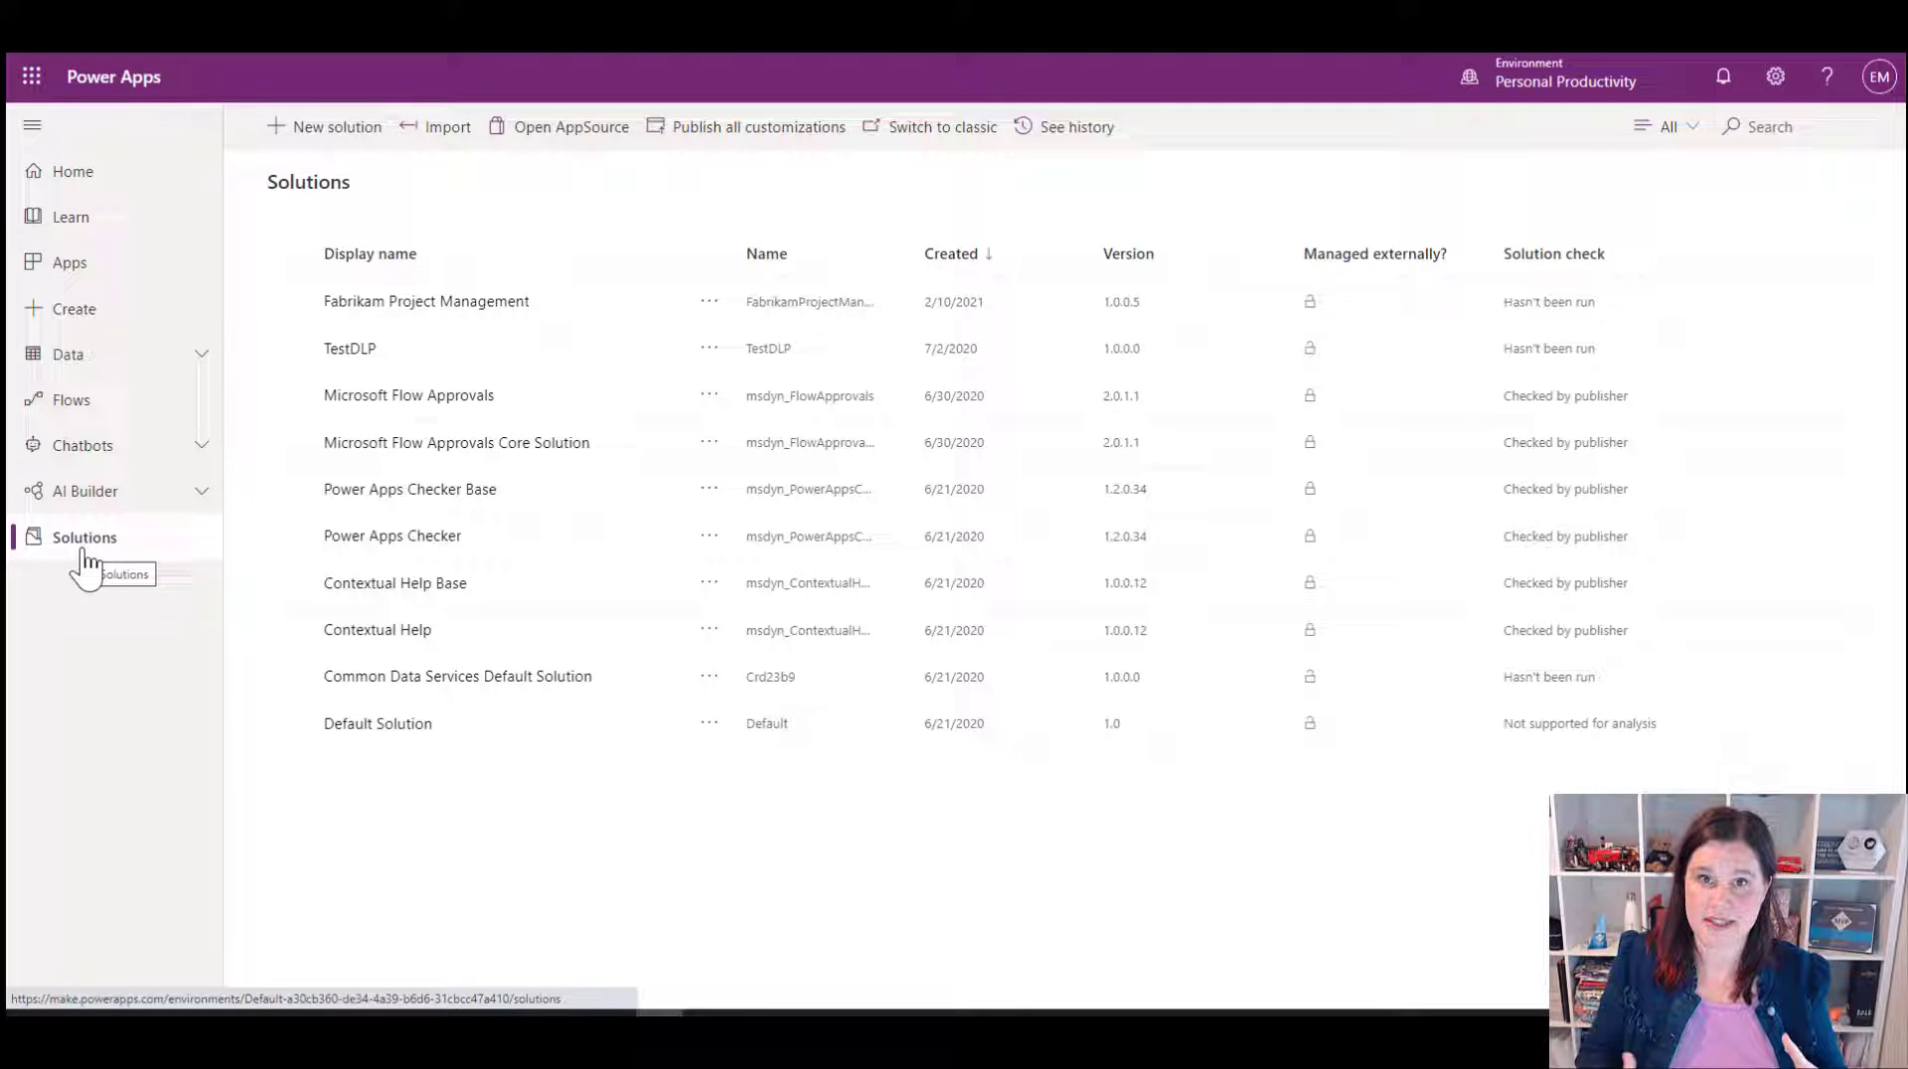
{"action": "mouse_move", "coordinate": [474, 367]}
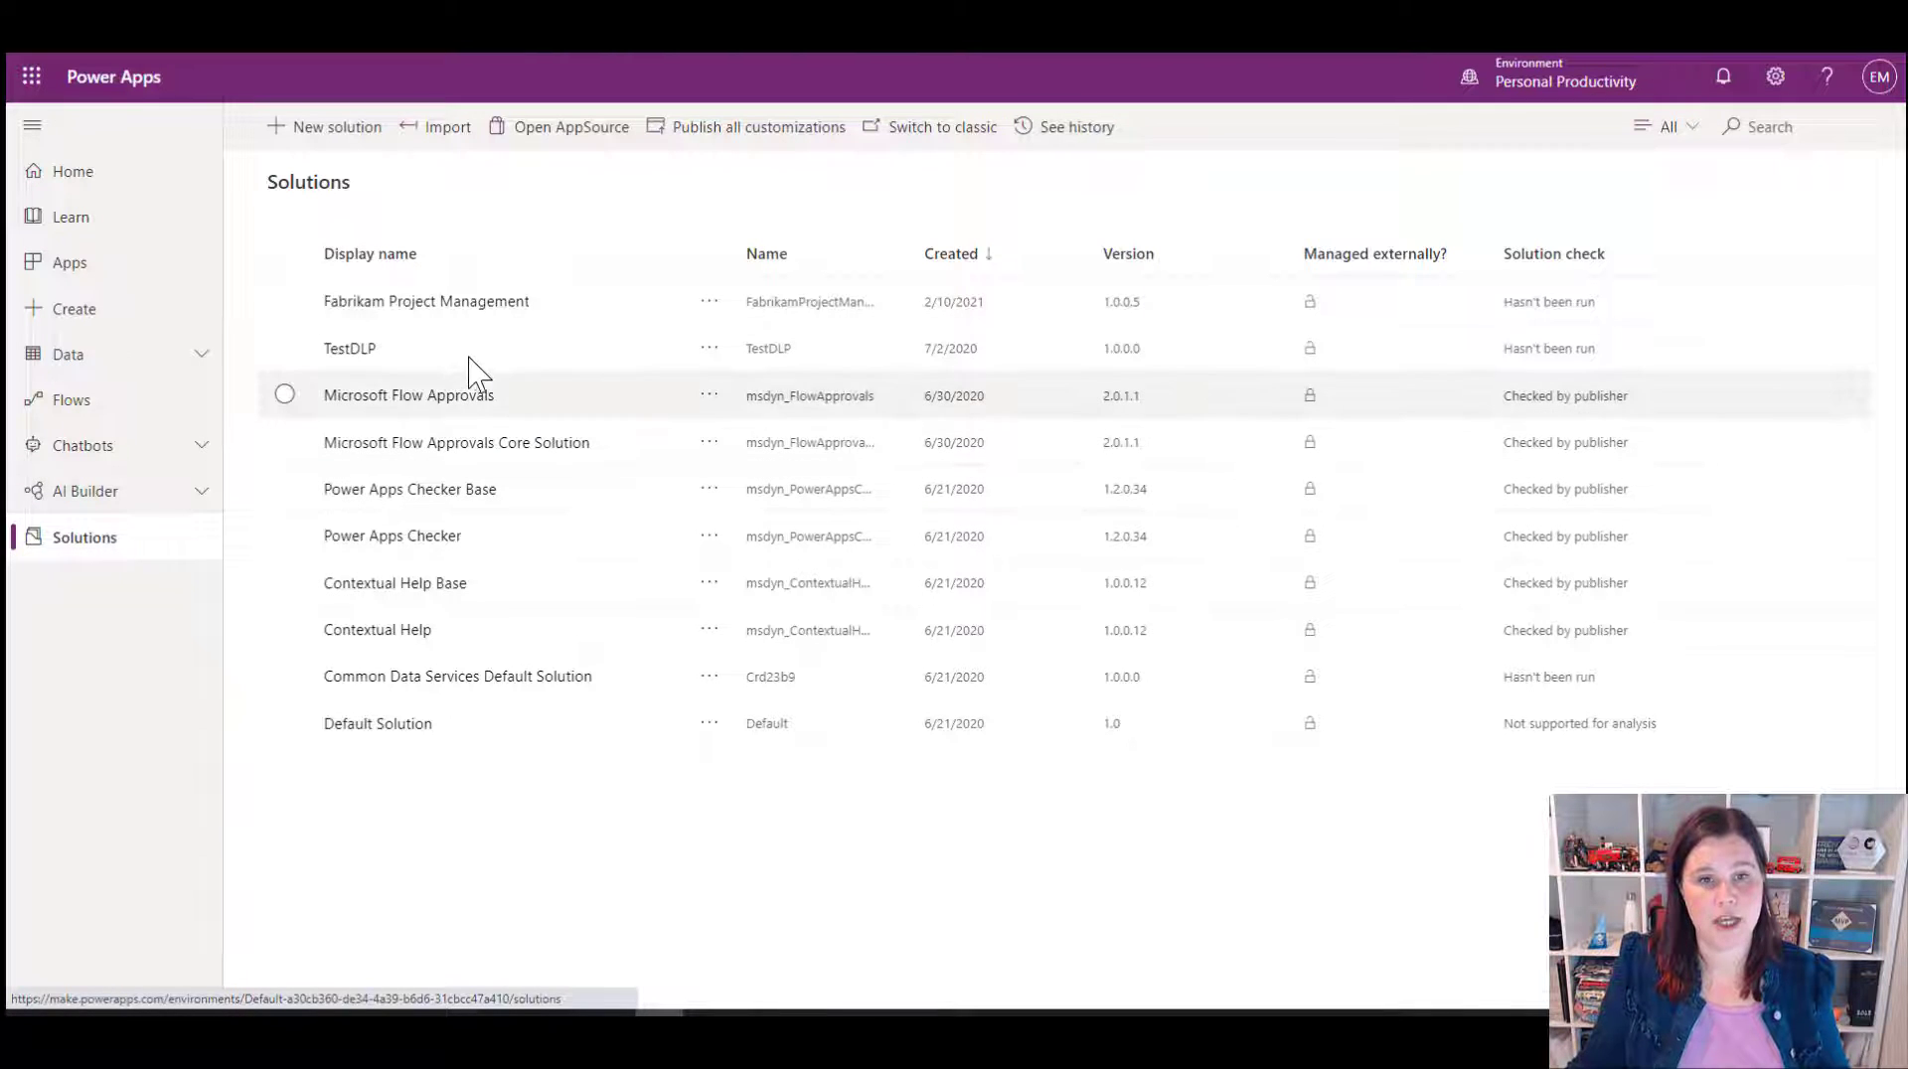
{"action": "mouse_move", "coordinate": [453, 404]}
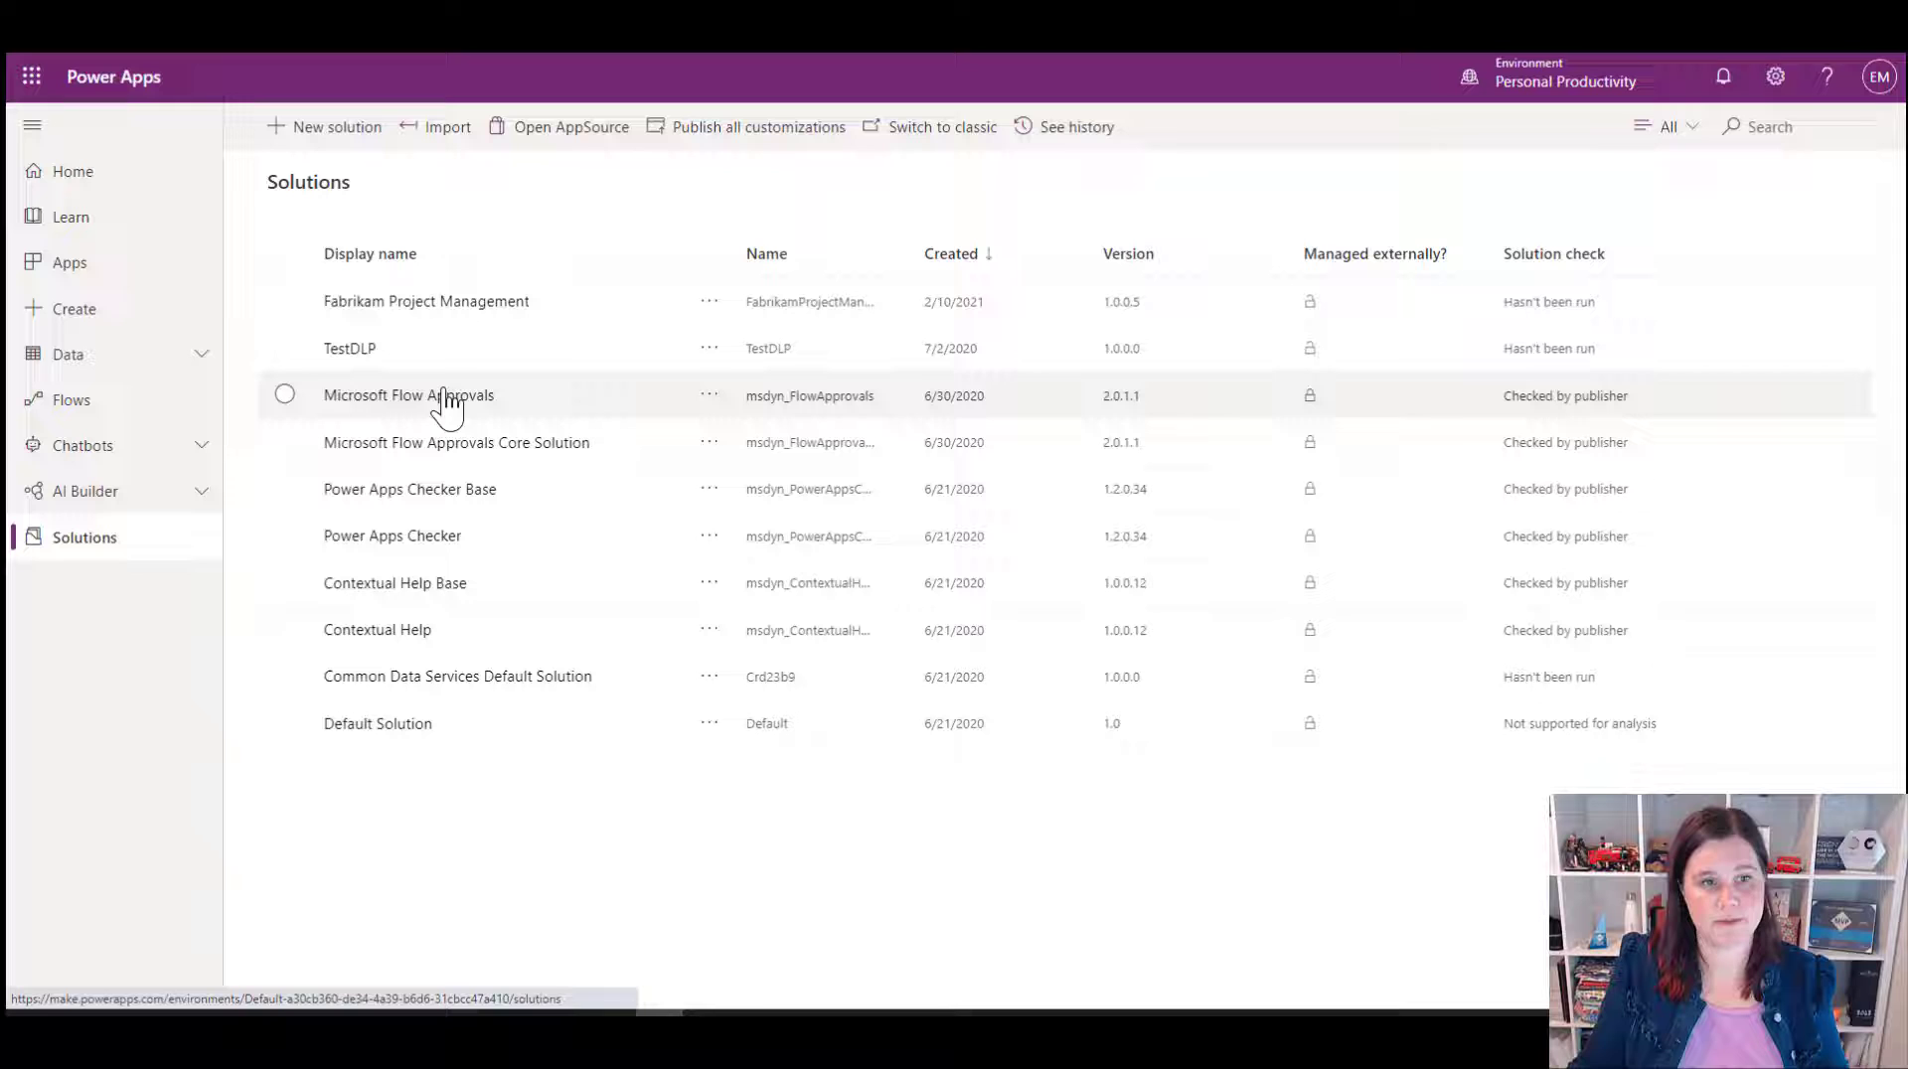
{"action": "mouse_move", "coordinate": [431, 742]}
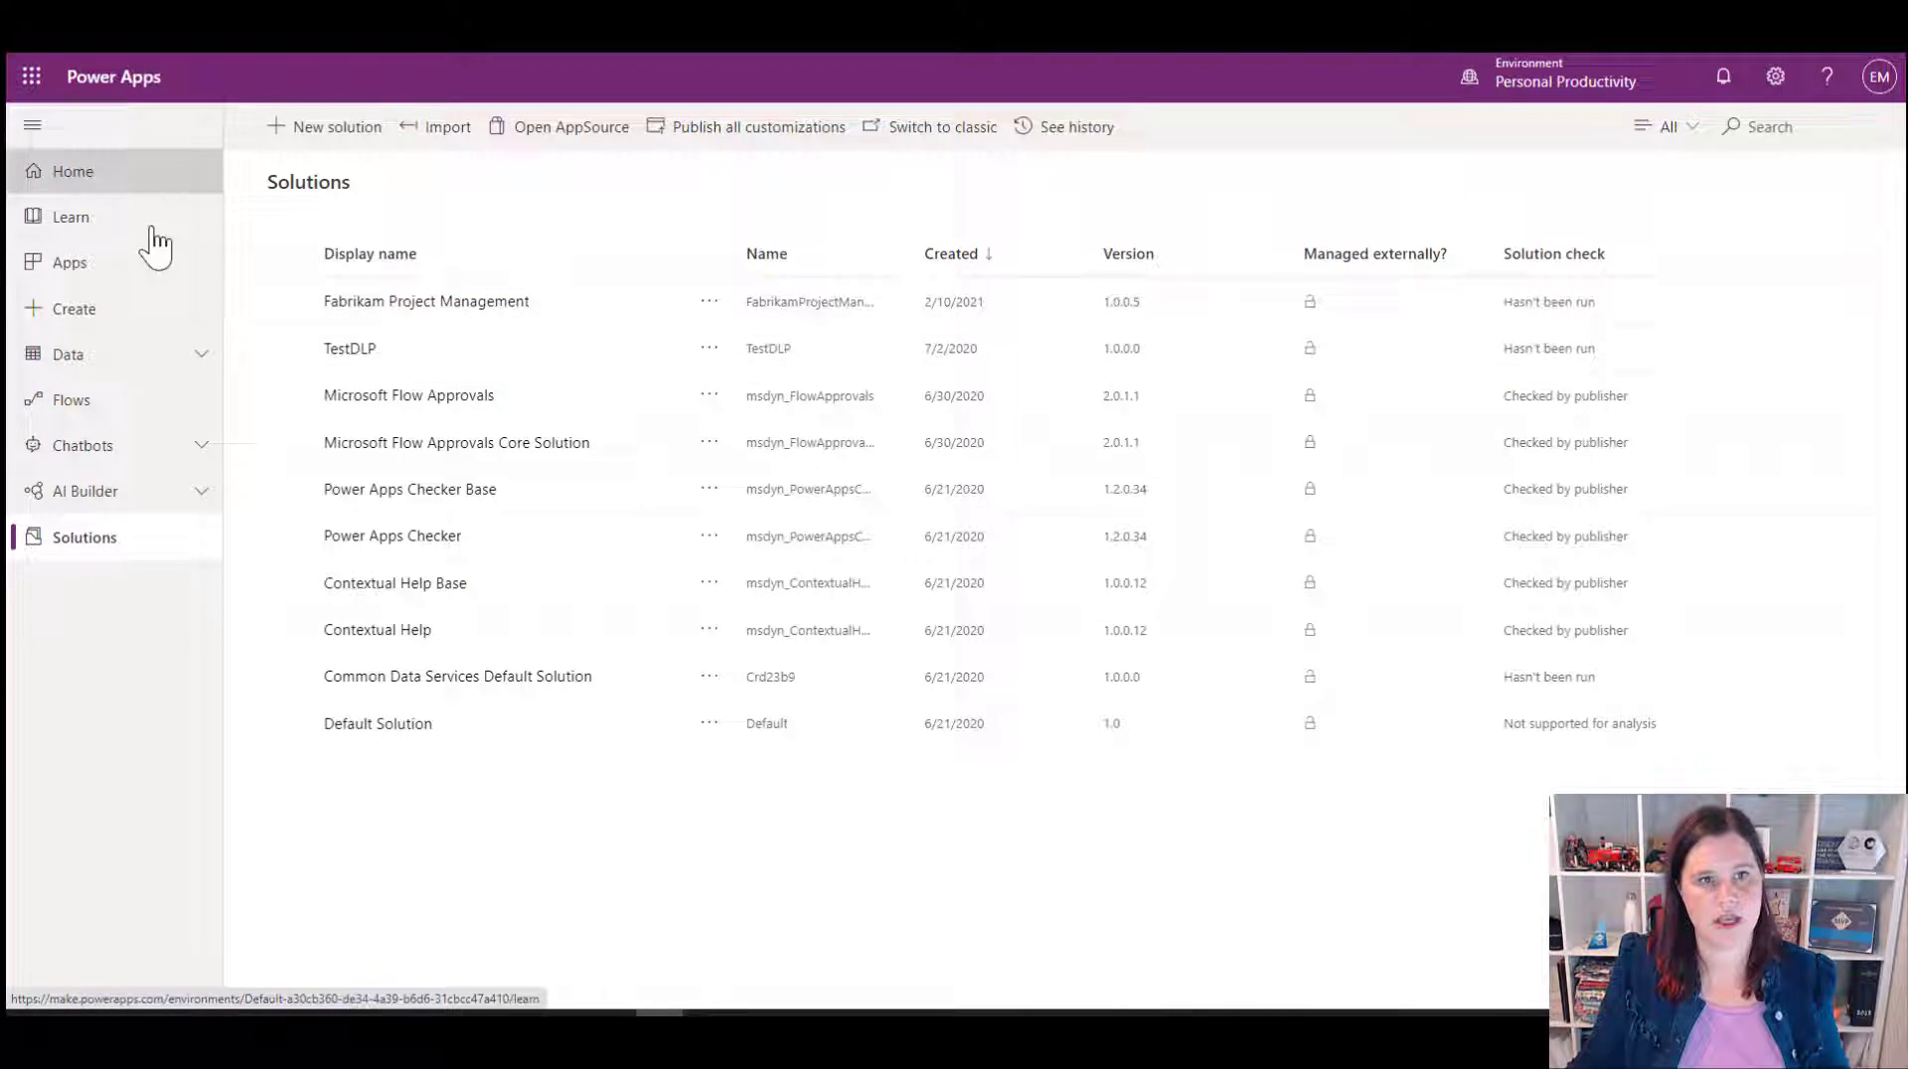
{"action": "left_click", "coordinate": [74, 170]}
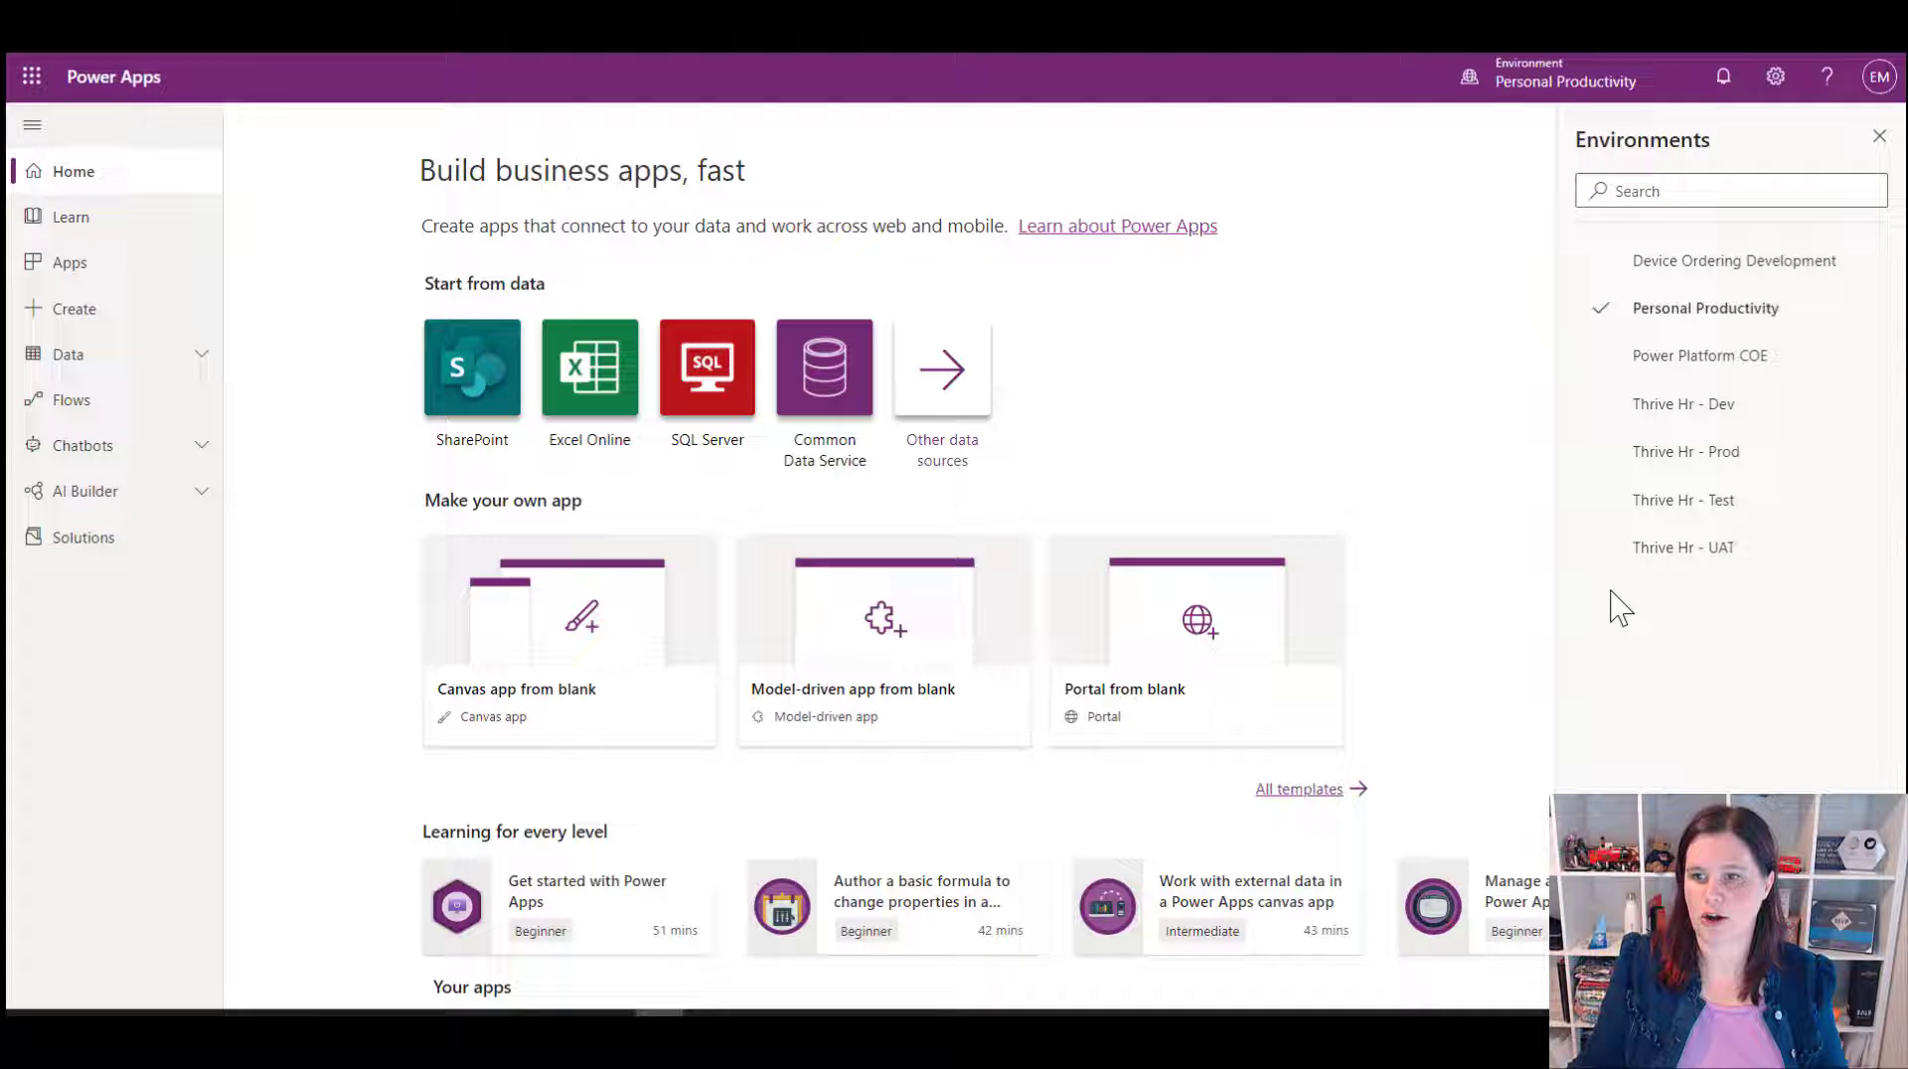
Step: Switch to the Thrive Hr - Prod environment and list its solutions, including Weather
{"action": "left_click", "coordinate": [1684, 404]}
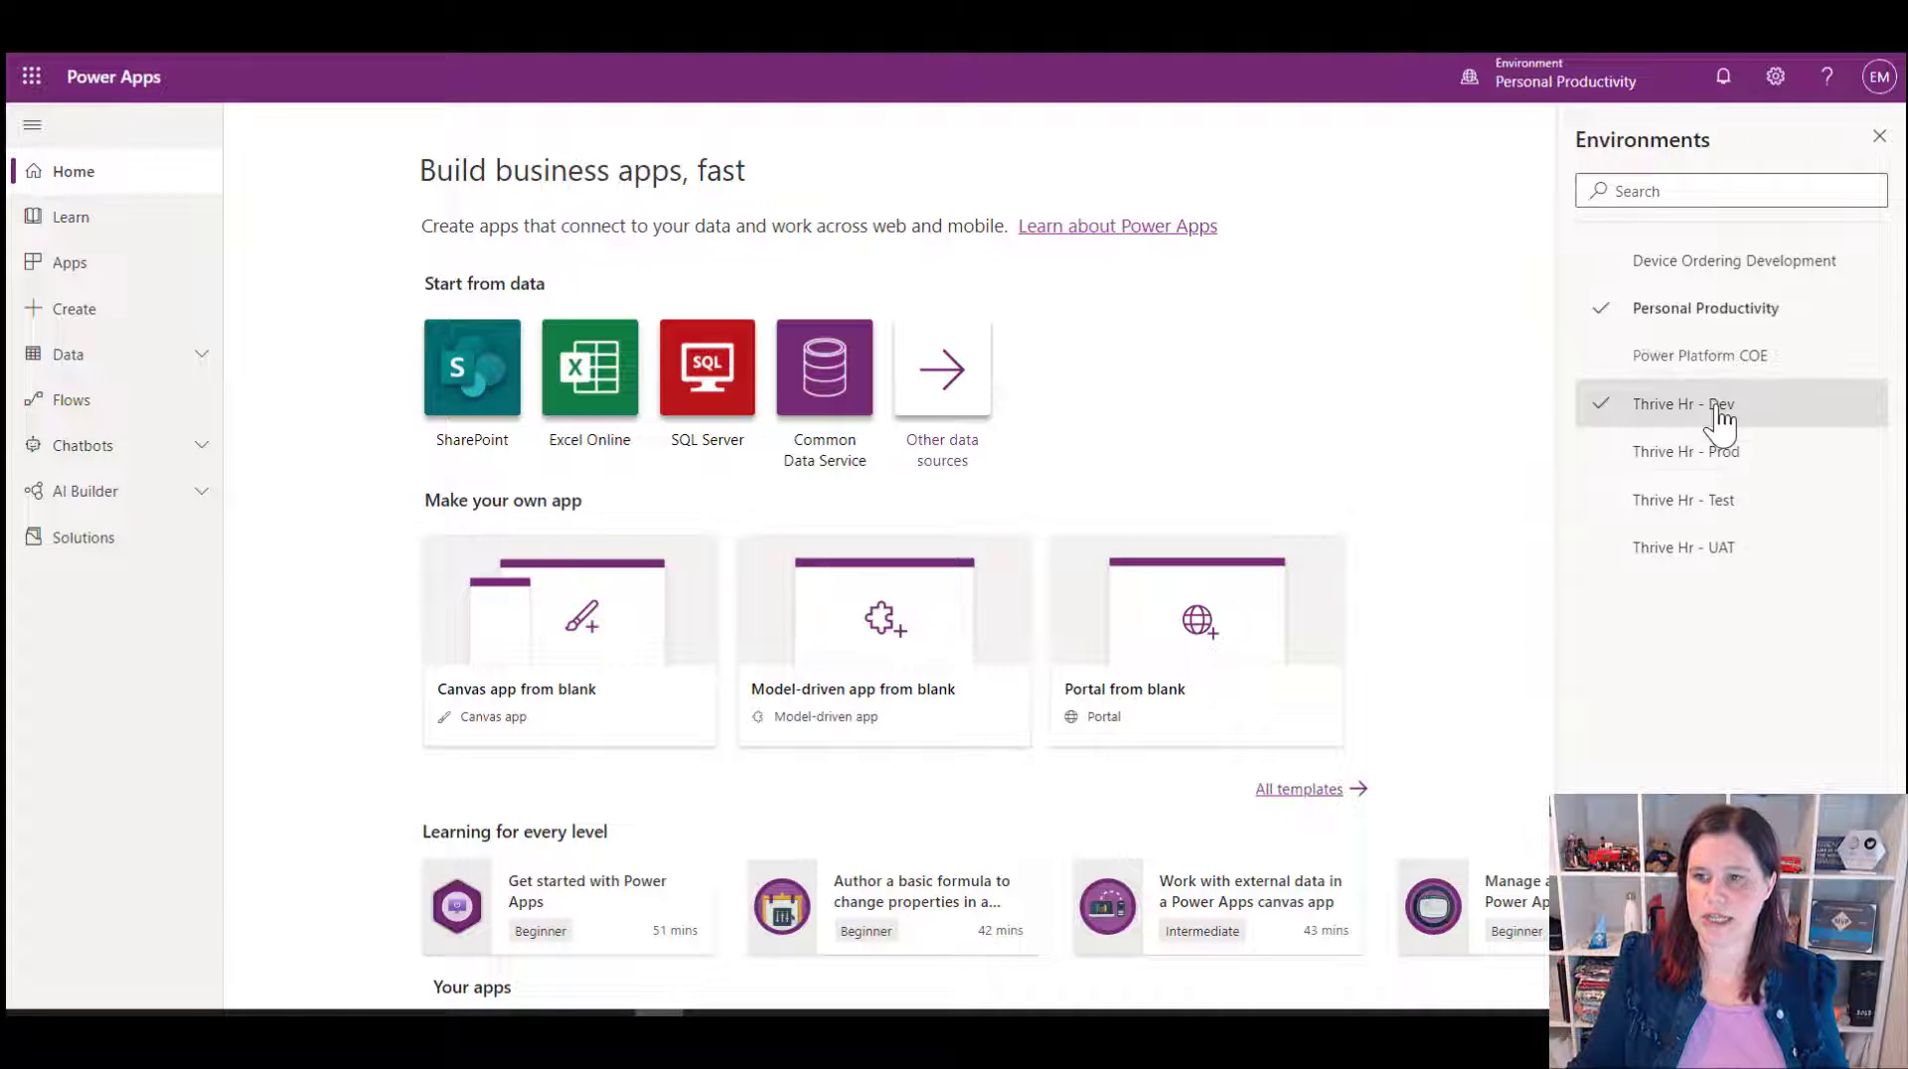
{"action": "left_click", "coordinate": [1687, 452]}
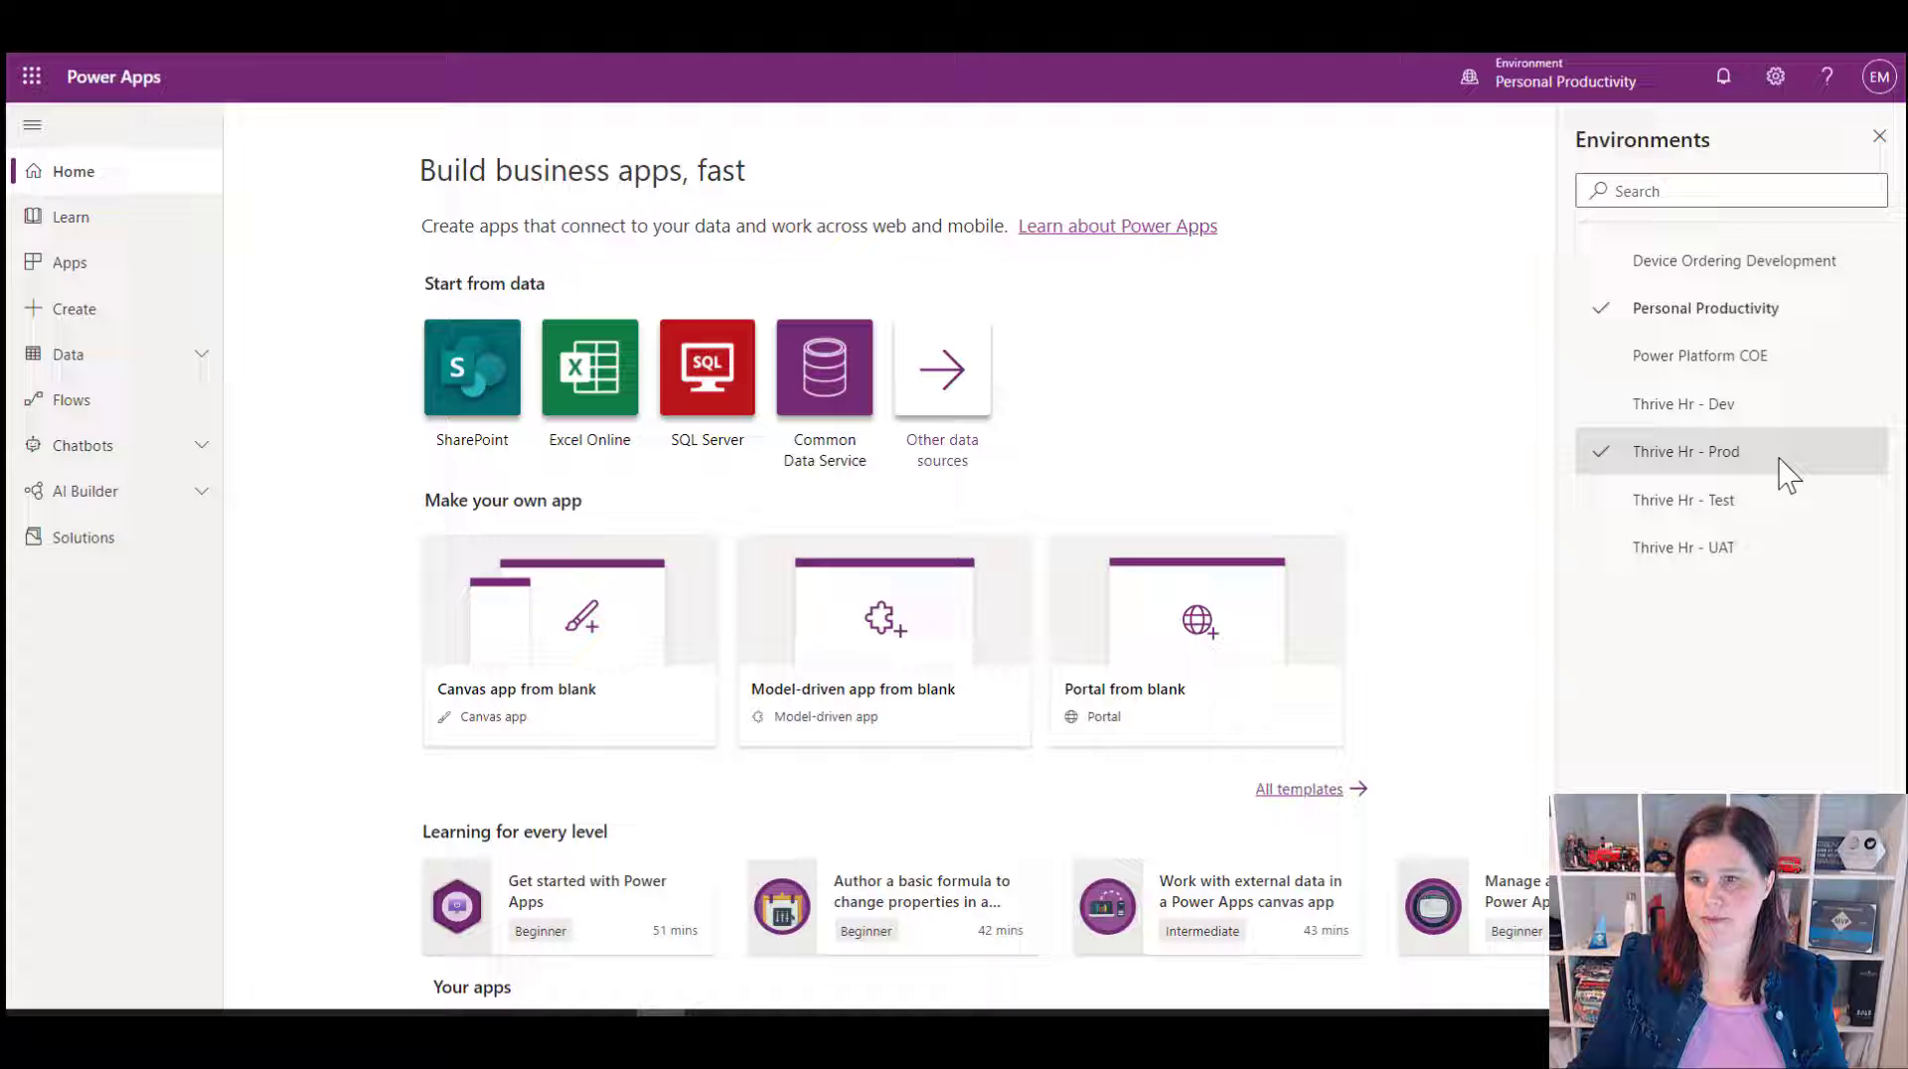
{"action": "mouse_move", "coordinate": [1721, 463]}
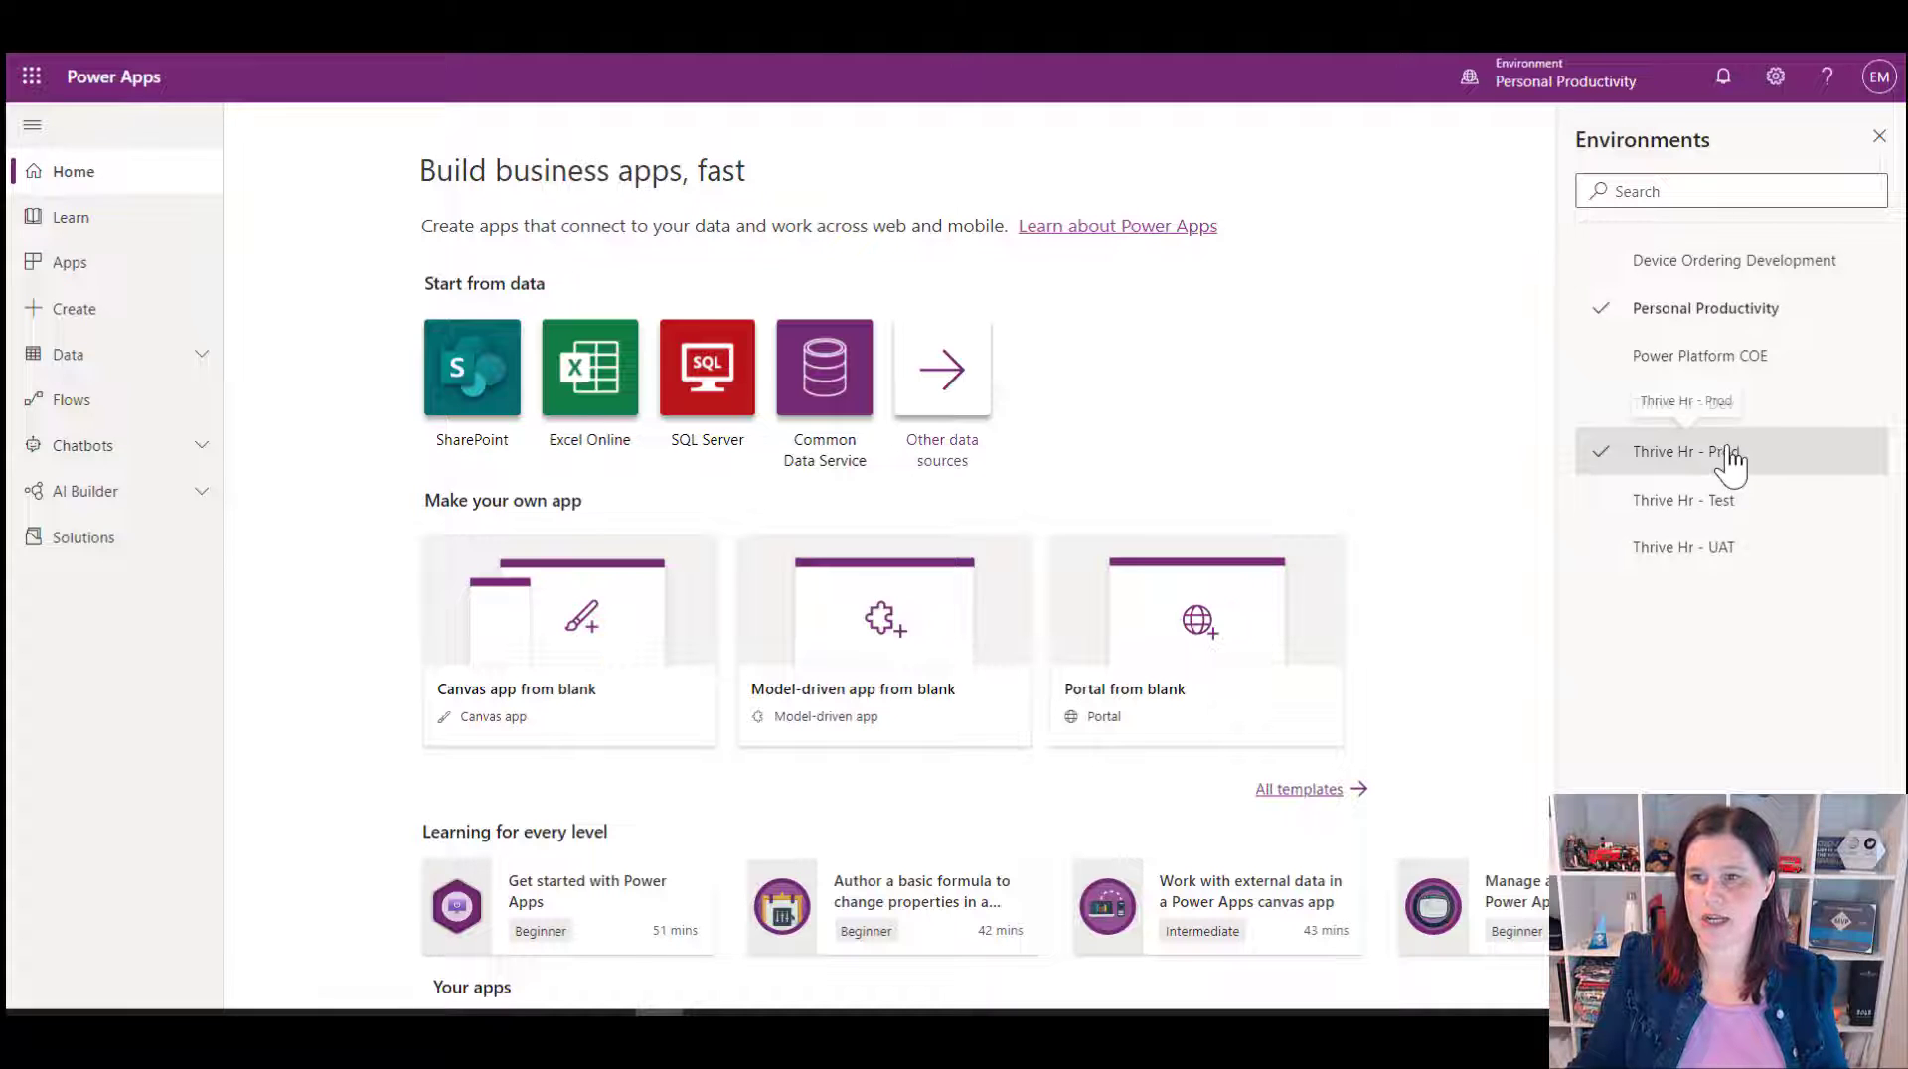
{"action": "left_click", "coordinate": [1685, 451]}
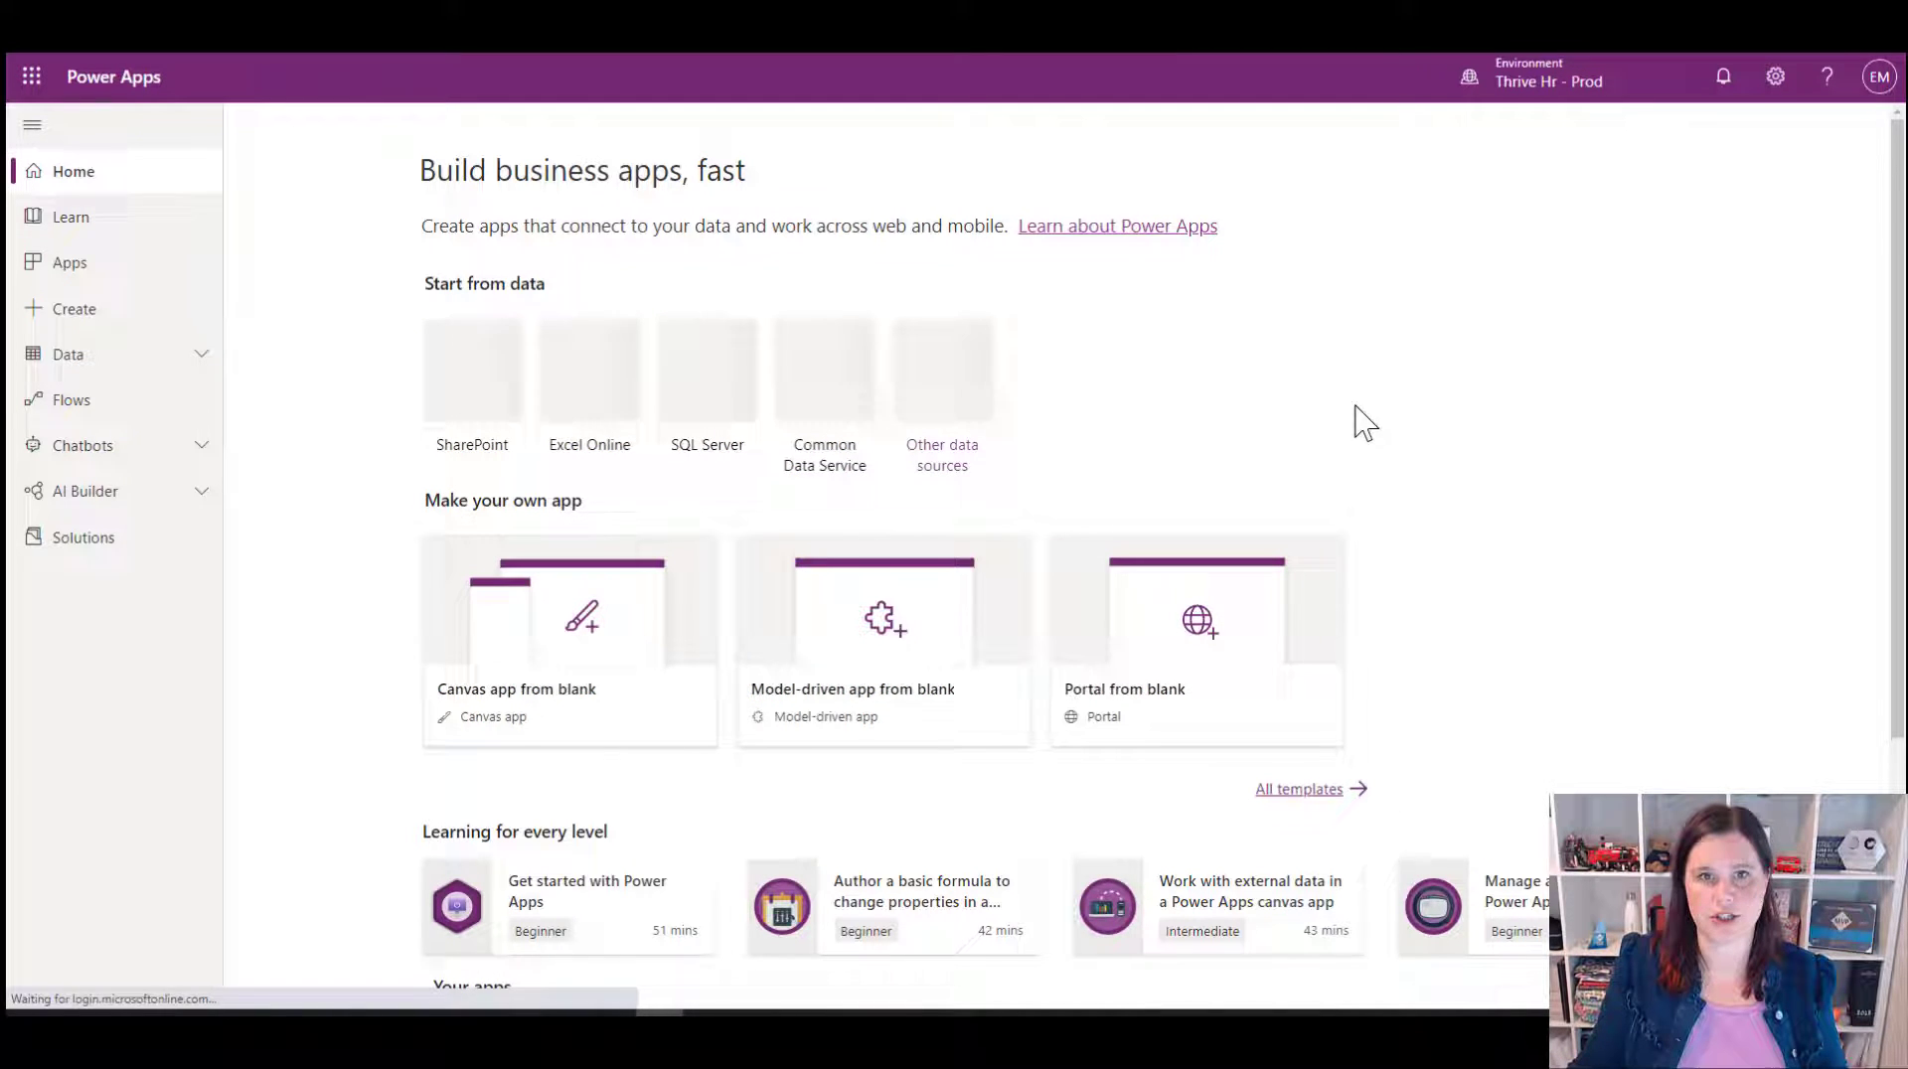
{"action": "left_click", "coordinate": [83, 536]}
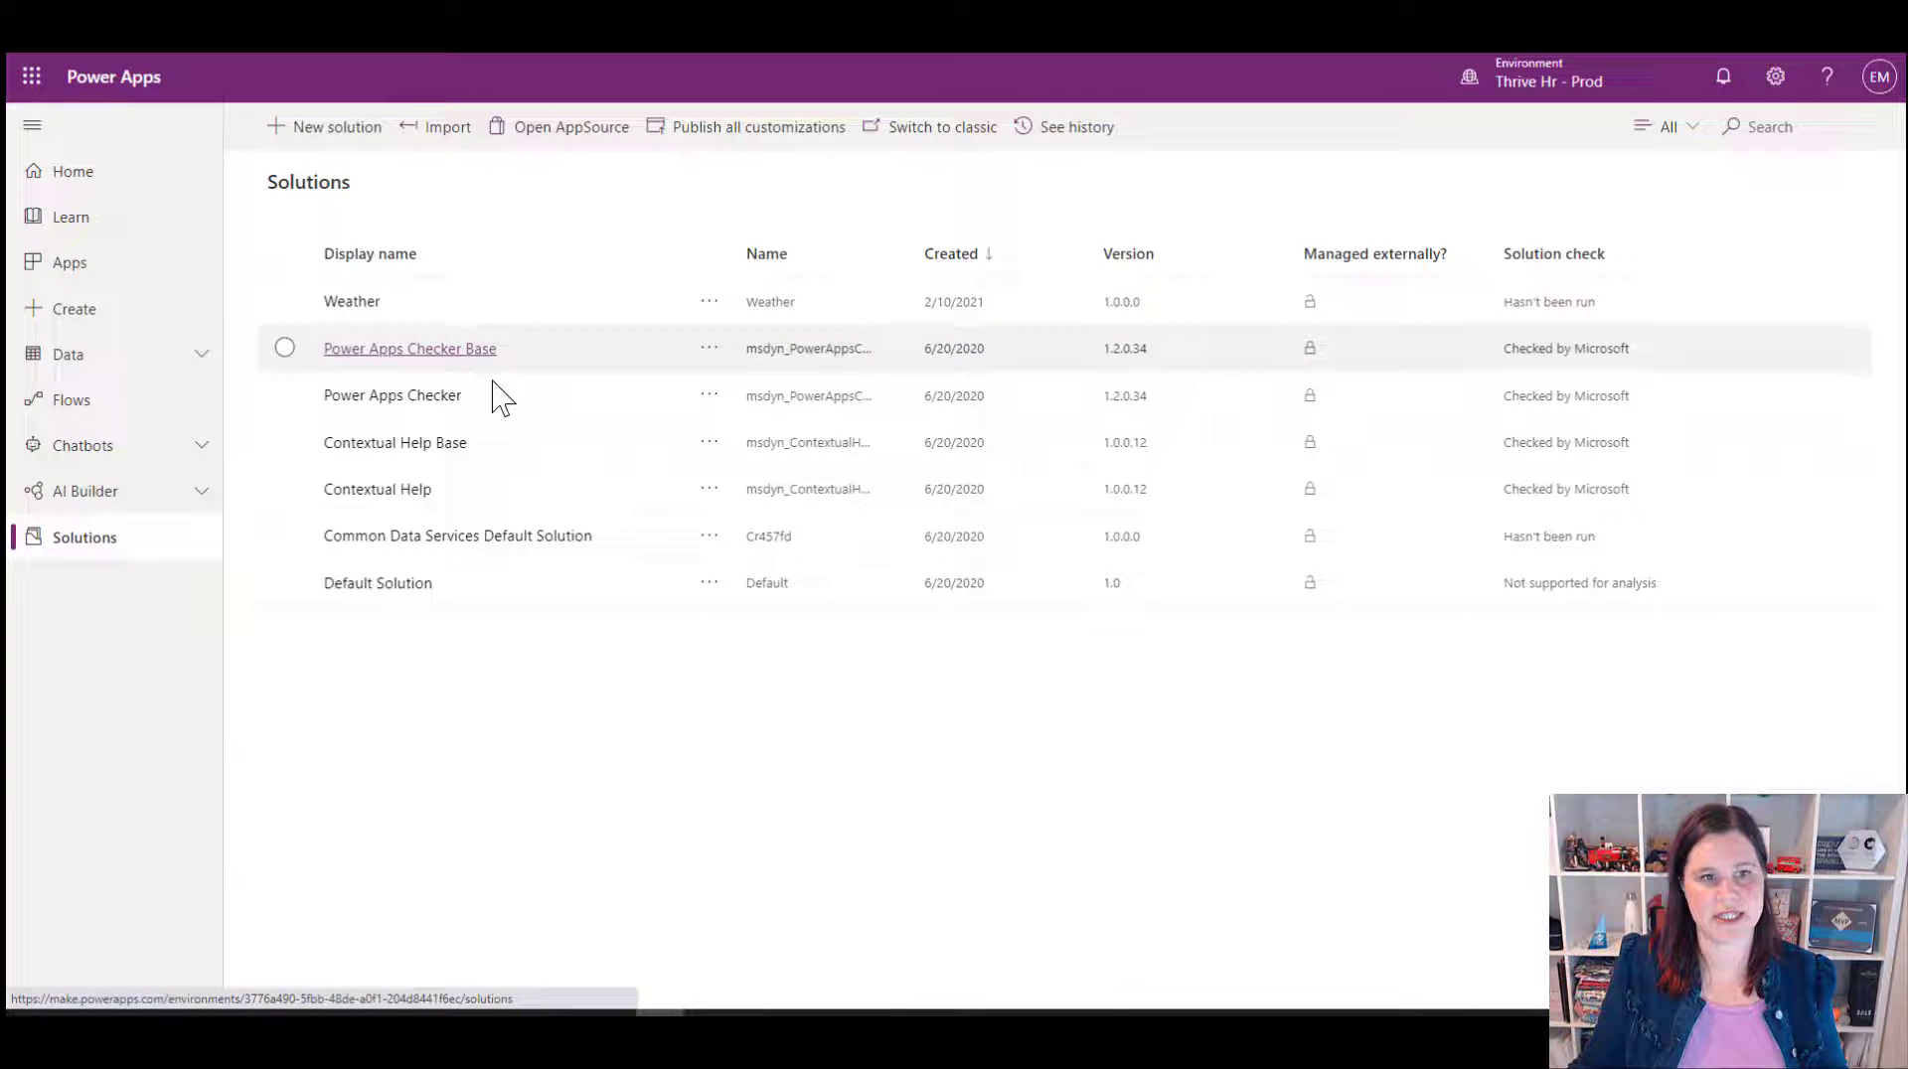
{"action": "mouse_move", "coordinate": [350, 302]}
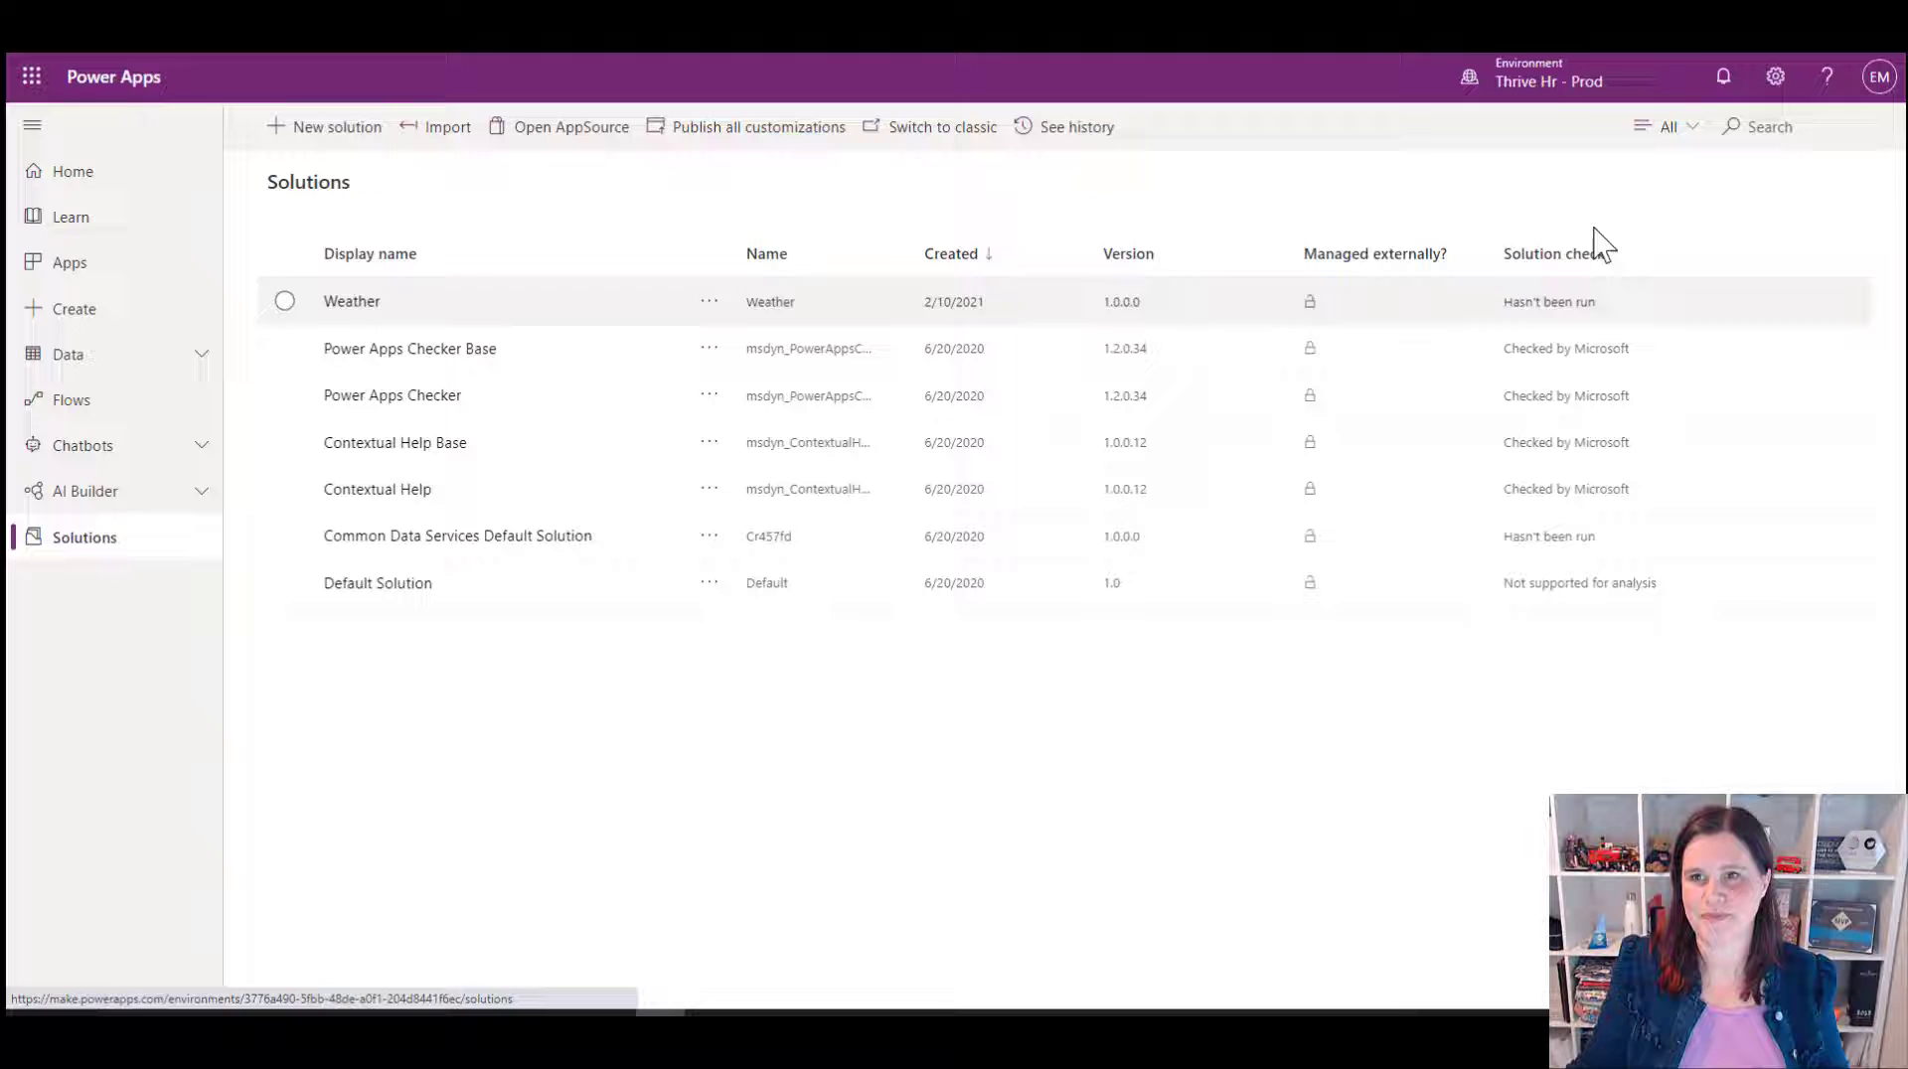
Step: Switch the current environment to Power Platform COE
{"action": "left_click", "coordinate": [1546, 77]}
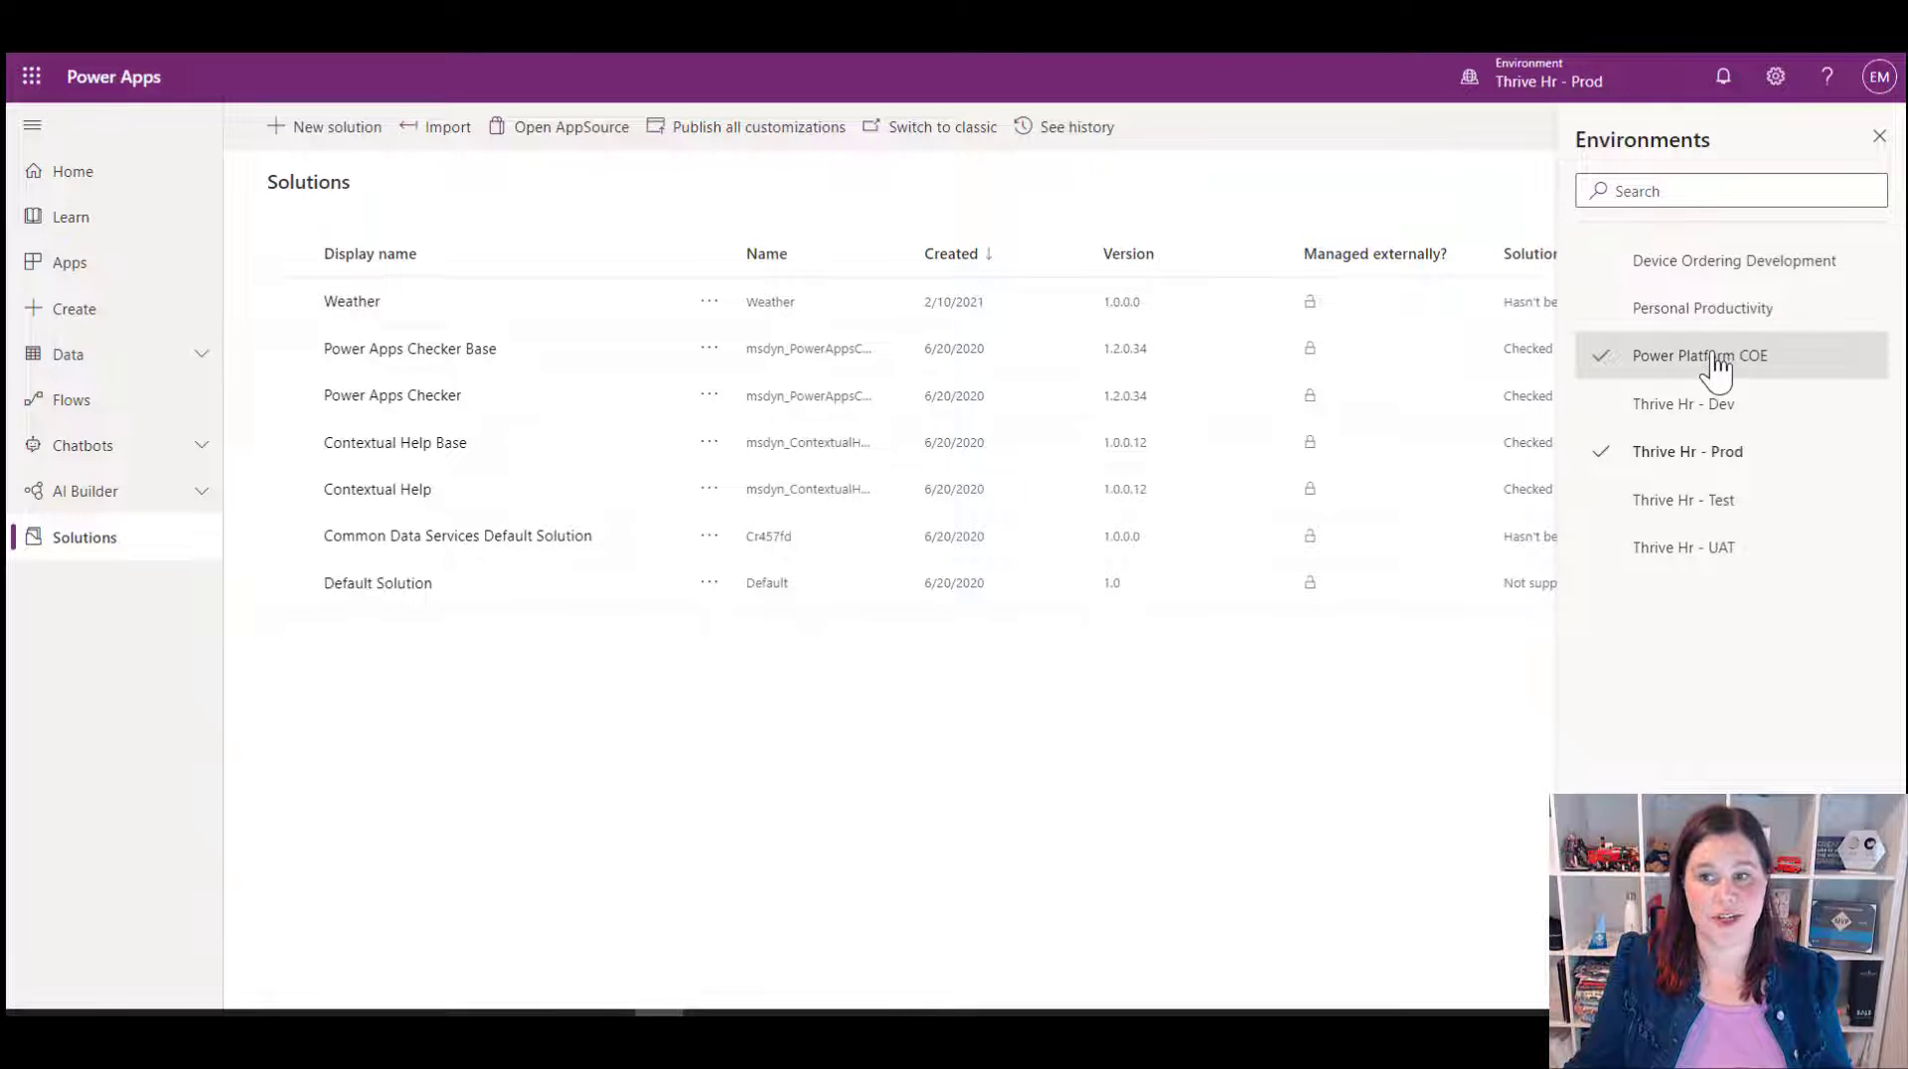
{"action": "left_click", "coordinate": [1699, 355]}
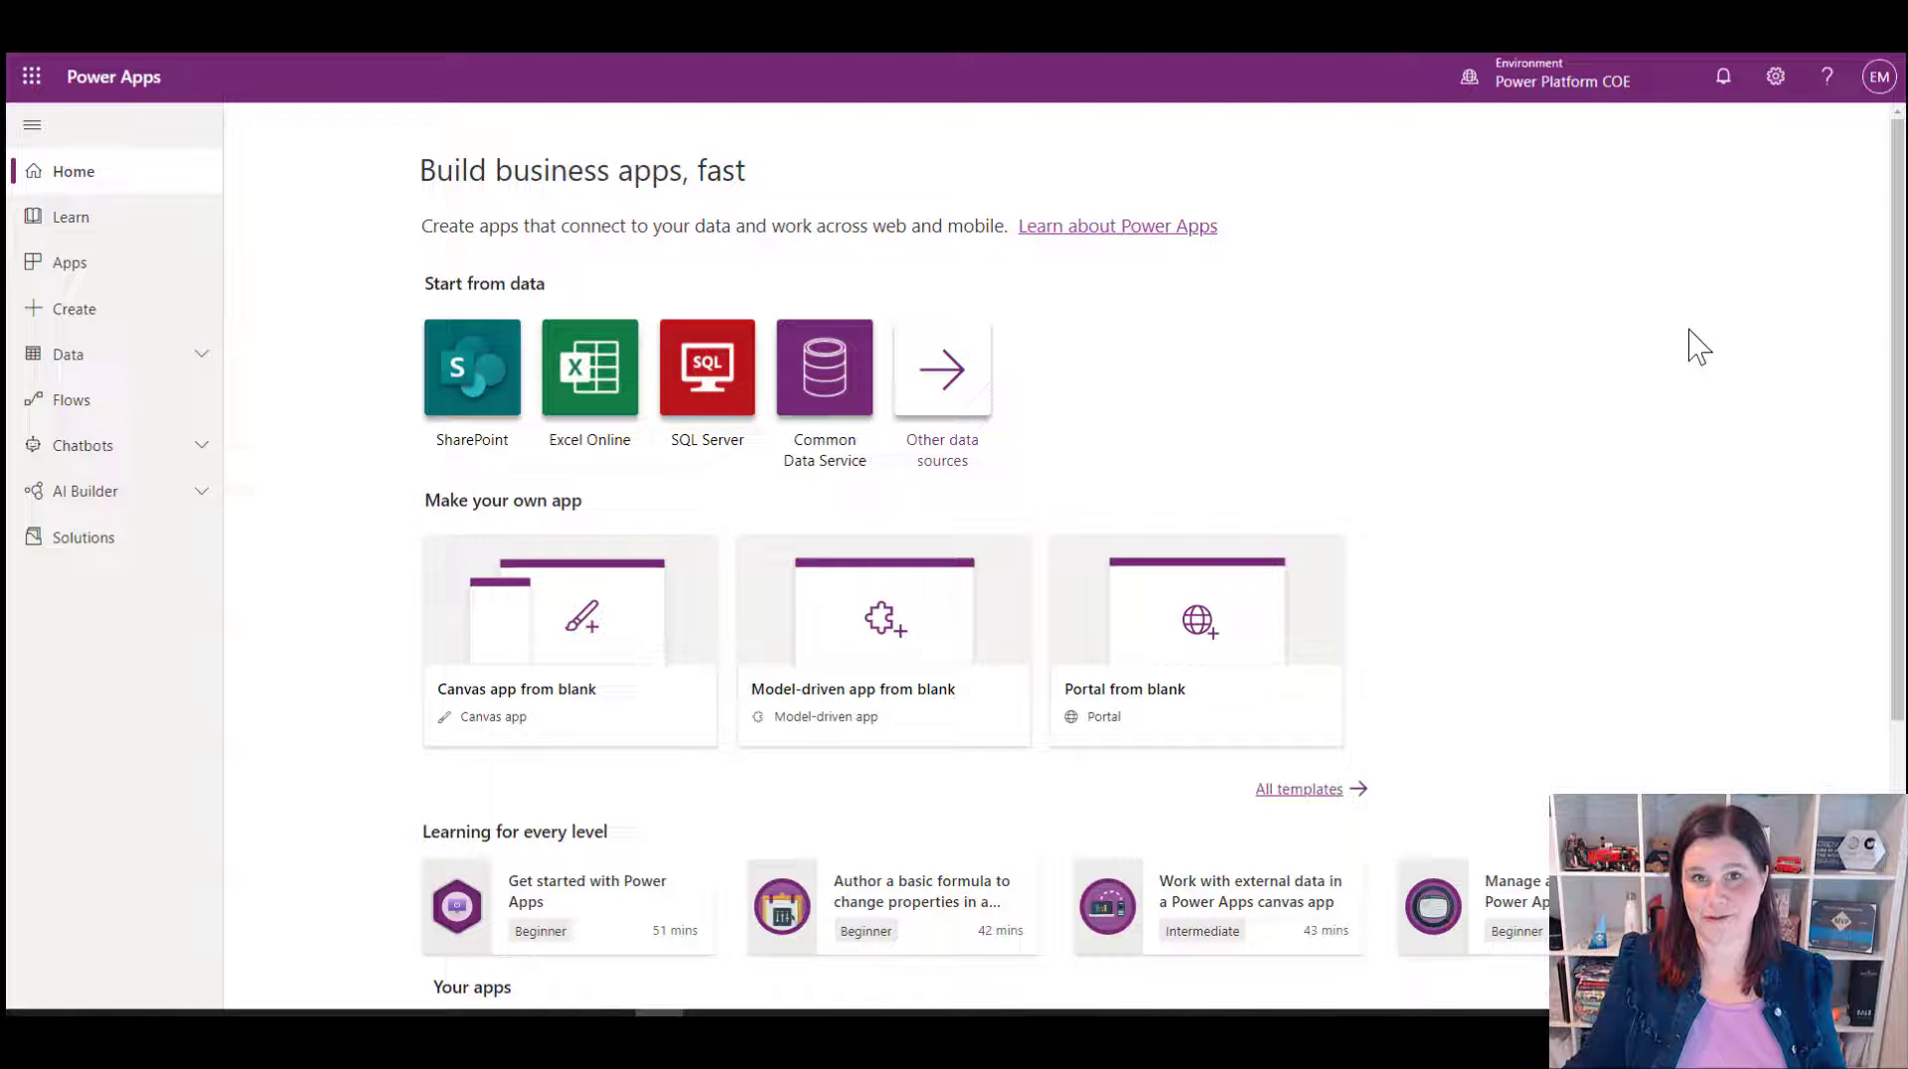
{"action": "mouse_move", "coordinate": [1318, 393]}
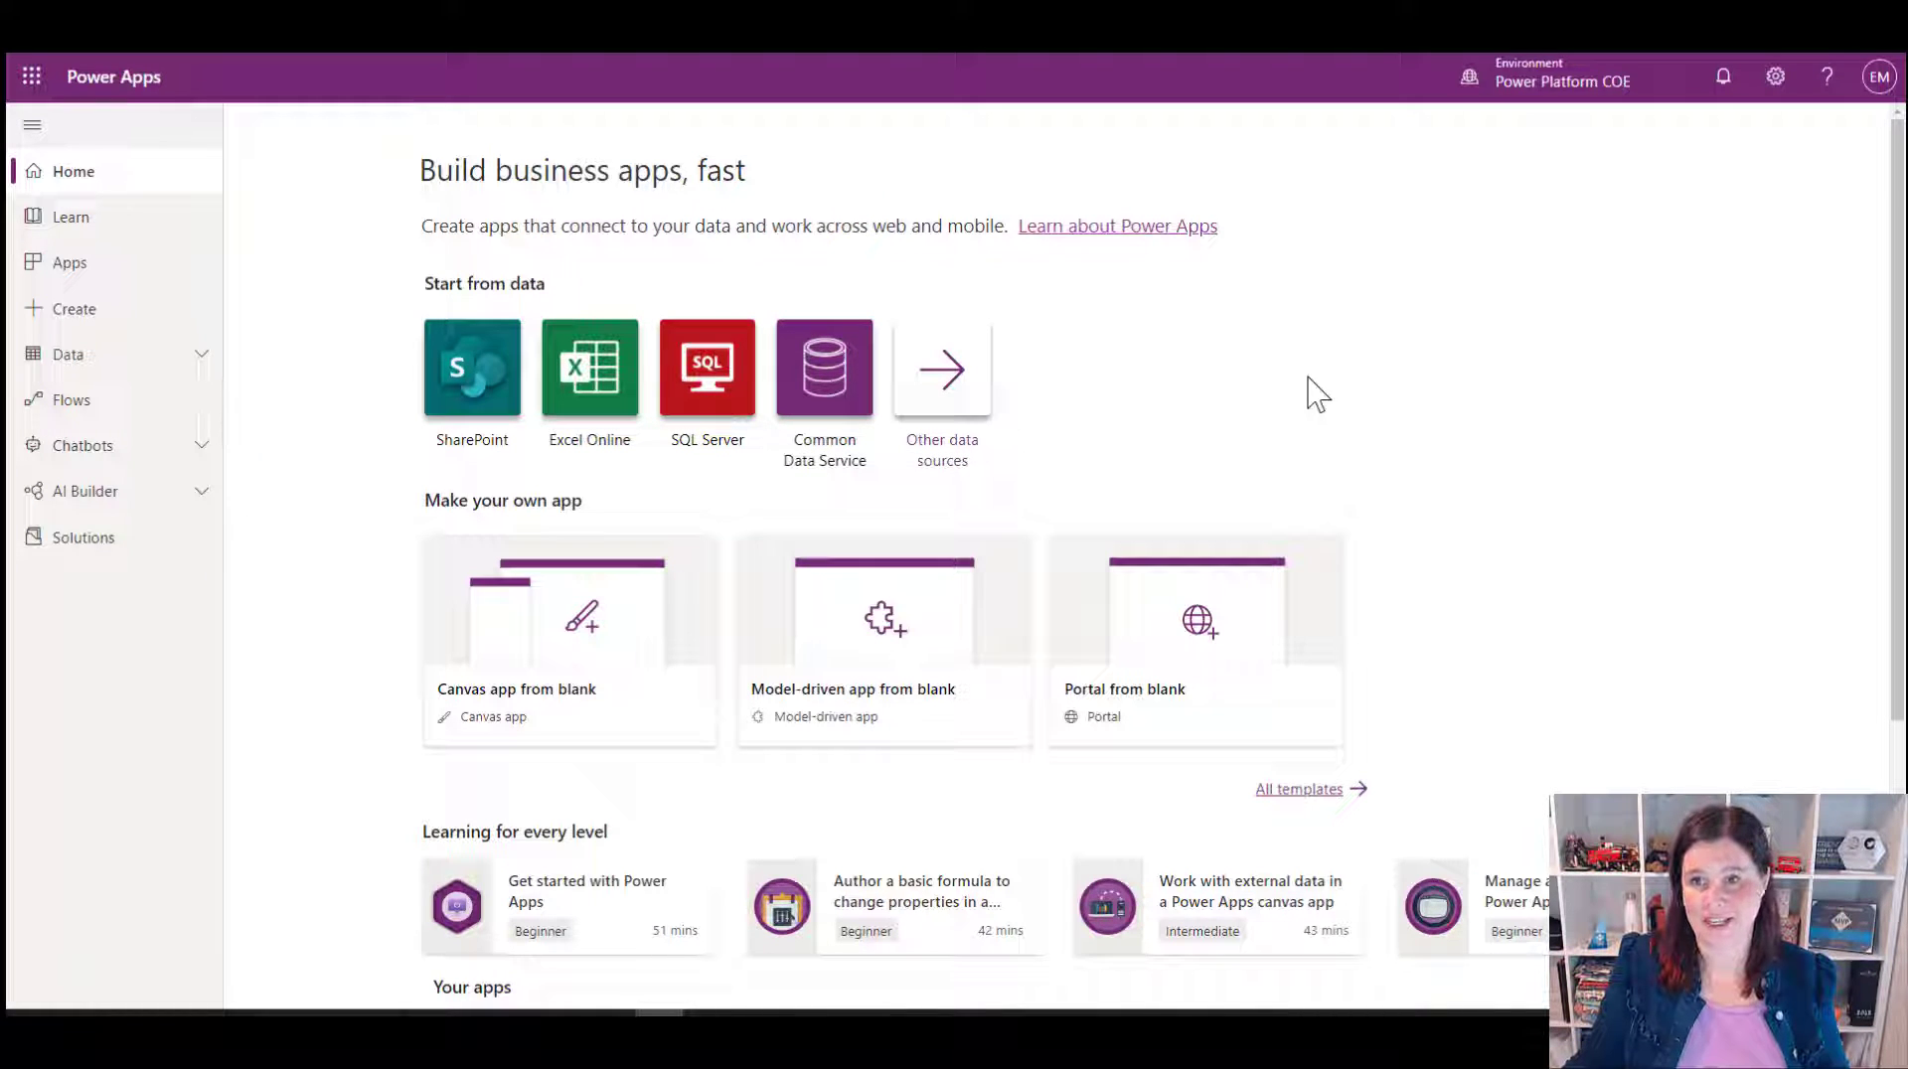
{"action": "mouse_move", "coordinate": [94, 624]}
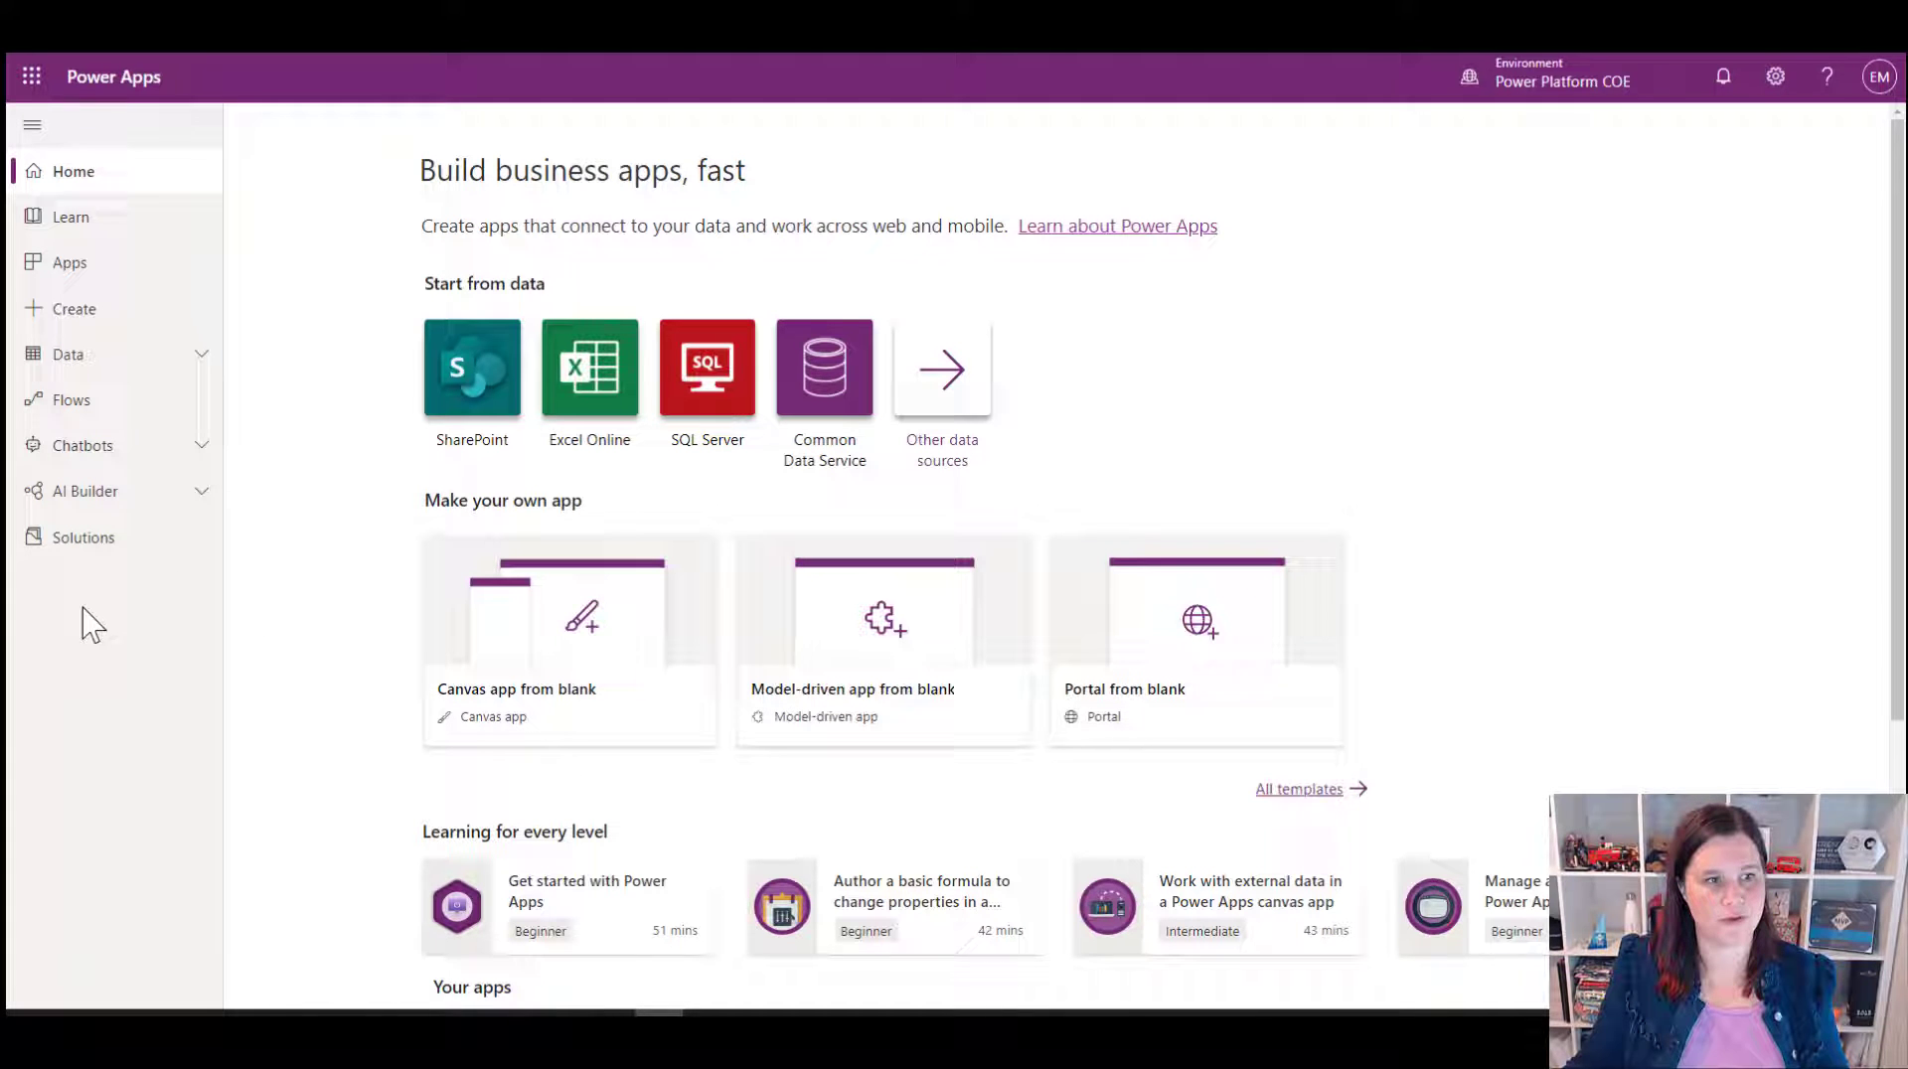
Step: List the Power Platform COE solutions, including Solution 1 and the Center of Excellence solutions
{"action": "left_click", "coordinate": [83, 537]}
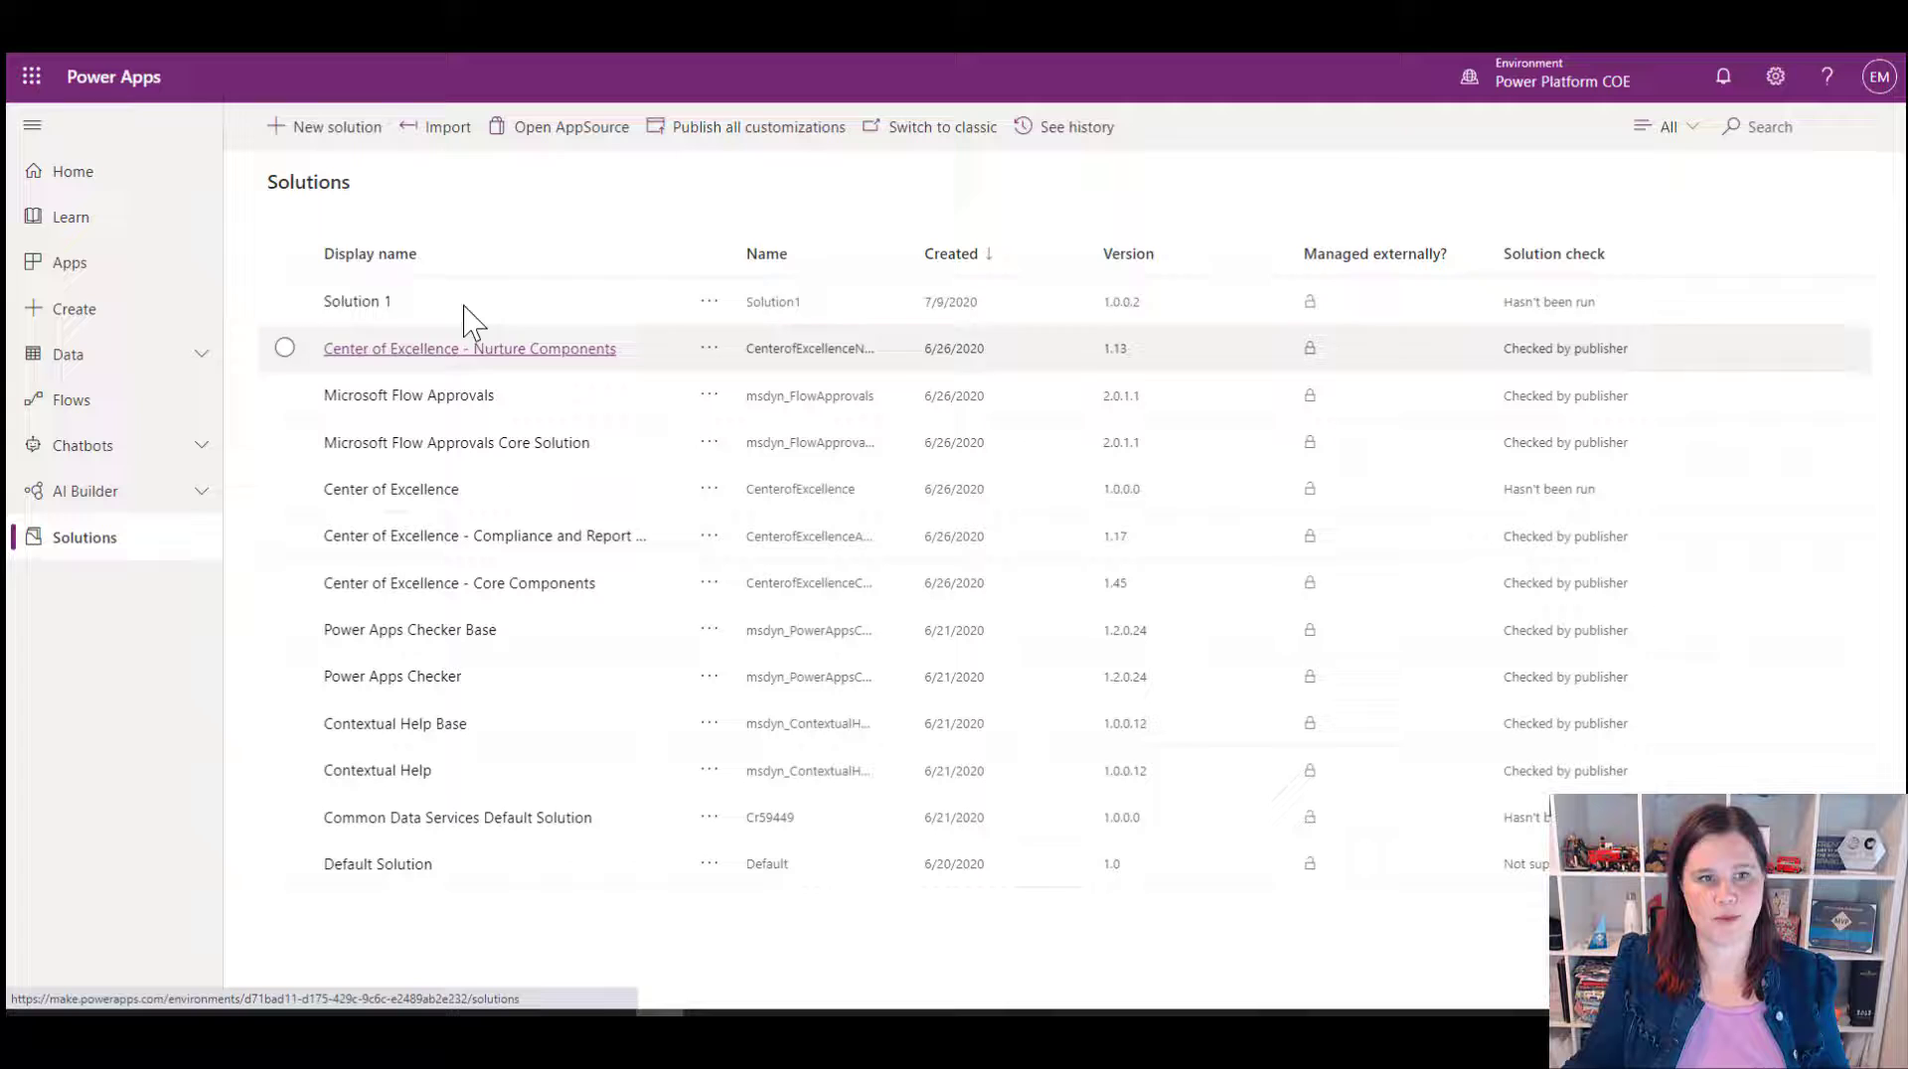
{"action": "mouse_move", "coordinate": [493, 366]}
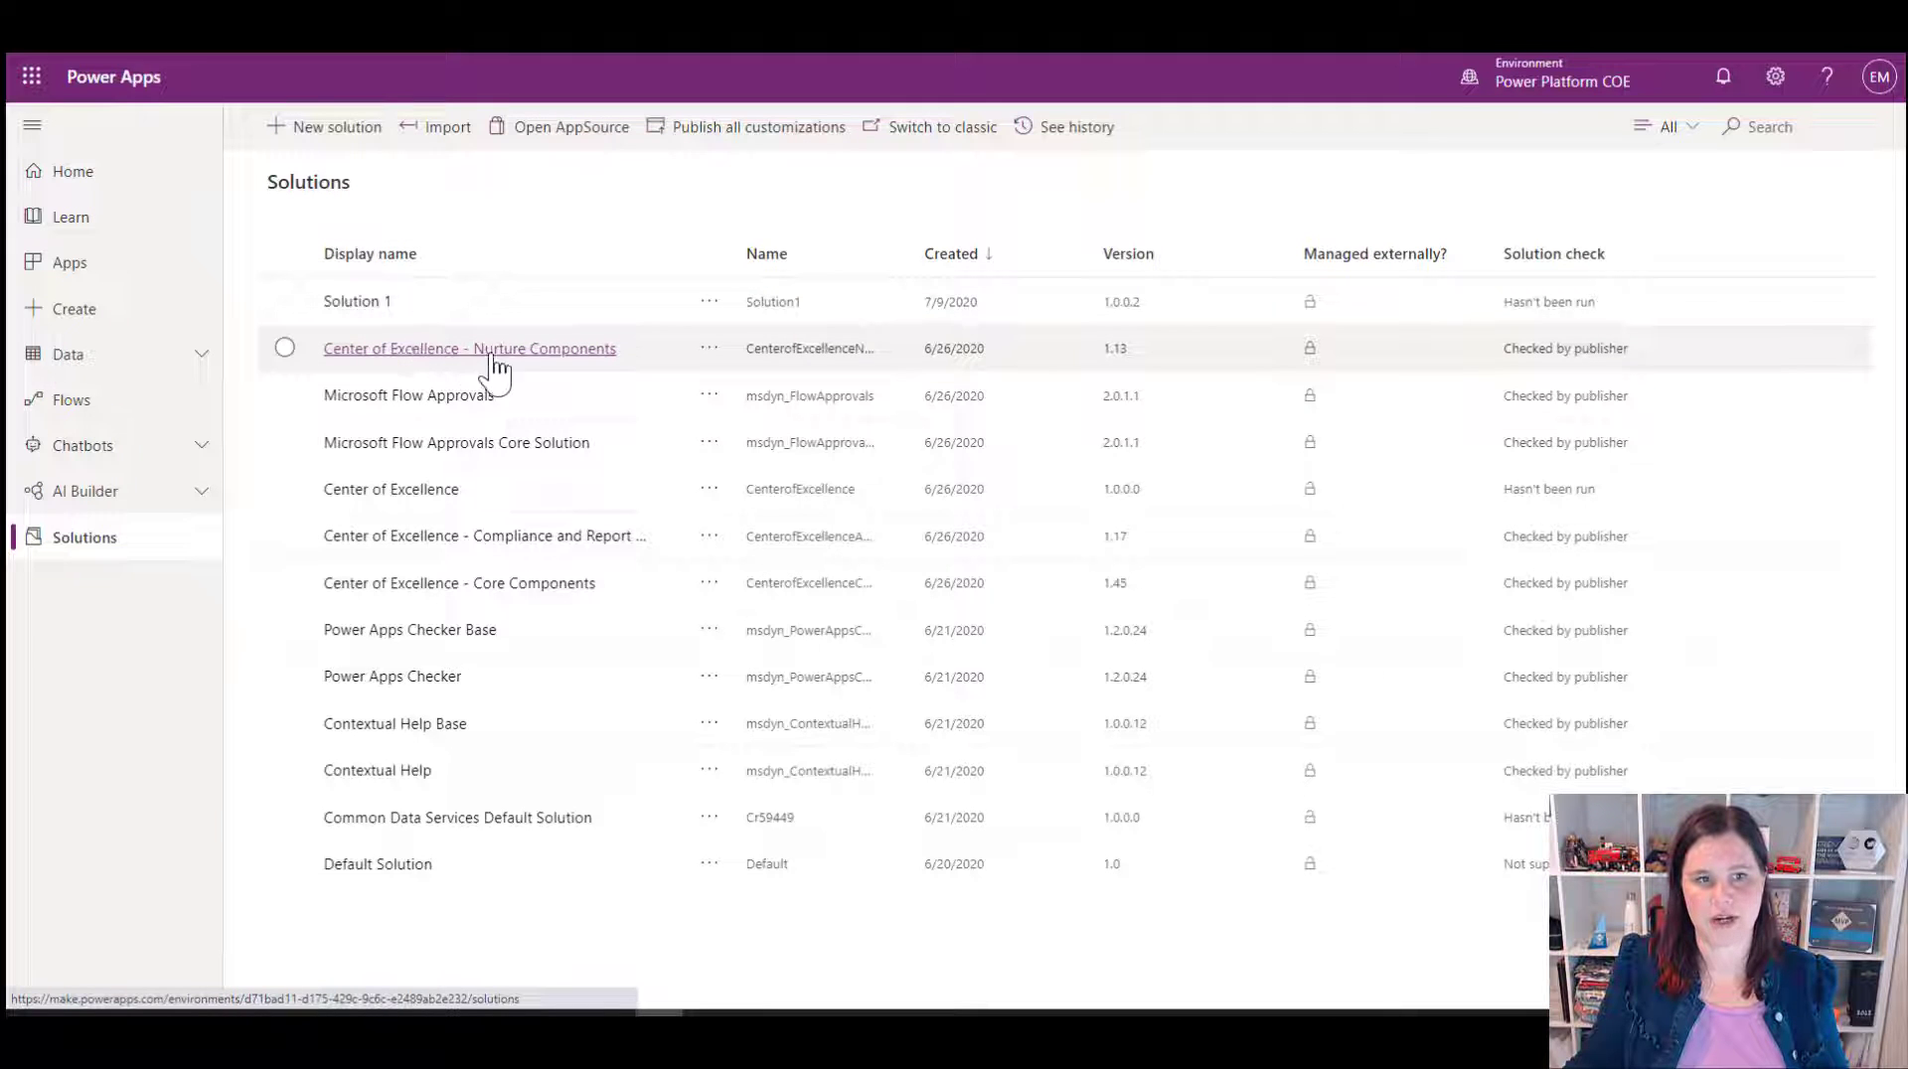
{"action": "mouse_move", "coordinate": [414, 561]}
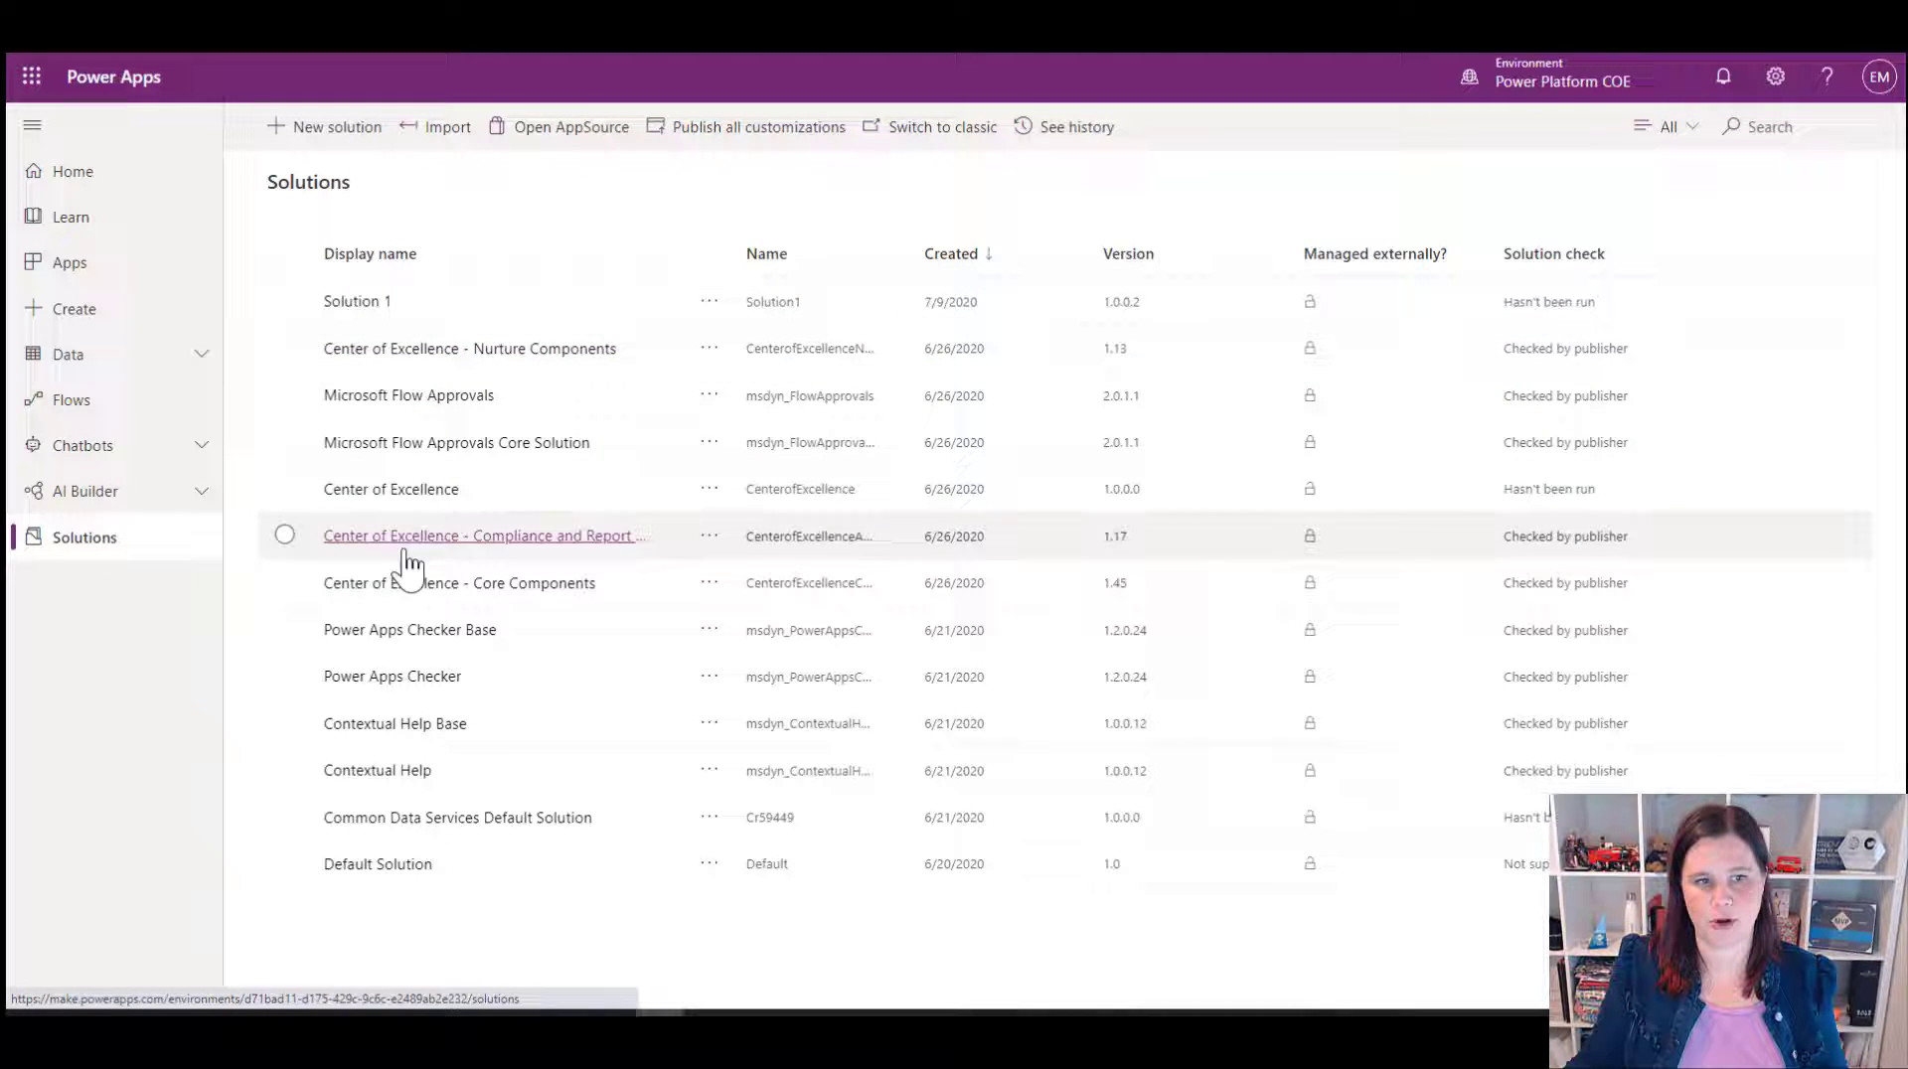
{"action": "mouse_move", "coordinate": [487, 630]}
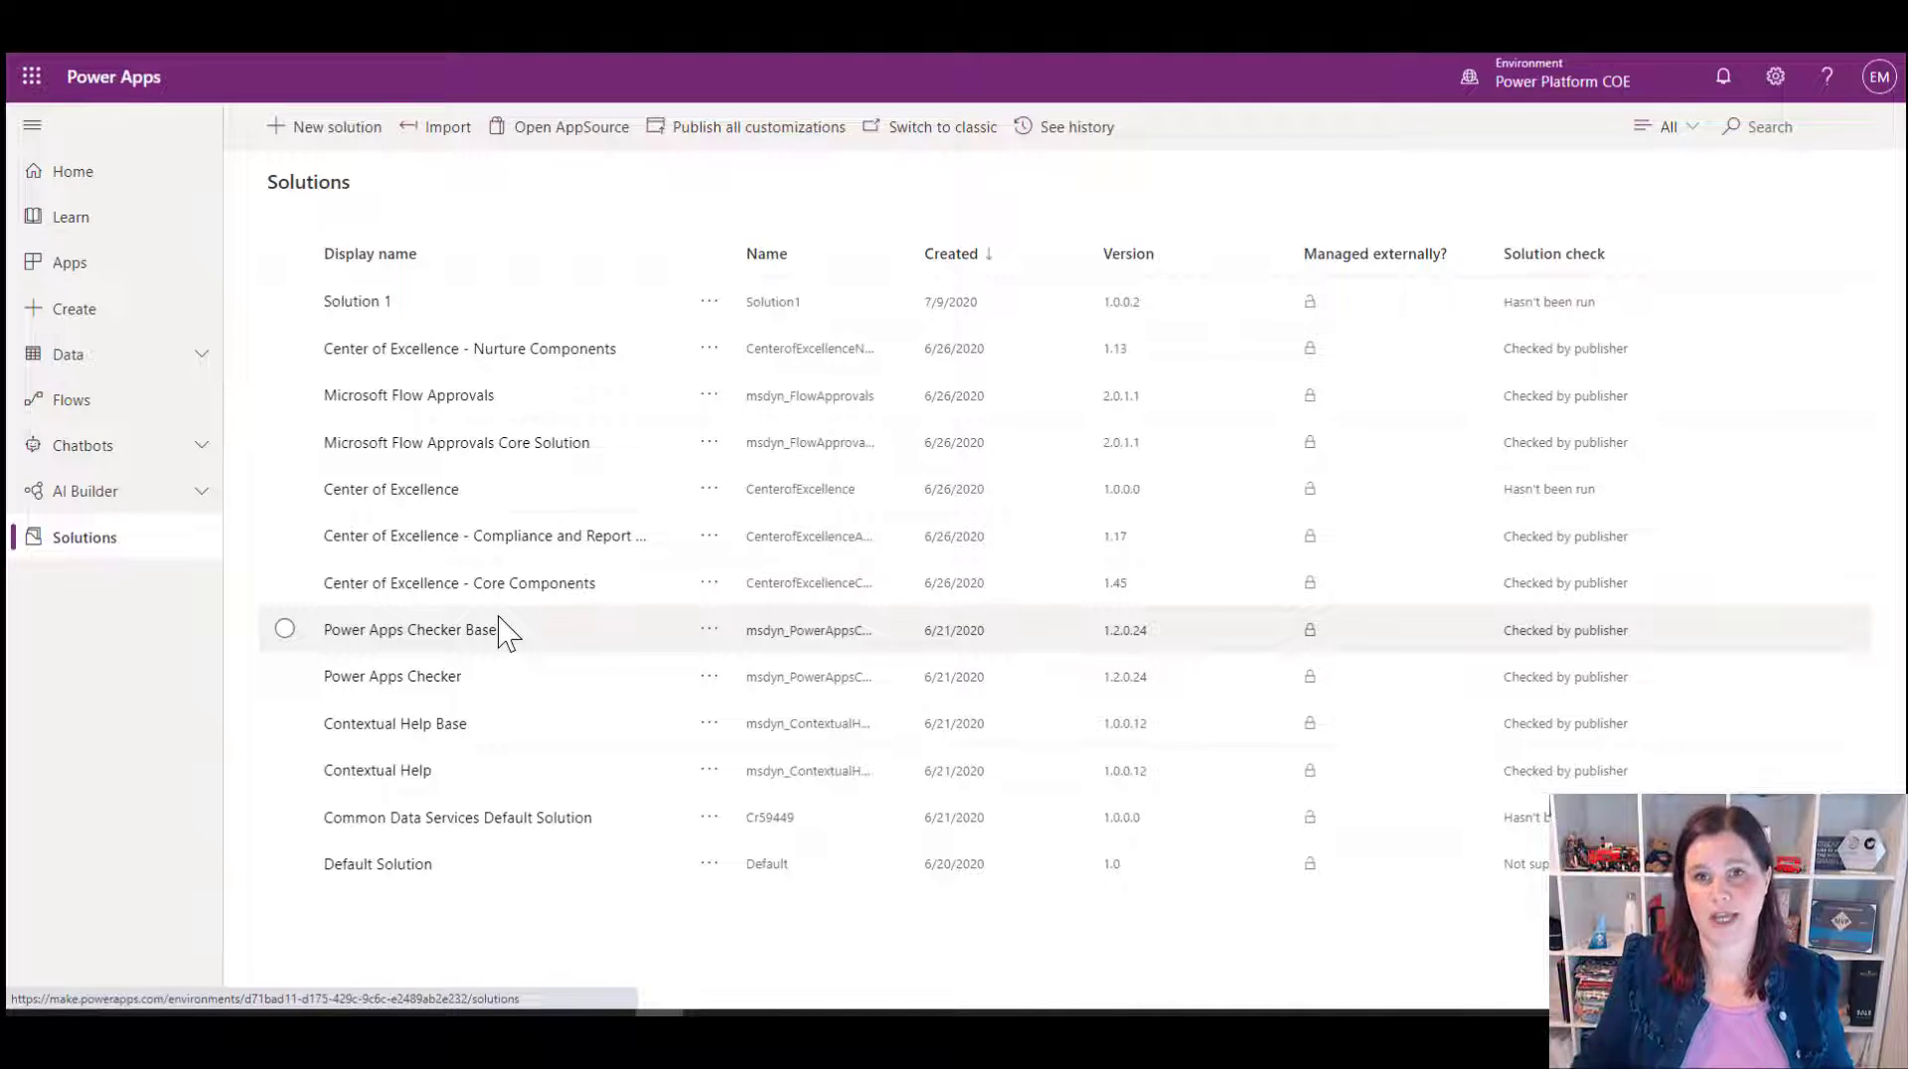
{"action": "mouse_move", "coordinate": [458, 441]}
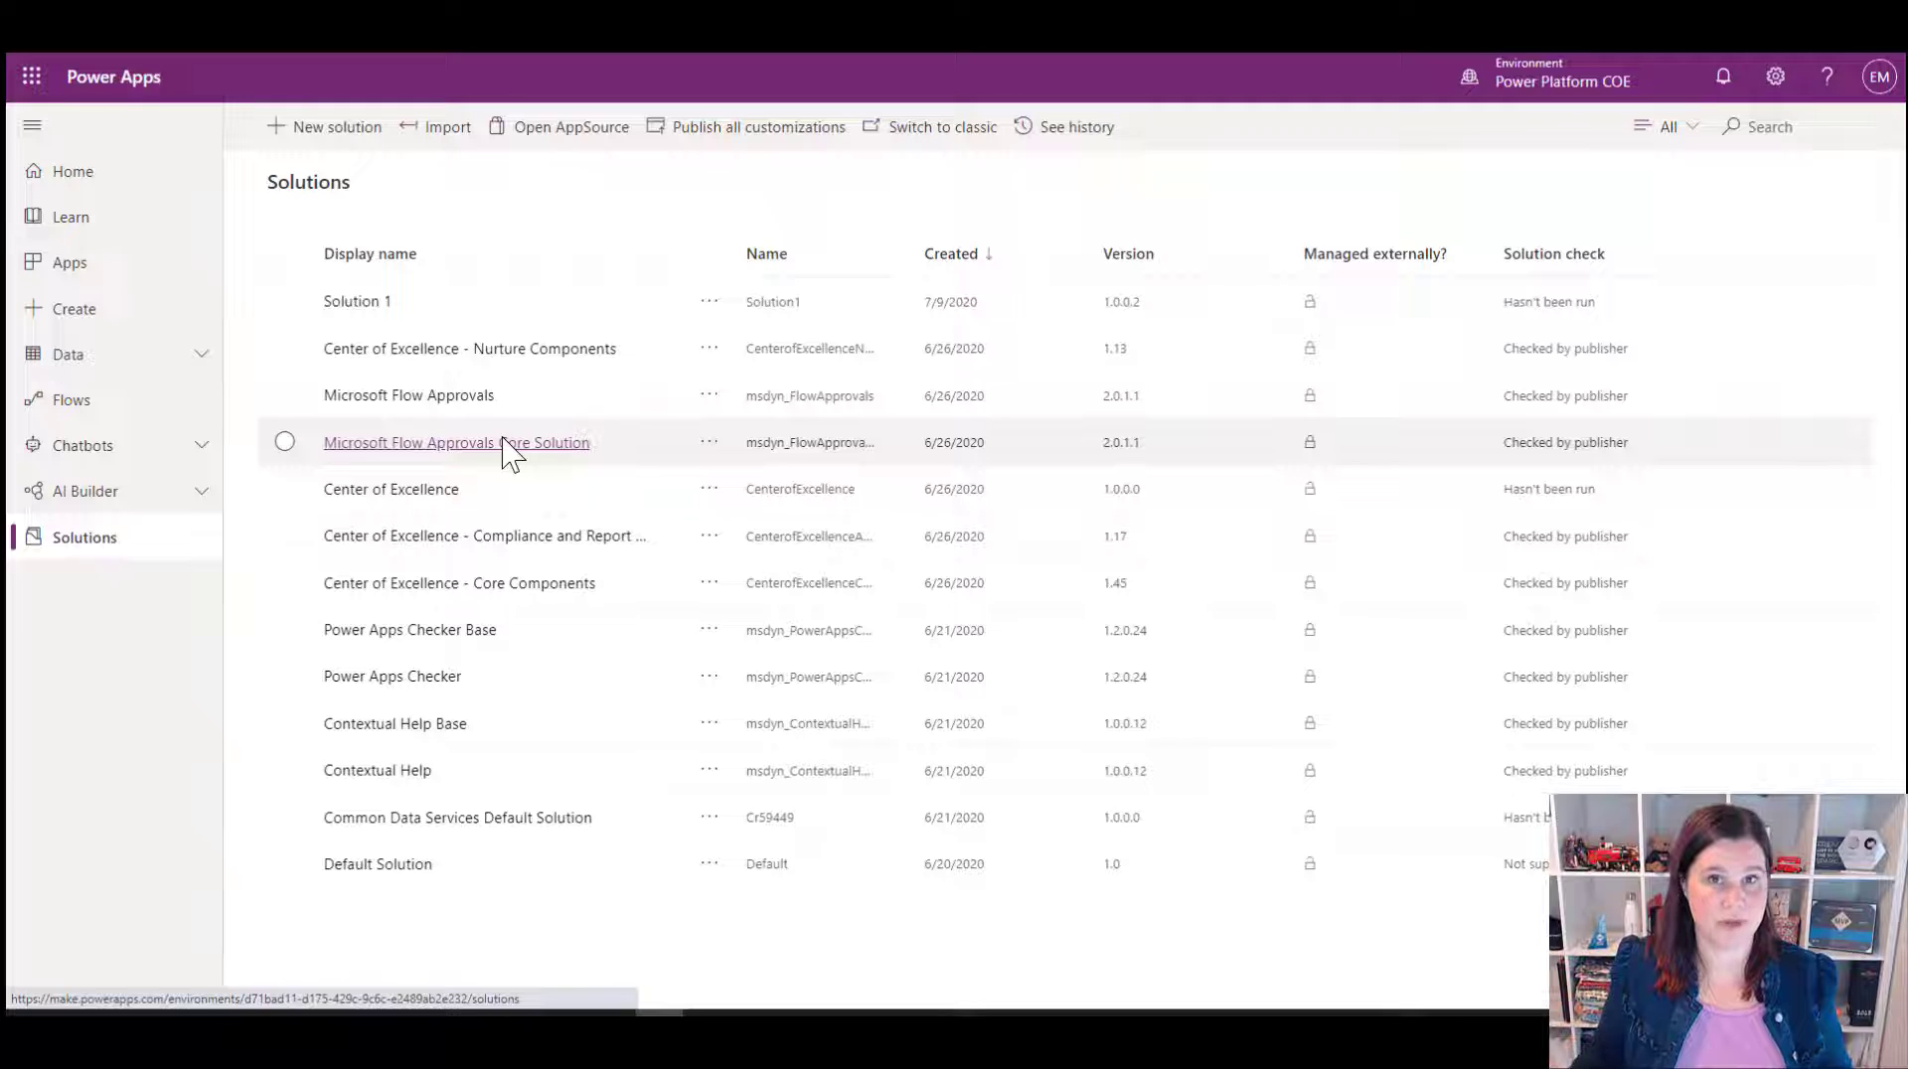
{"action": "mouse_move", "coordinate": [1590, 110]}
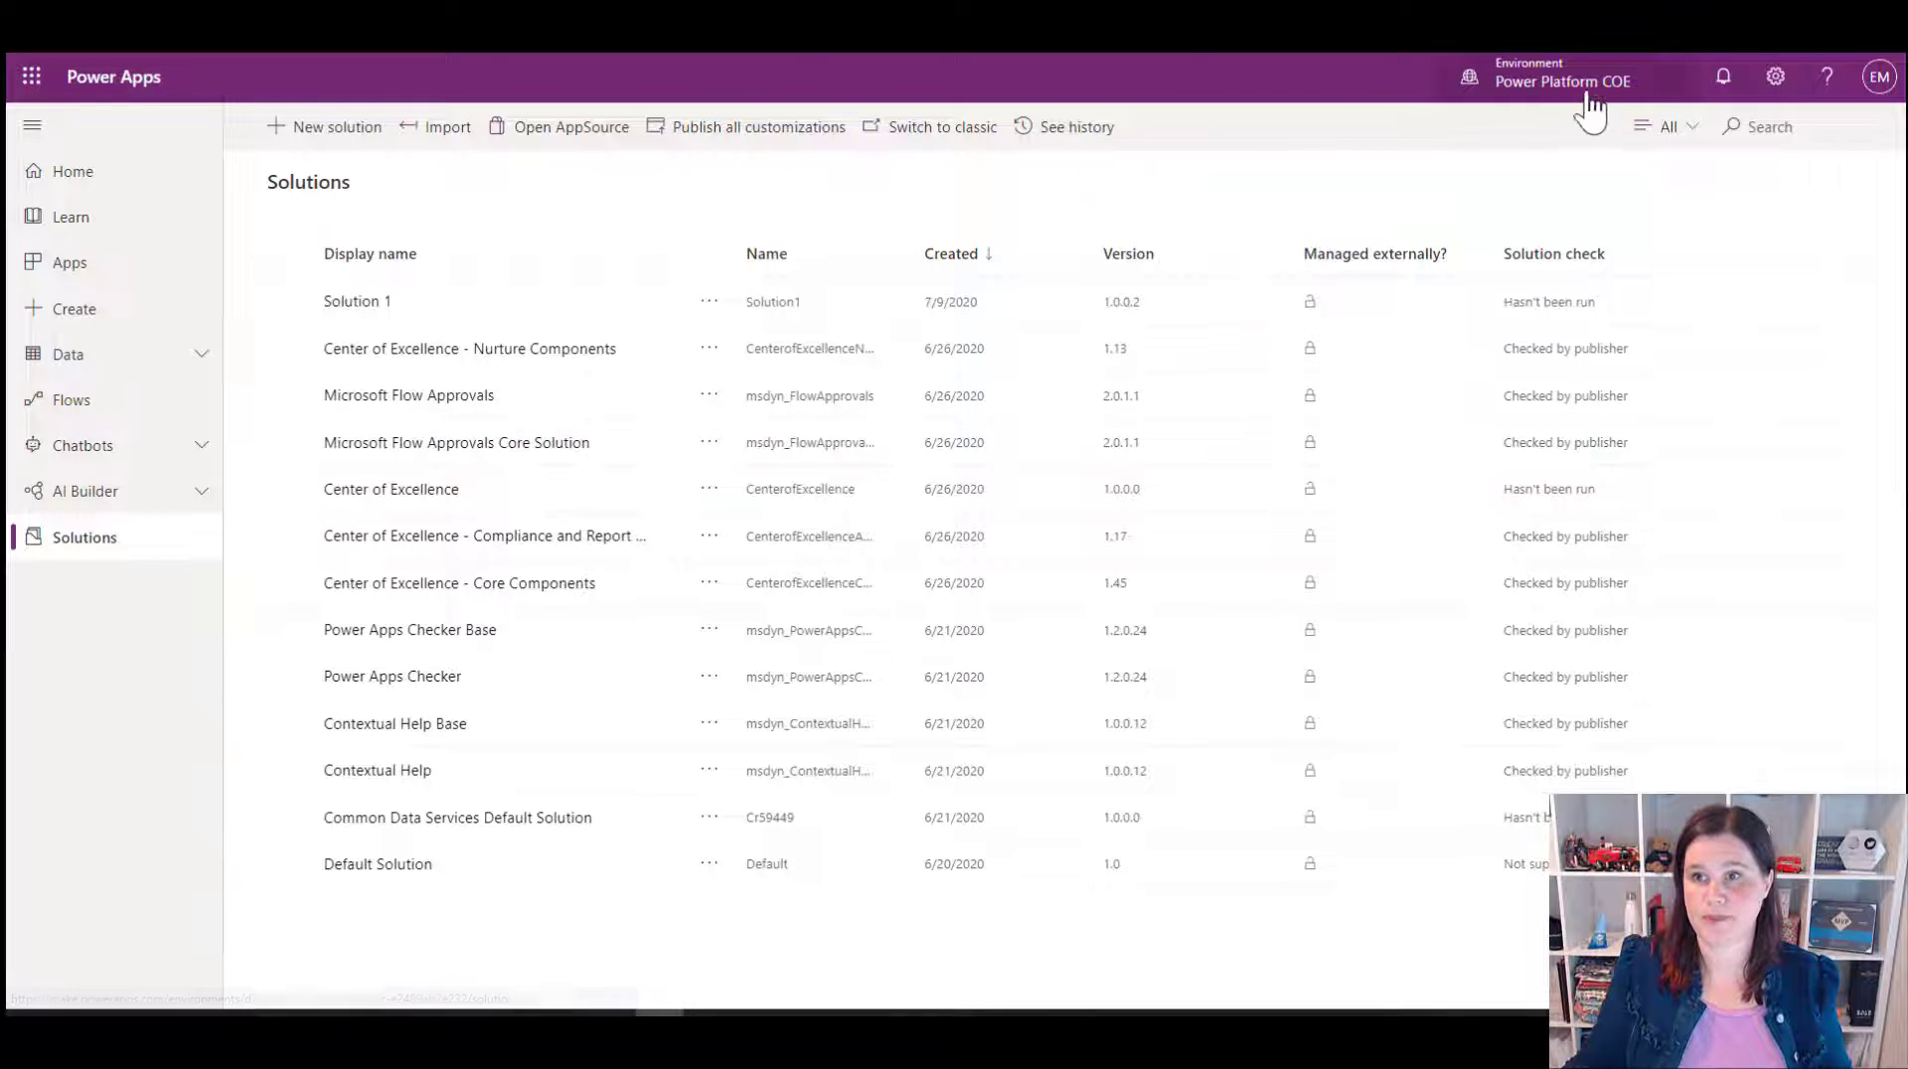
Step: Show the seven environments available, with Power Platform COE marked current
{"action": "left_click", "coordinate": [1562, 79]}
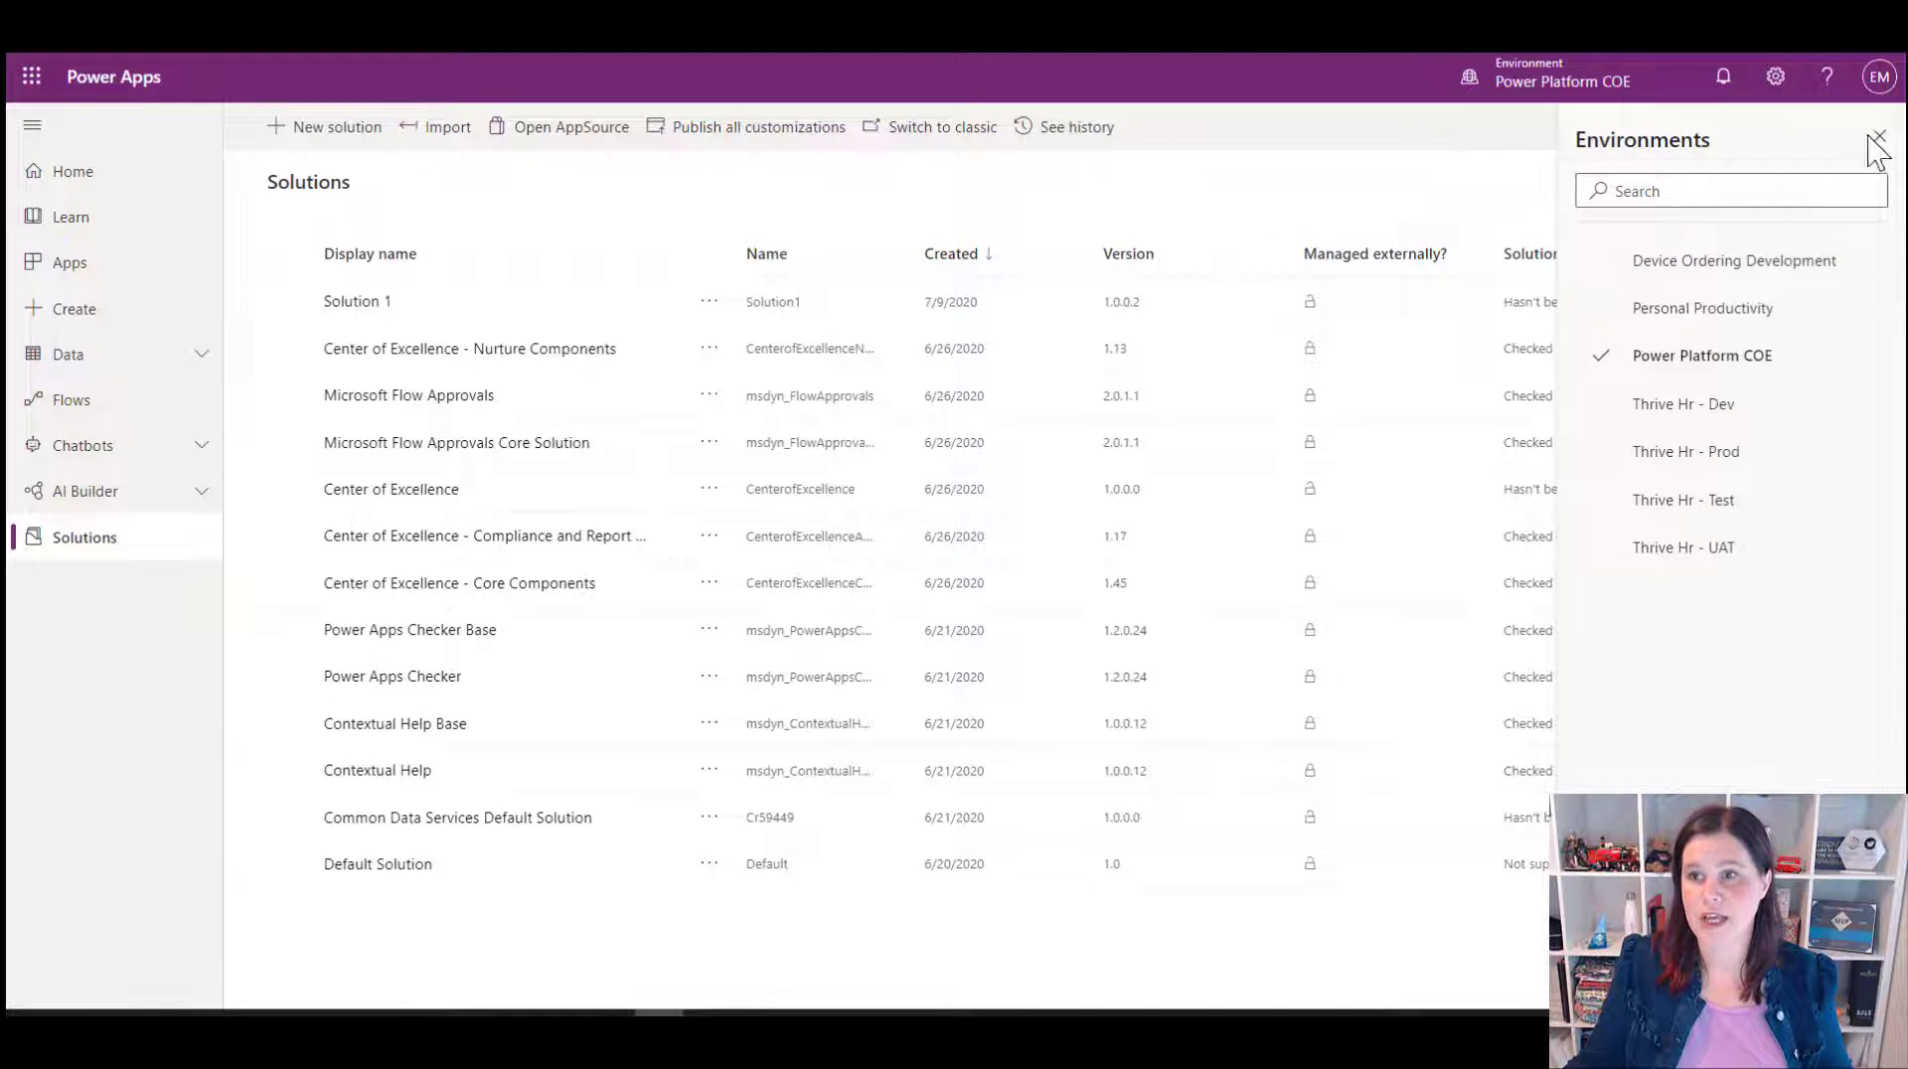
Step: Start a New environment form in the admin center and list its Type options
{"action": "left_click", "coordinate": [1878, 139]}
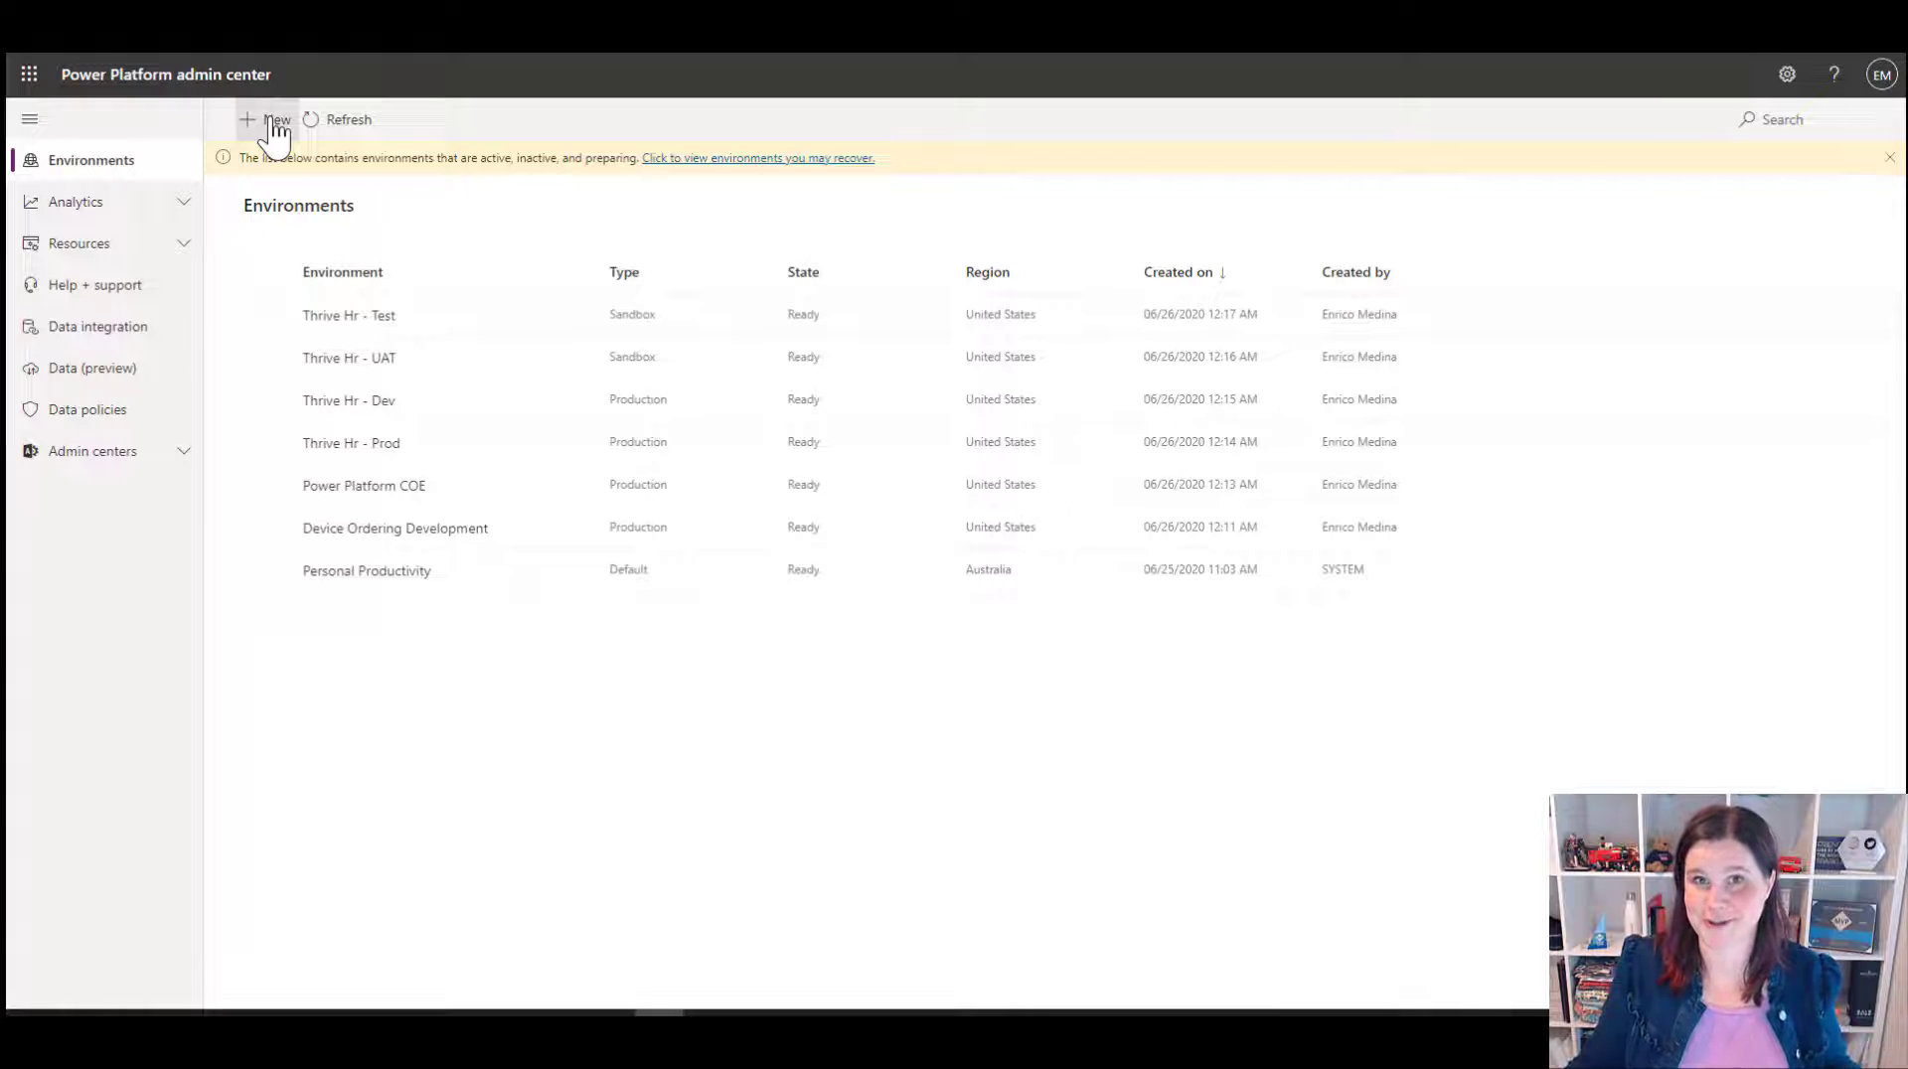
{"action": "left_click", "coordinate": [265, 120]}
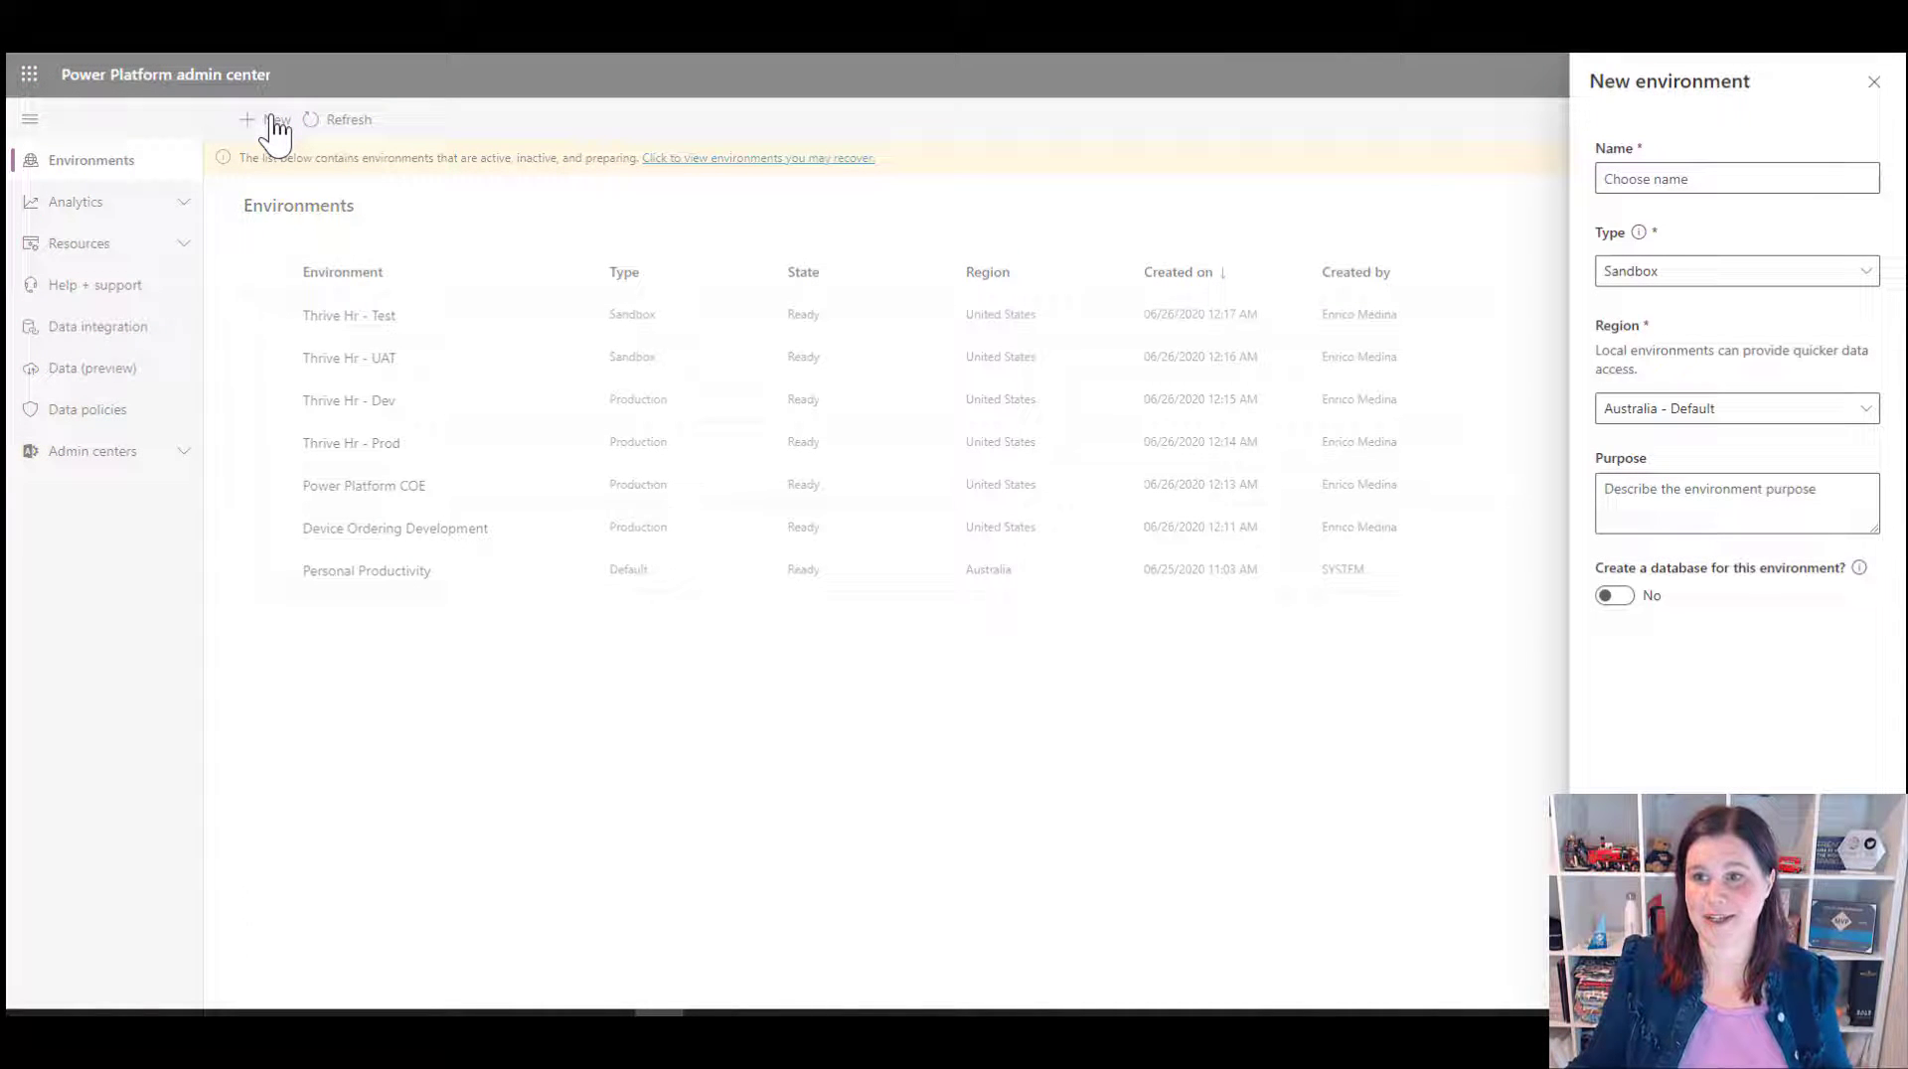
{"action": "left_click", "coordinate": [1737, 177]}
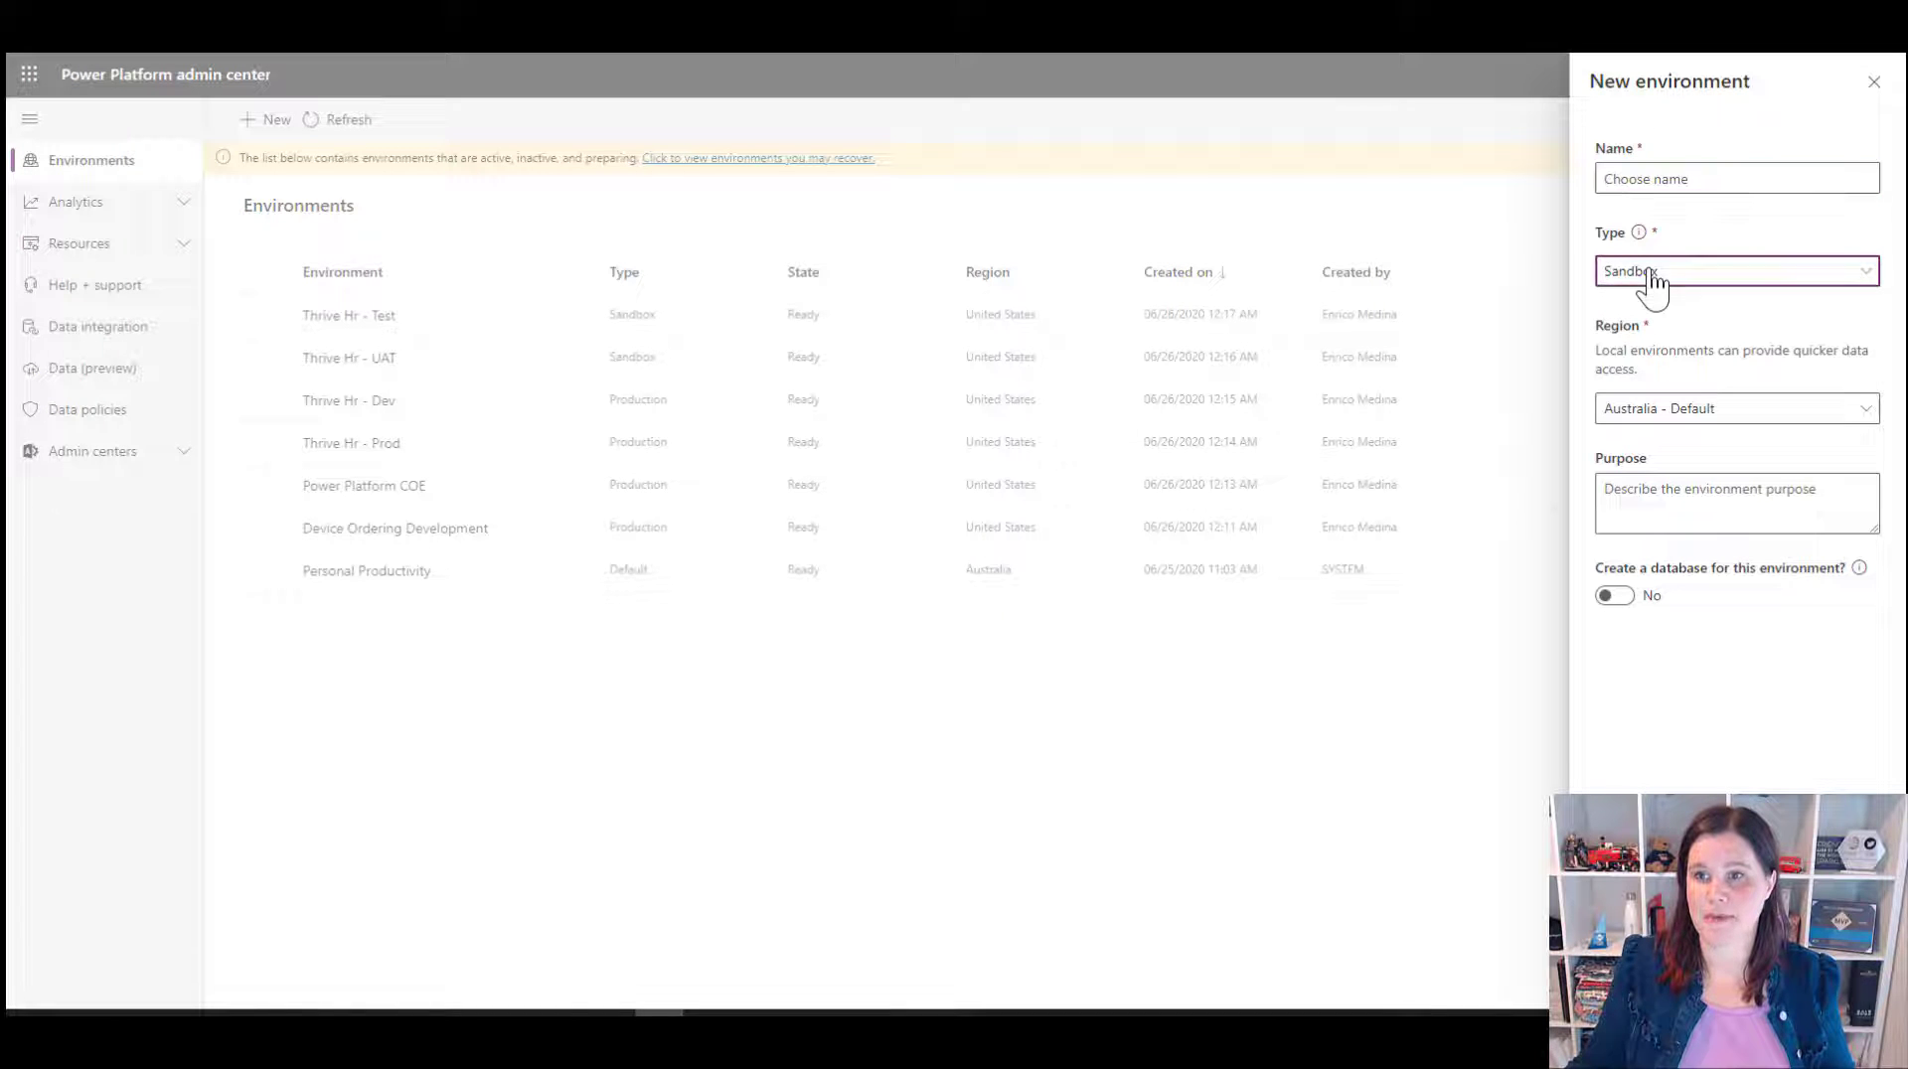
{"action": "left_click", "coordinate": [1735, 270]}
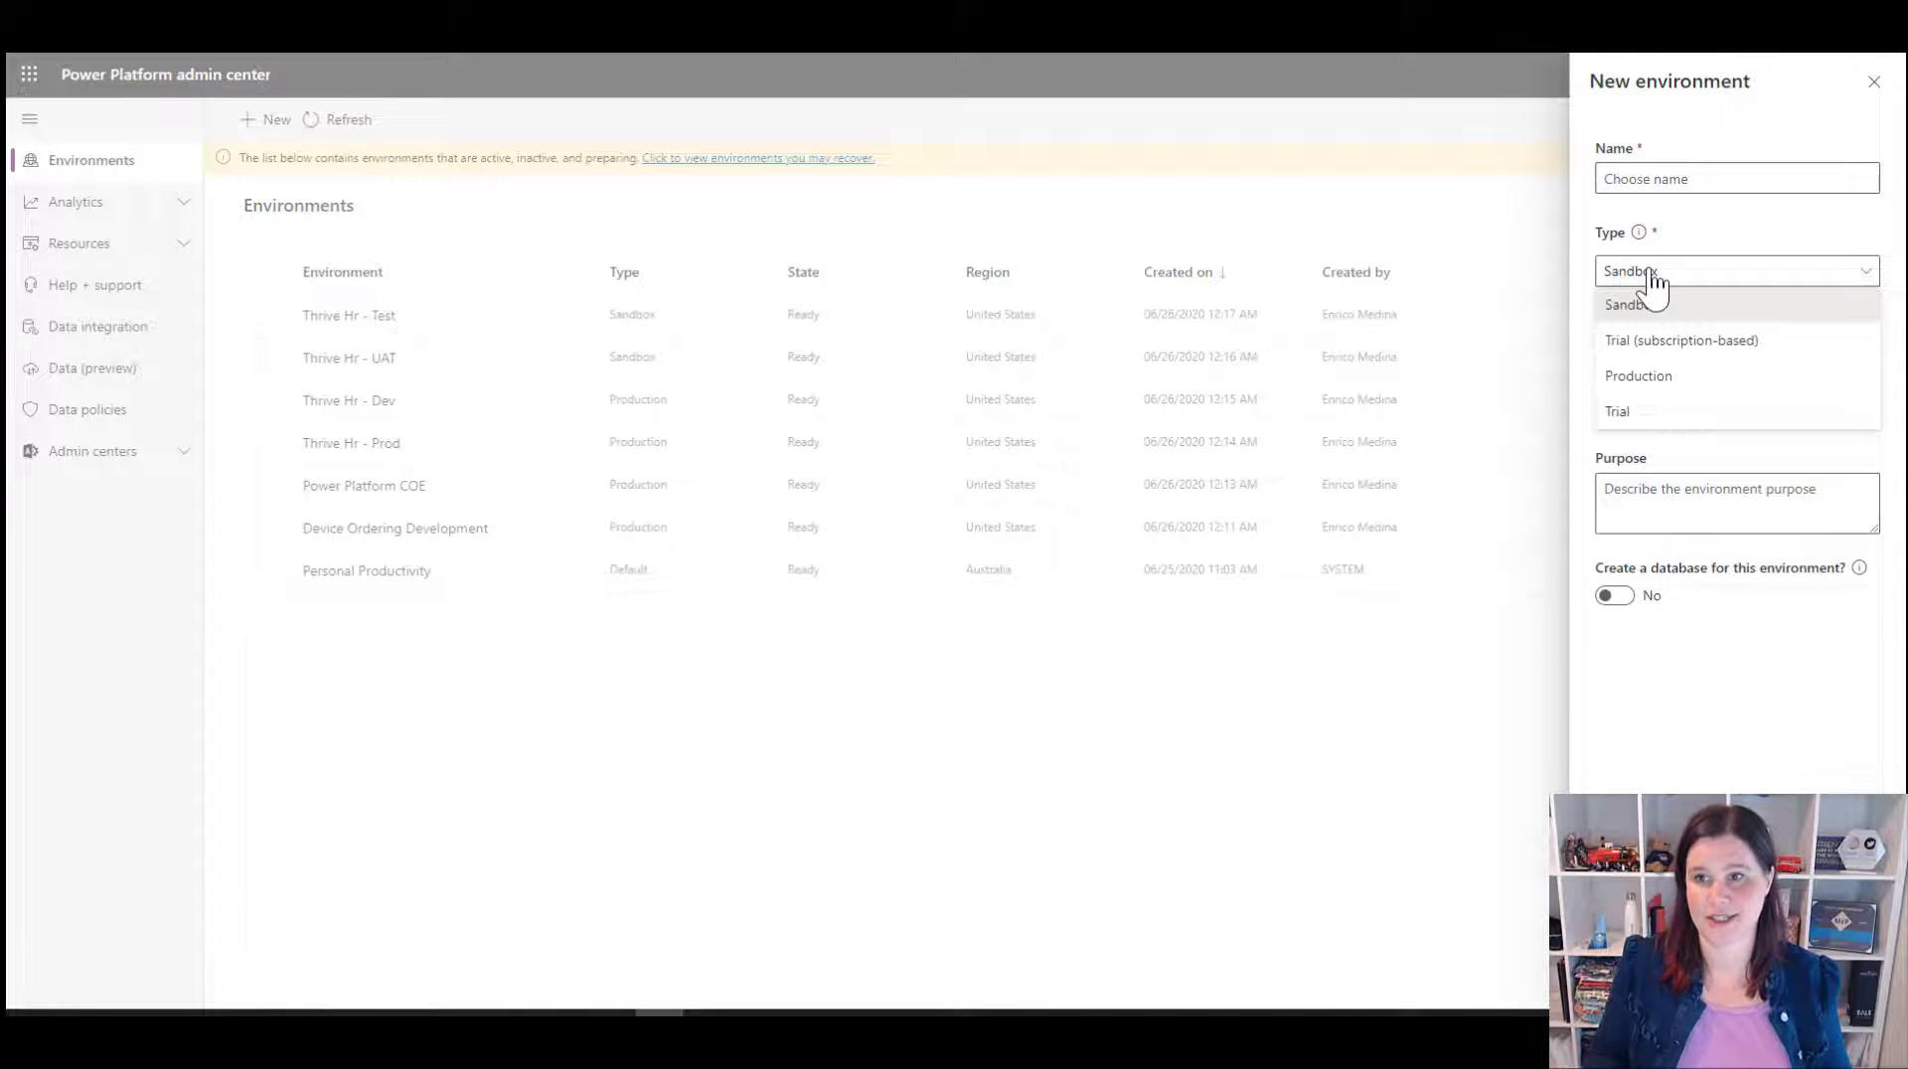
Step: Close the Type choices, review the Region field, and leave the form unsubmitted for BH Demo 100's Power Apps home
{"action": "left_click", "coordinate": [1623, 304]}
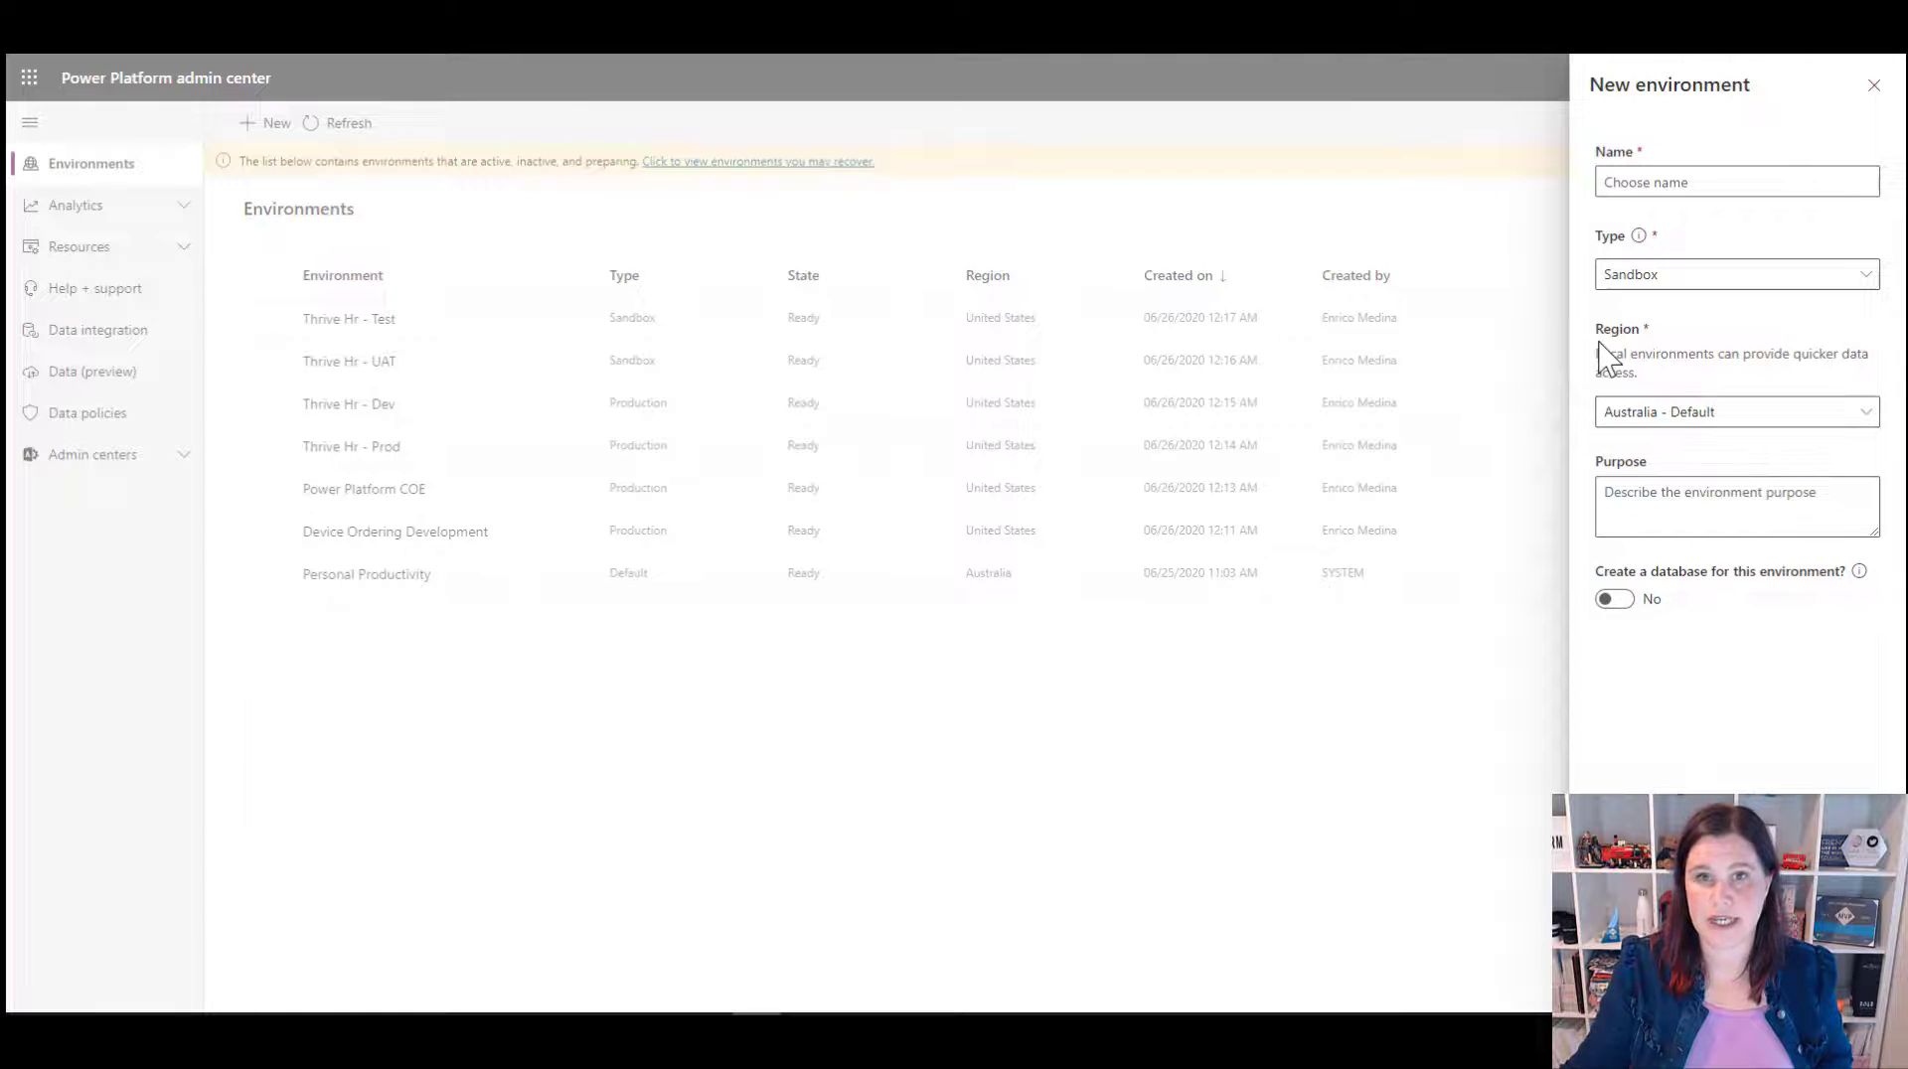
{"action": "mouse_move", "coordinate": [1679, 395]}
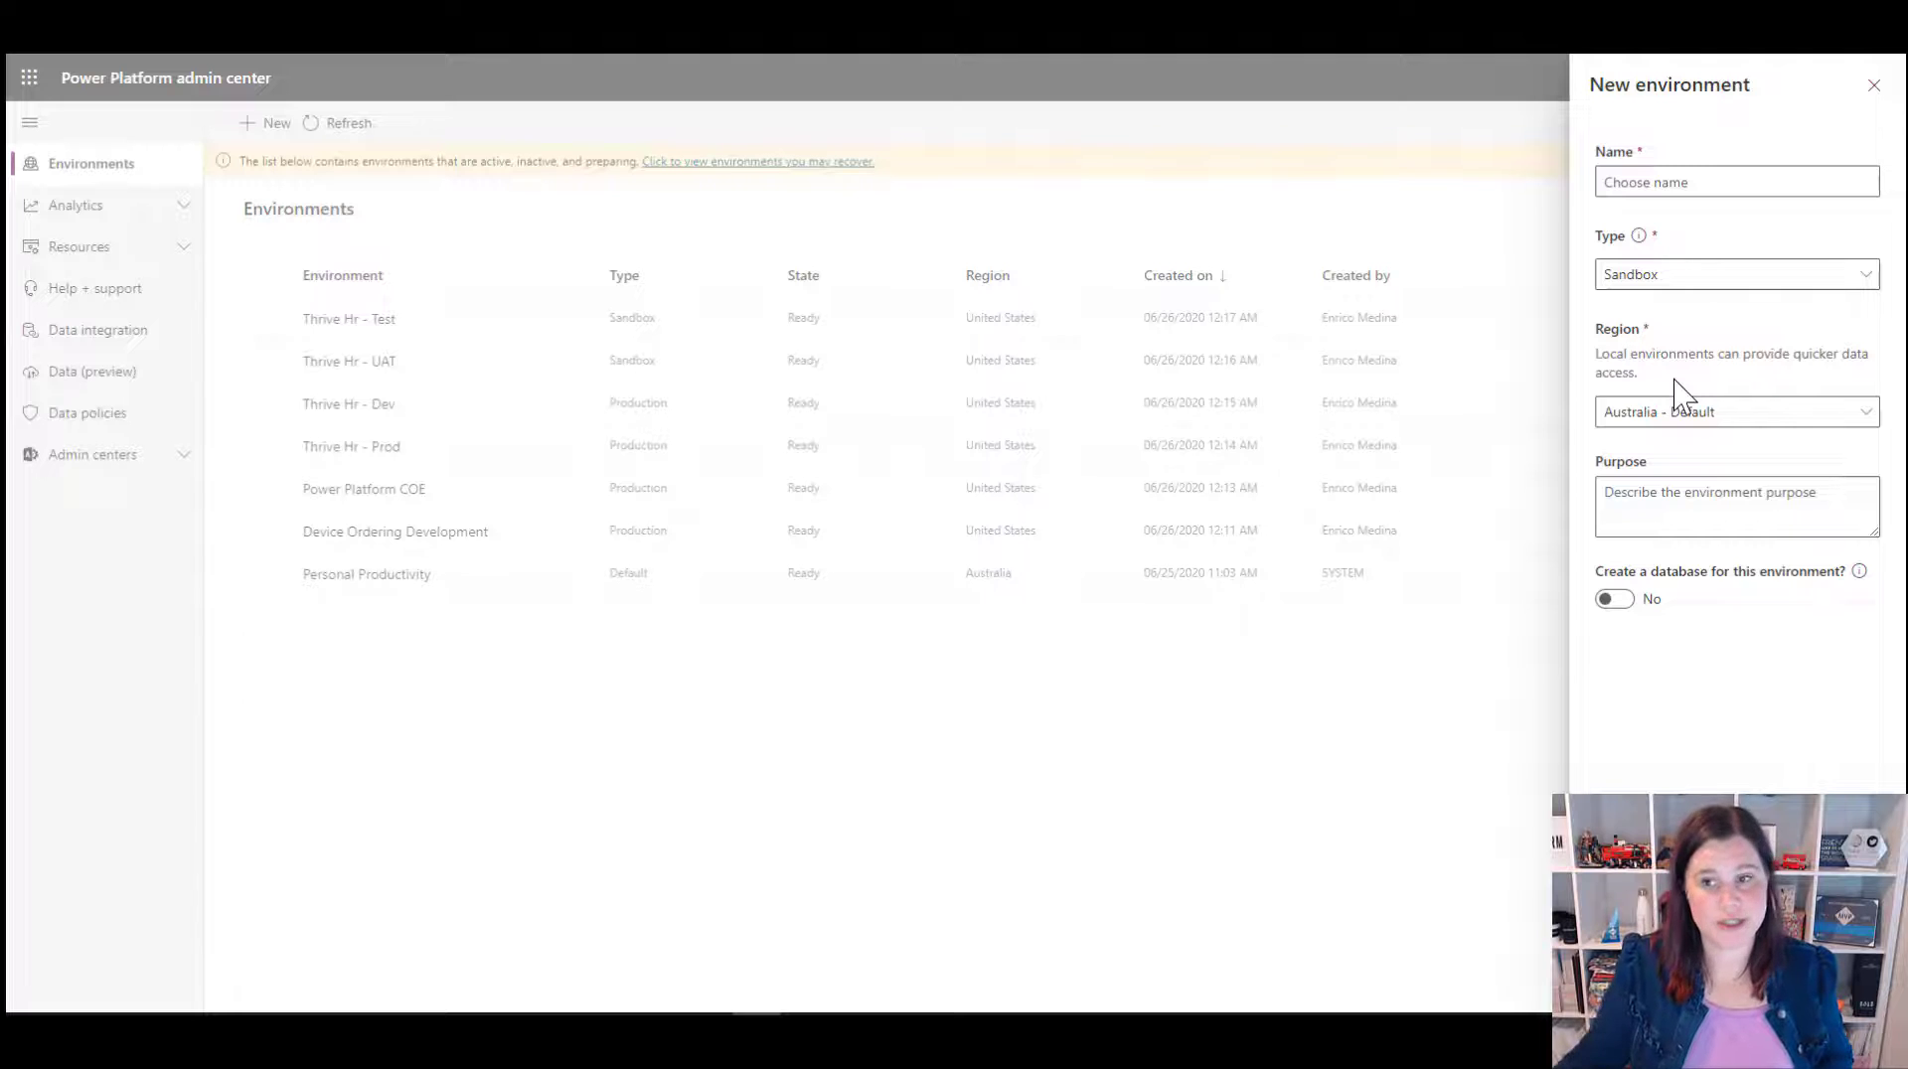
{"action": "left_click", "coordinate": [1733, 412]}
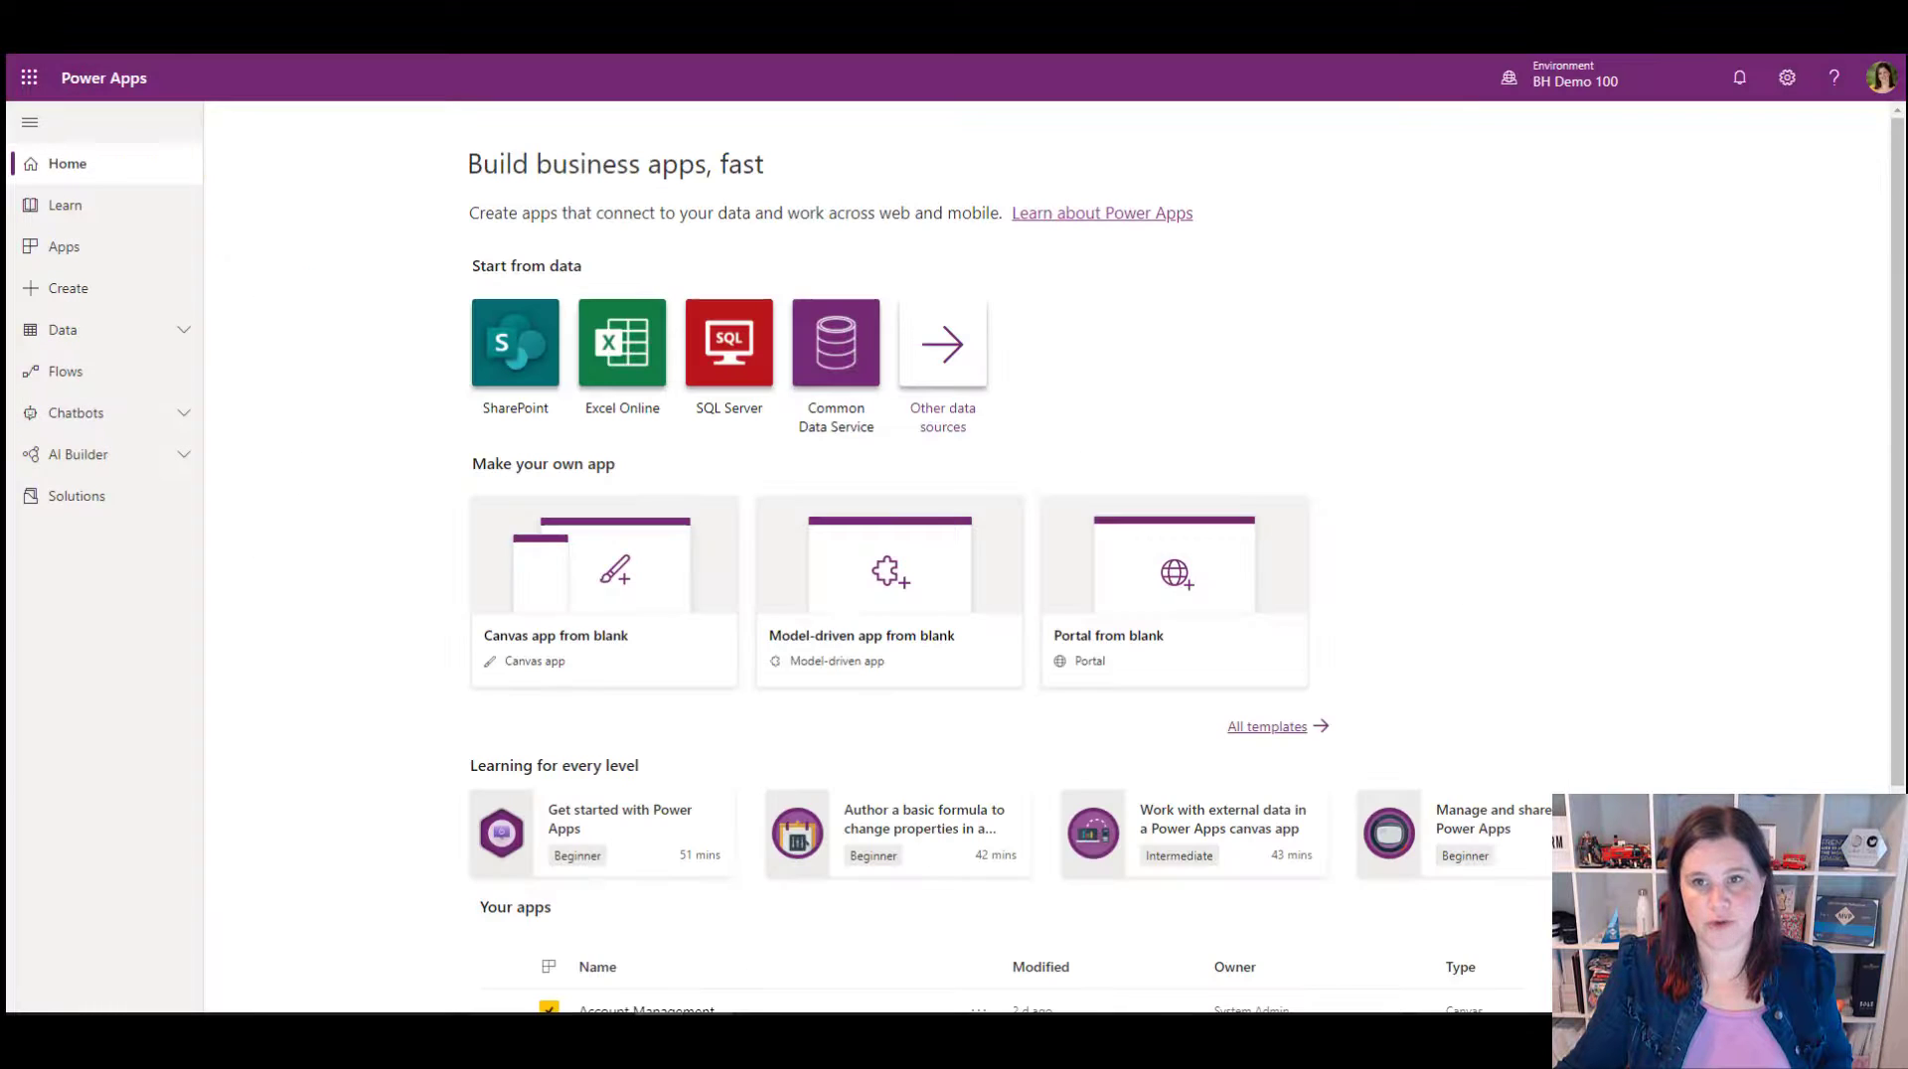
Step: Go to Power Automate's home page with Thrive HR (Default) as the current environment
{"action": "left_click", "coordinate": [1574, 78]}
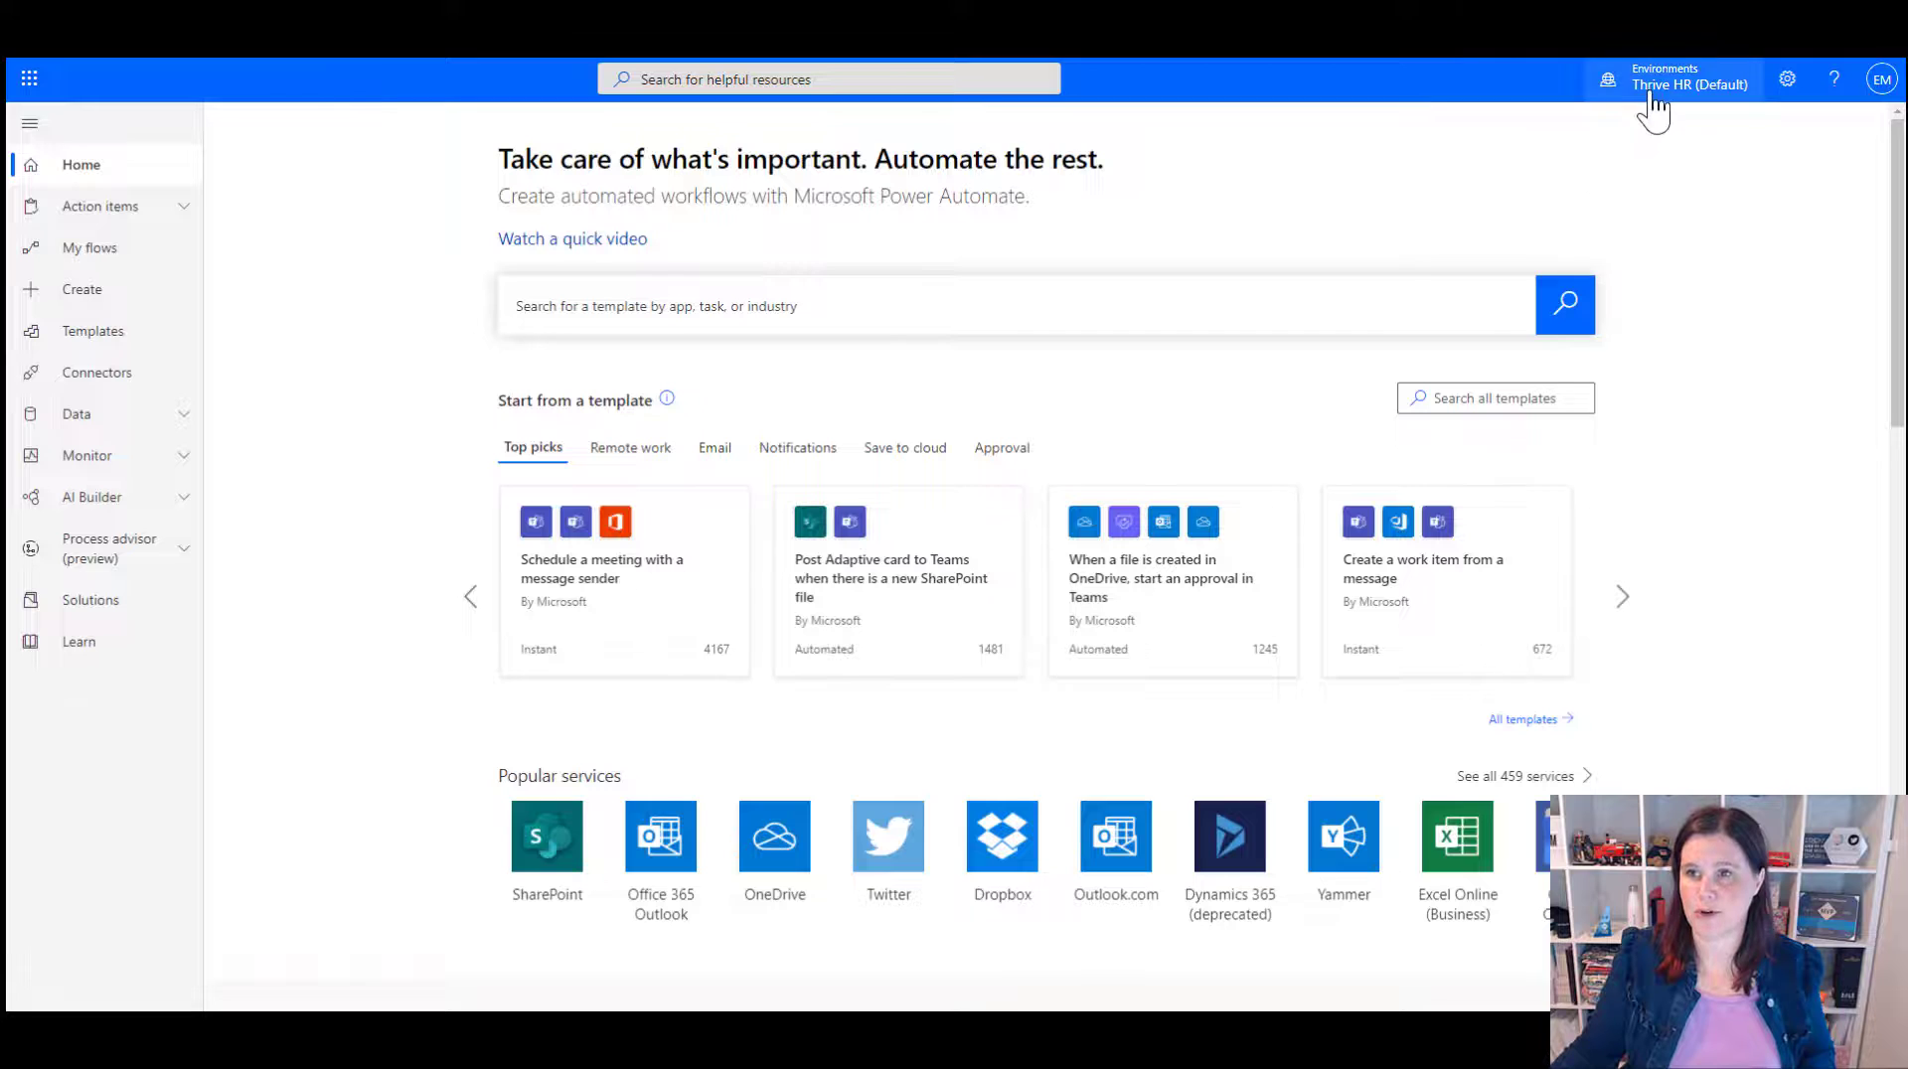
Step: Show the environment list, moving on to Power Virtual Agents' Create a new bot form
{"action": "left_click", "coordinate": [1689, 77]}
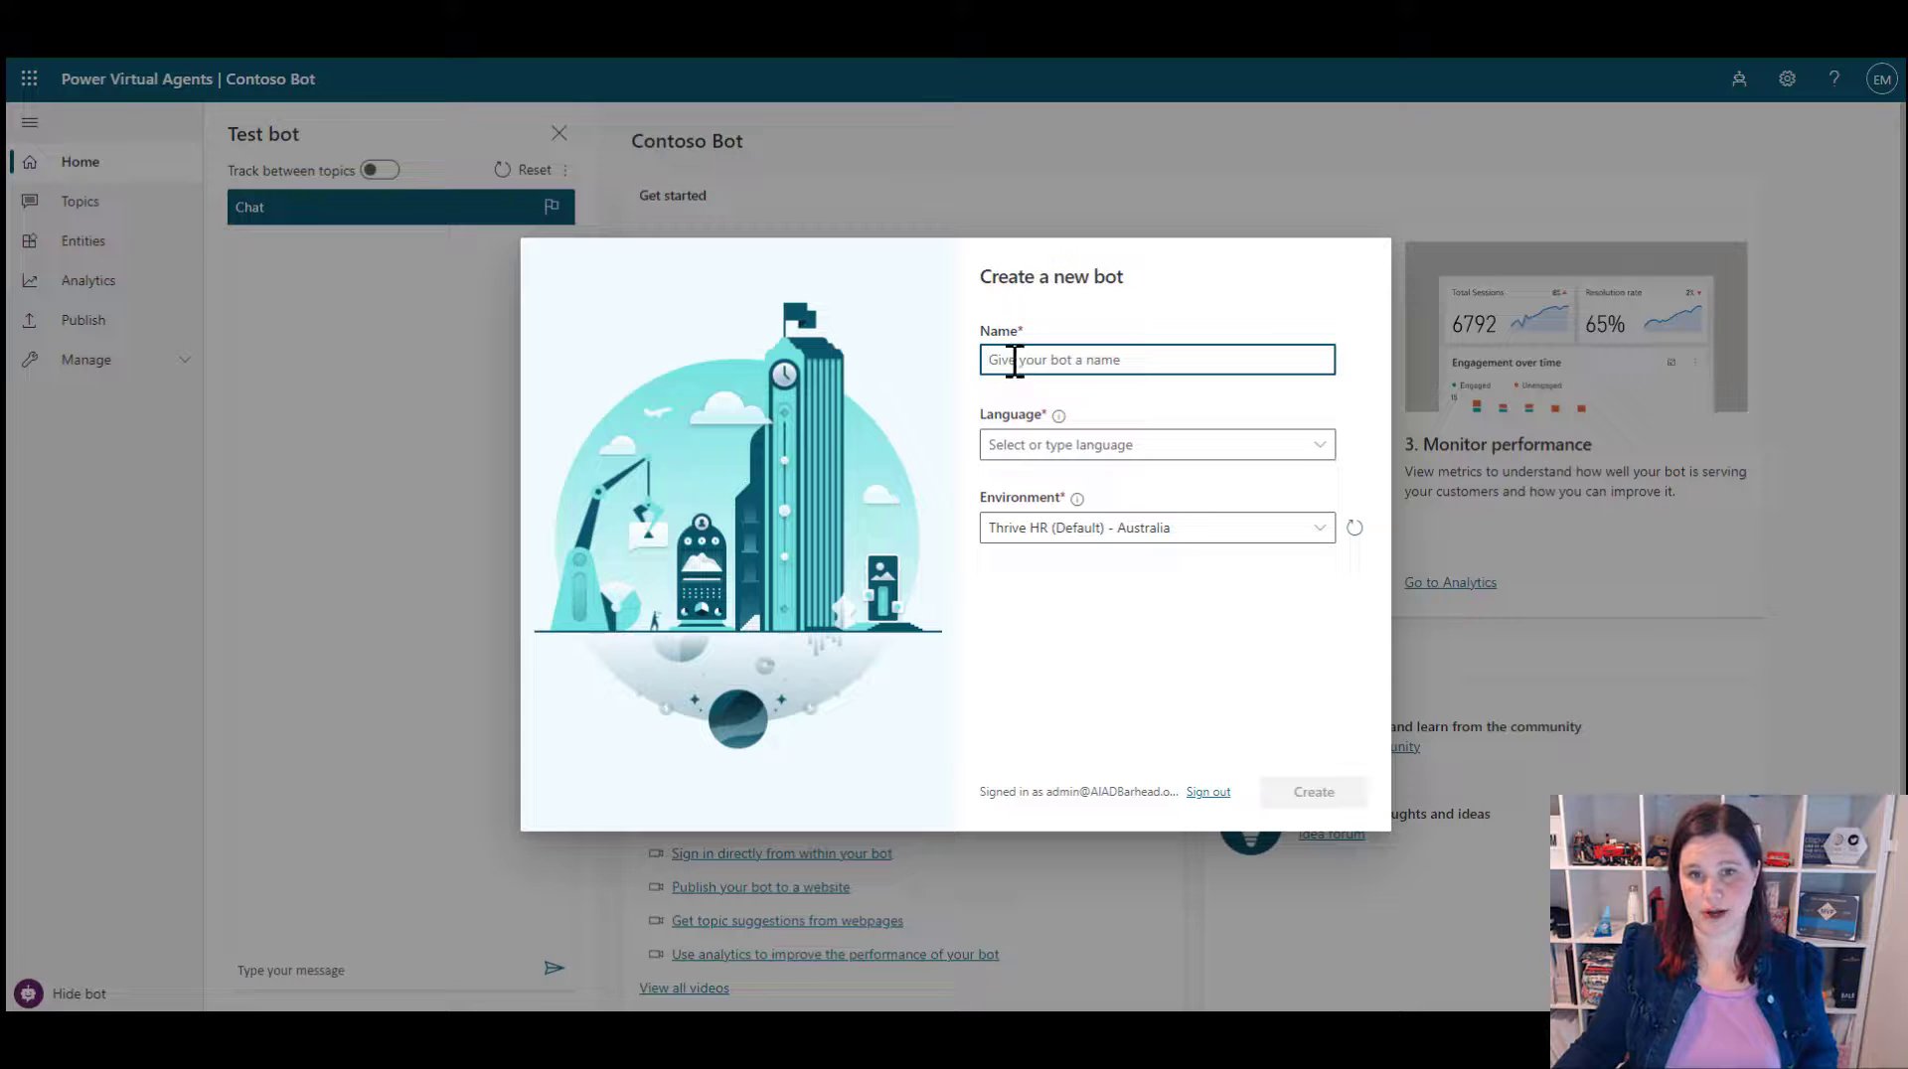
Step: Name the bot 'Rod', choose English (US) as its language, and scan the Environment choices
{"action": "type", "text": "Ro"}
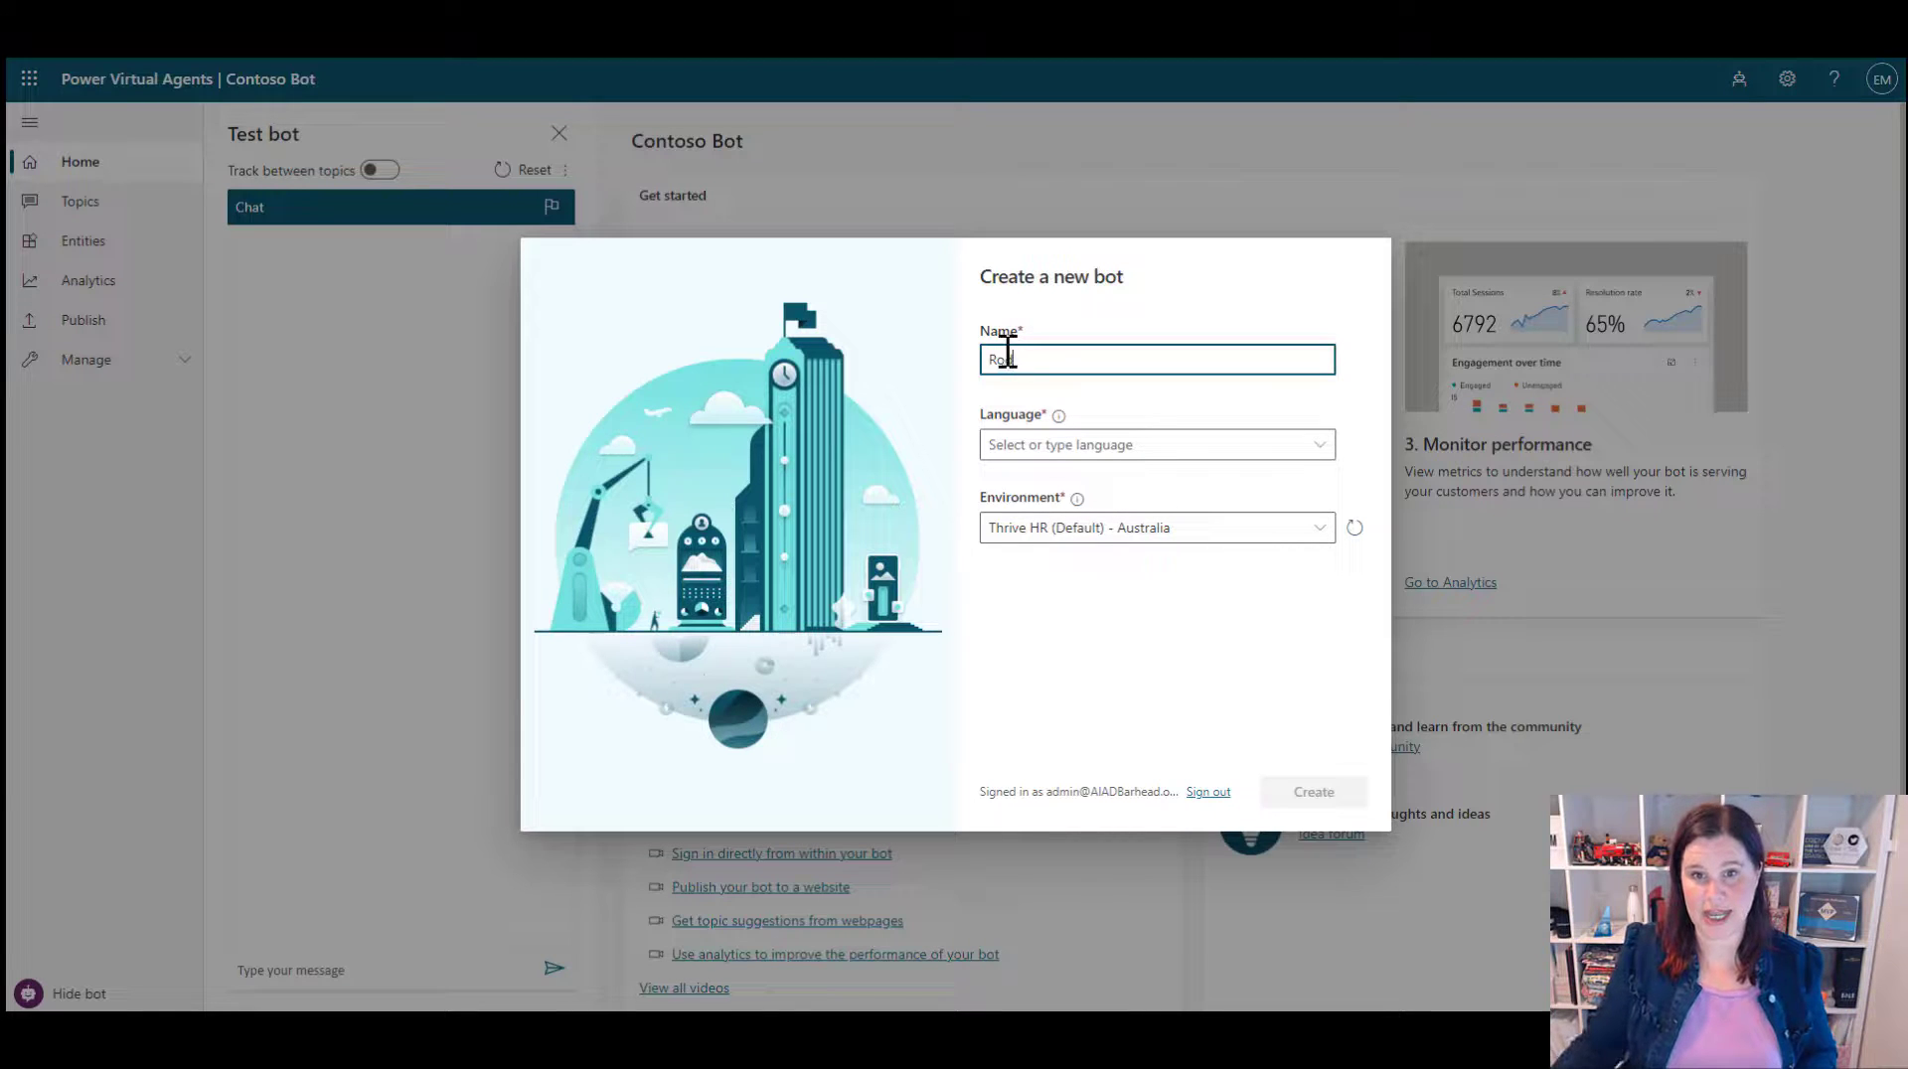
{"action": "left_click", "coordinate": [1153, 443]}
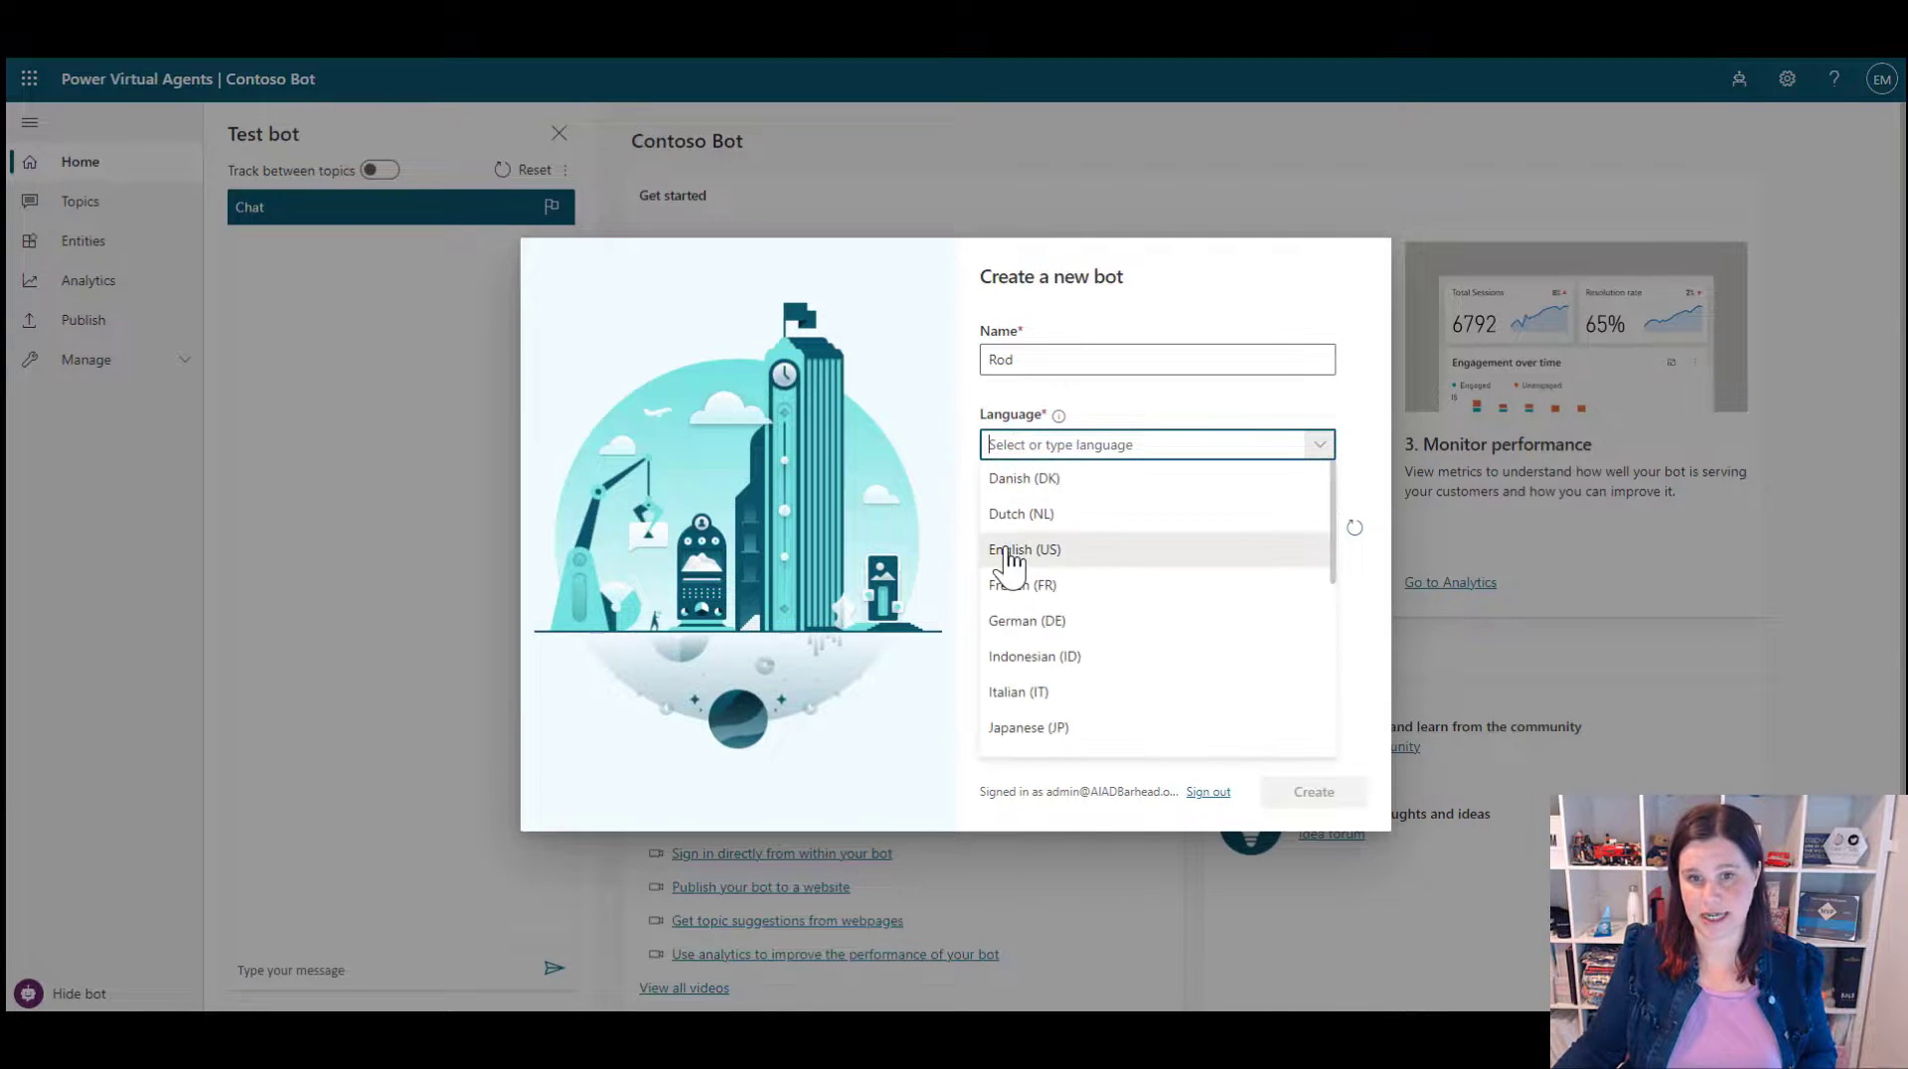
{"action": "left_click", "coordinate": [1026, 548]}
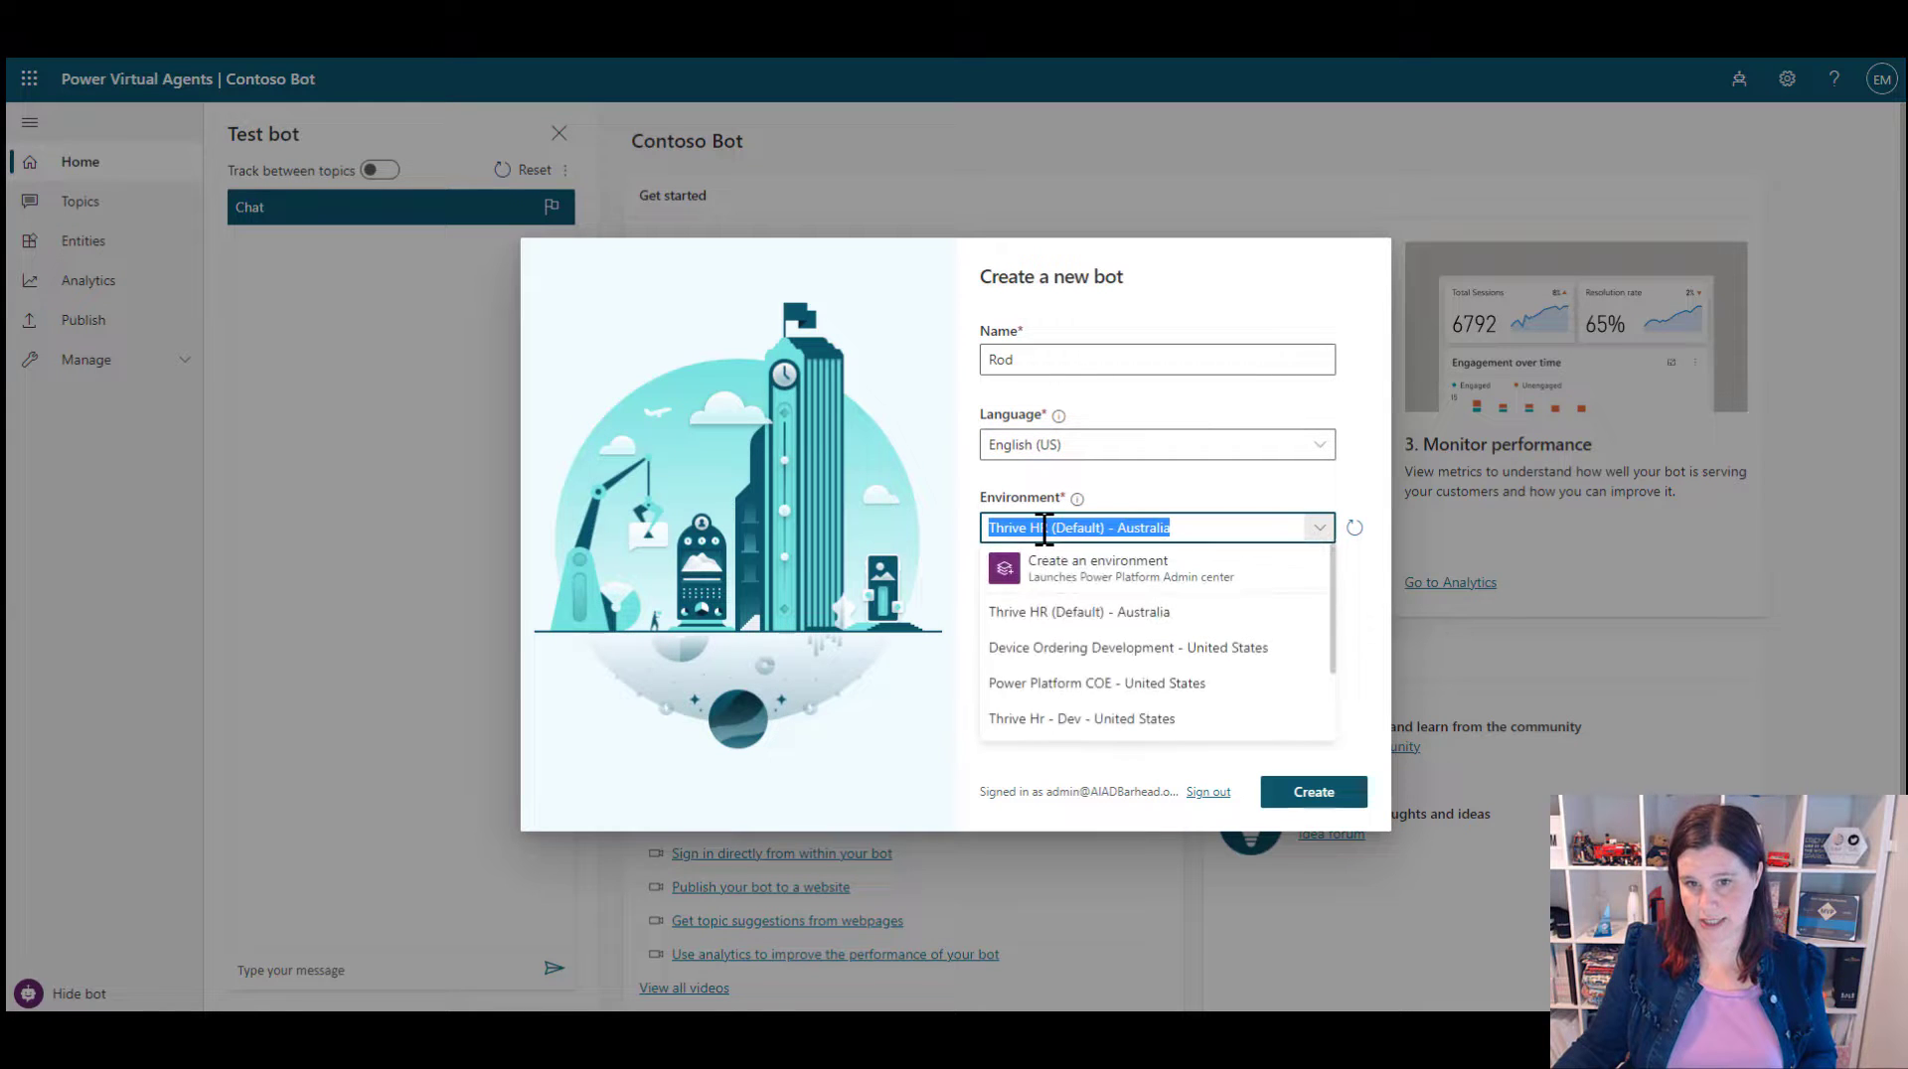
{"action": "scroll", "scroll_direction": "down", "scroll_amount": 3}
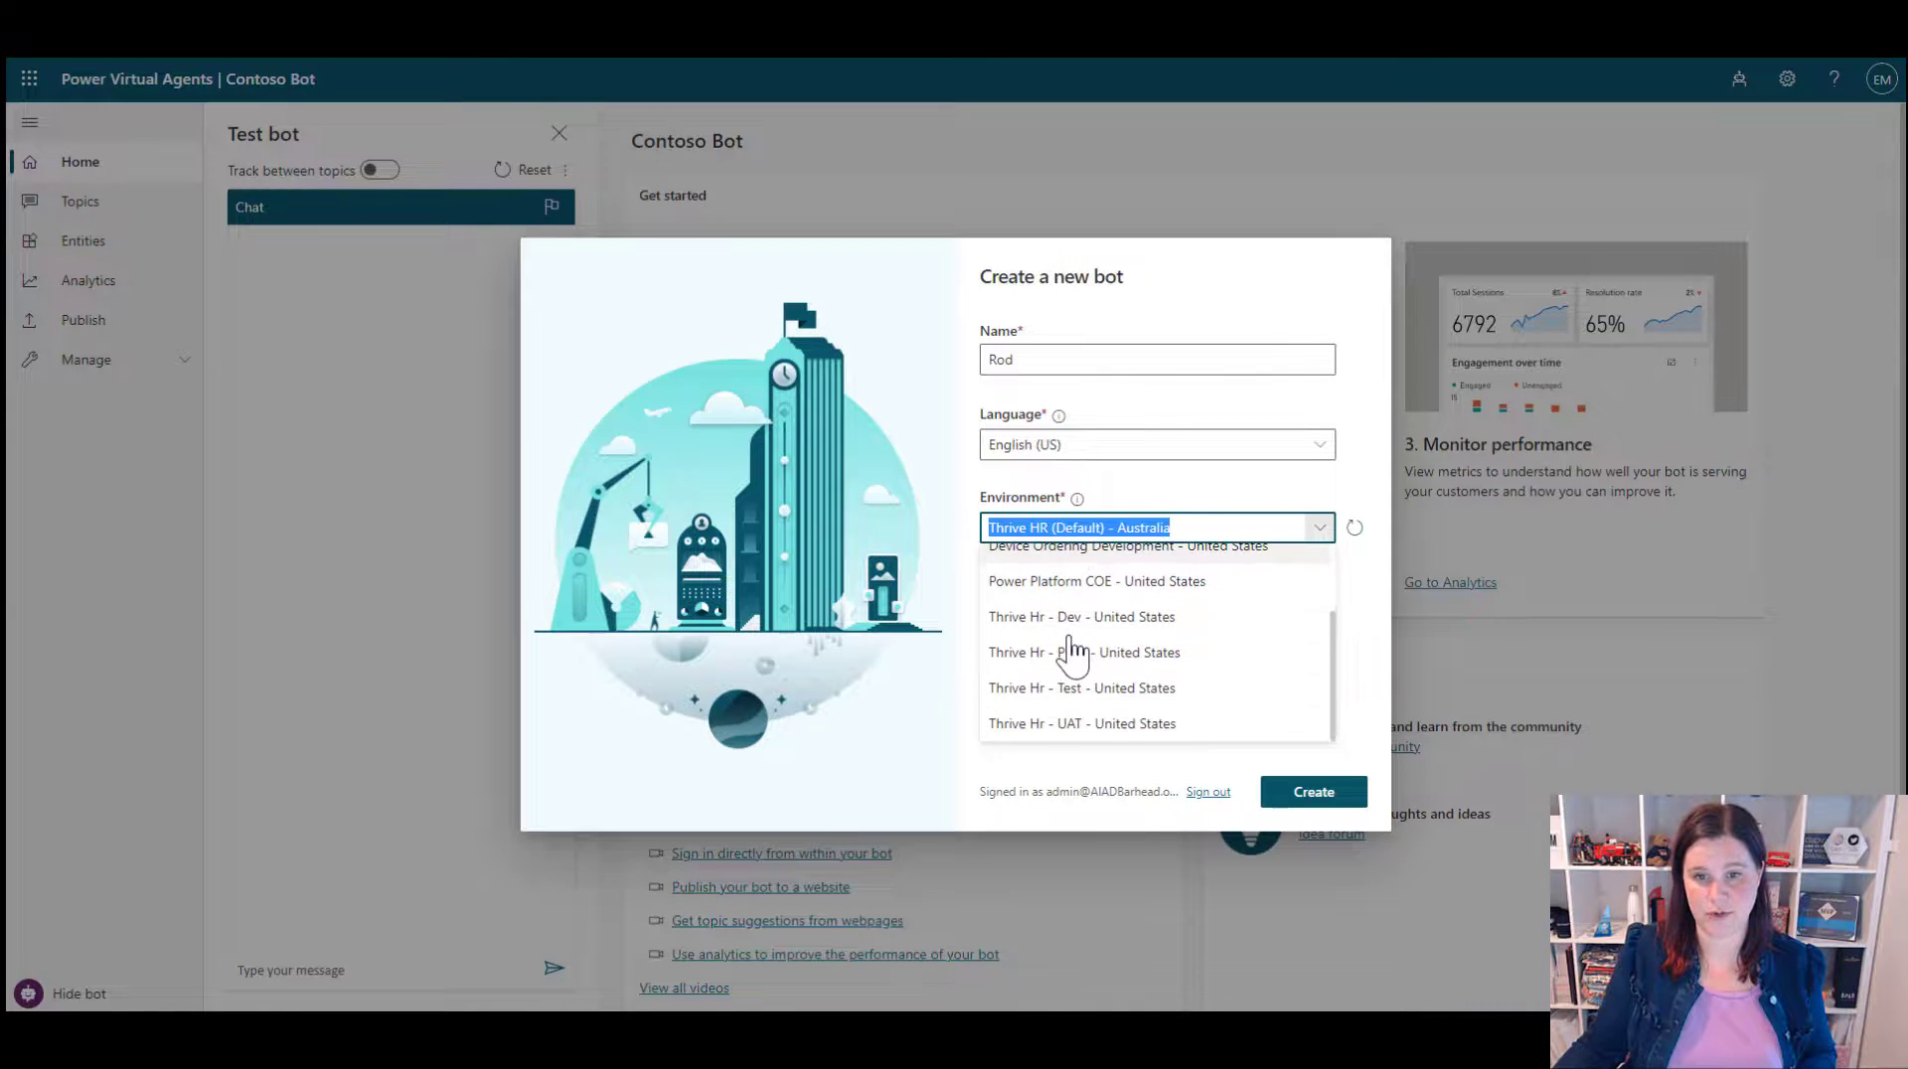
{"action": "scroll", "scroll_direction": "up", "scroll_amount": 3}
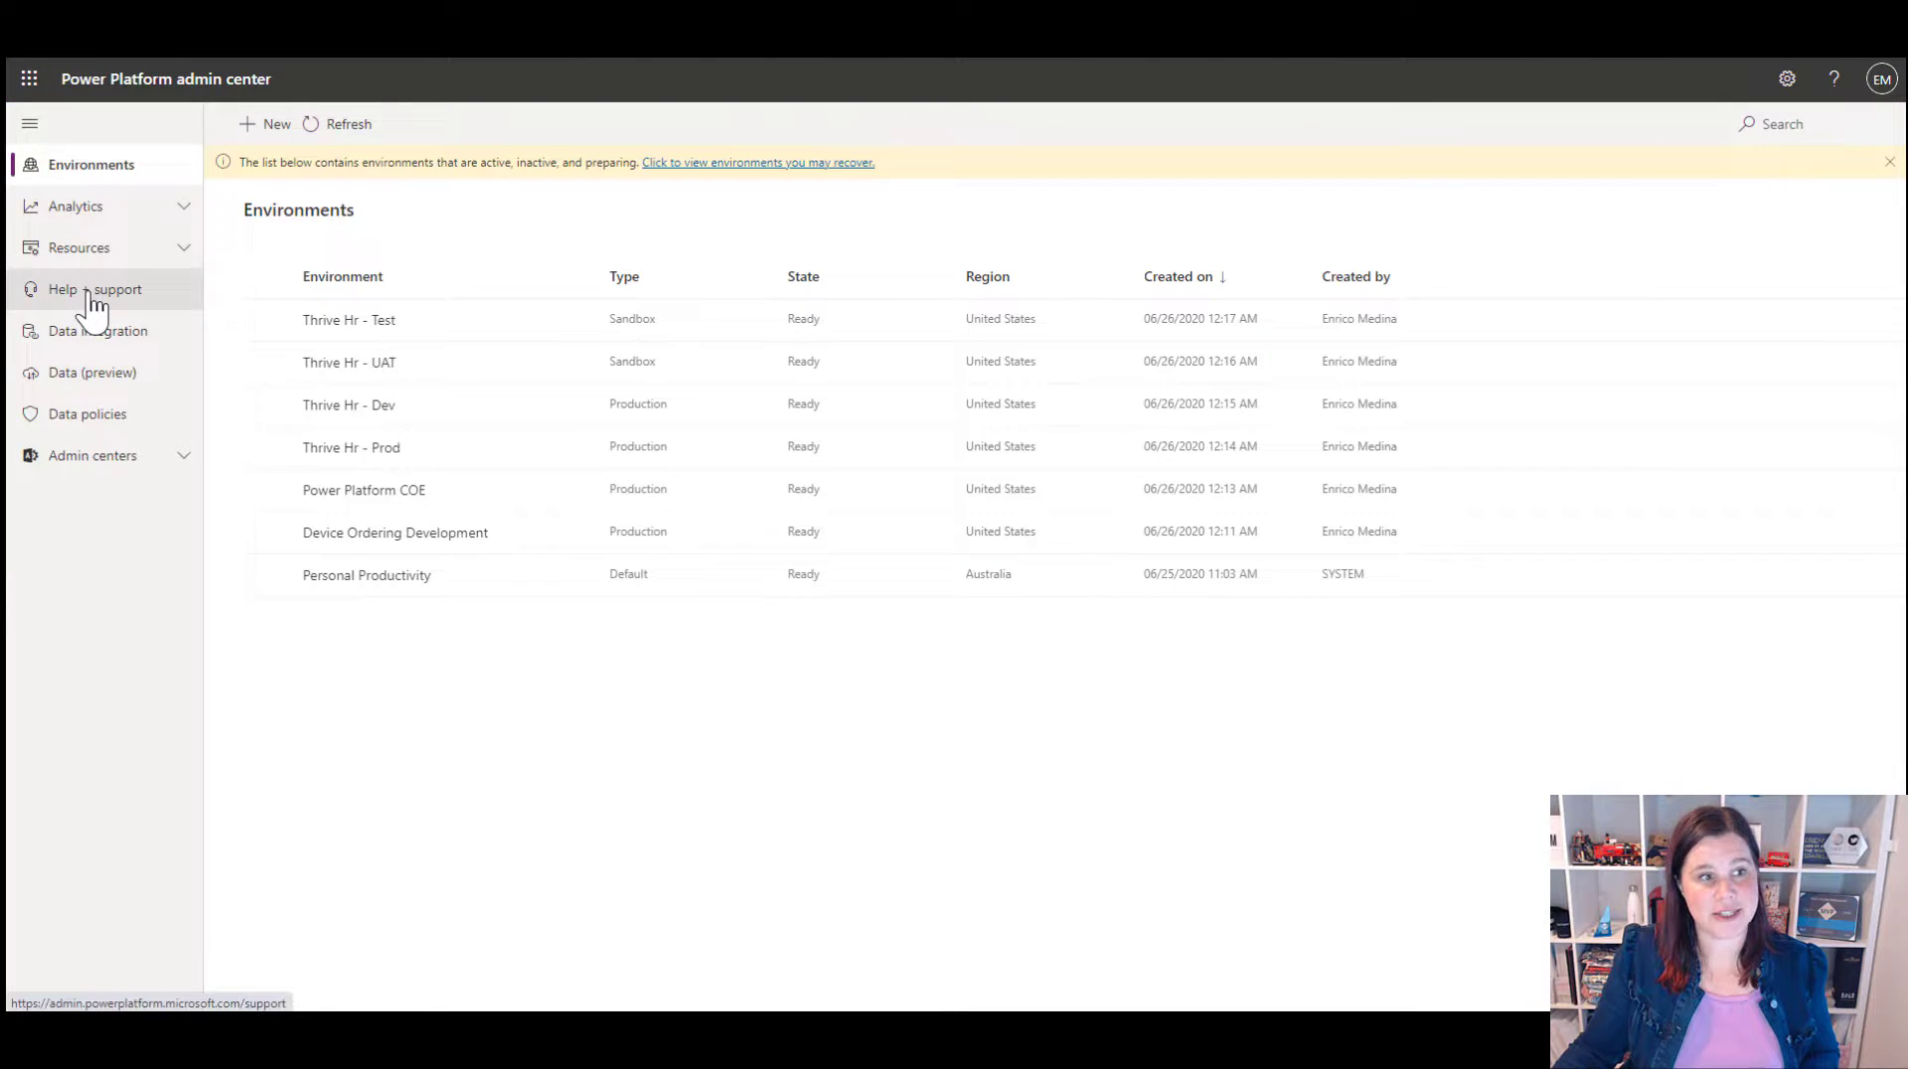
{"action": "mouse_move", "coordinate": [143, 256]}
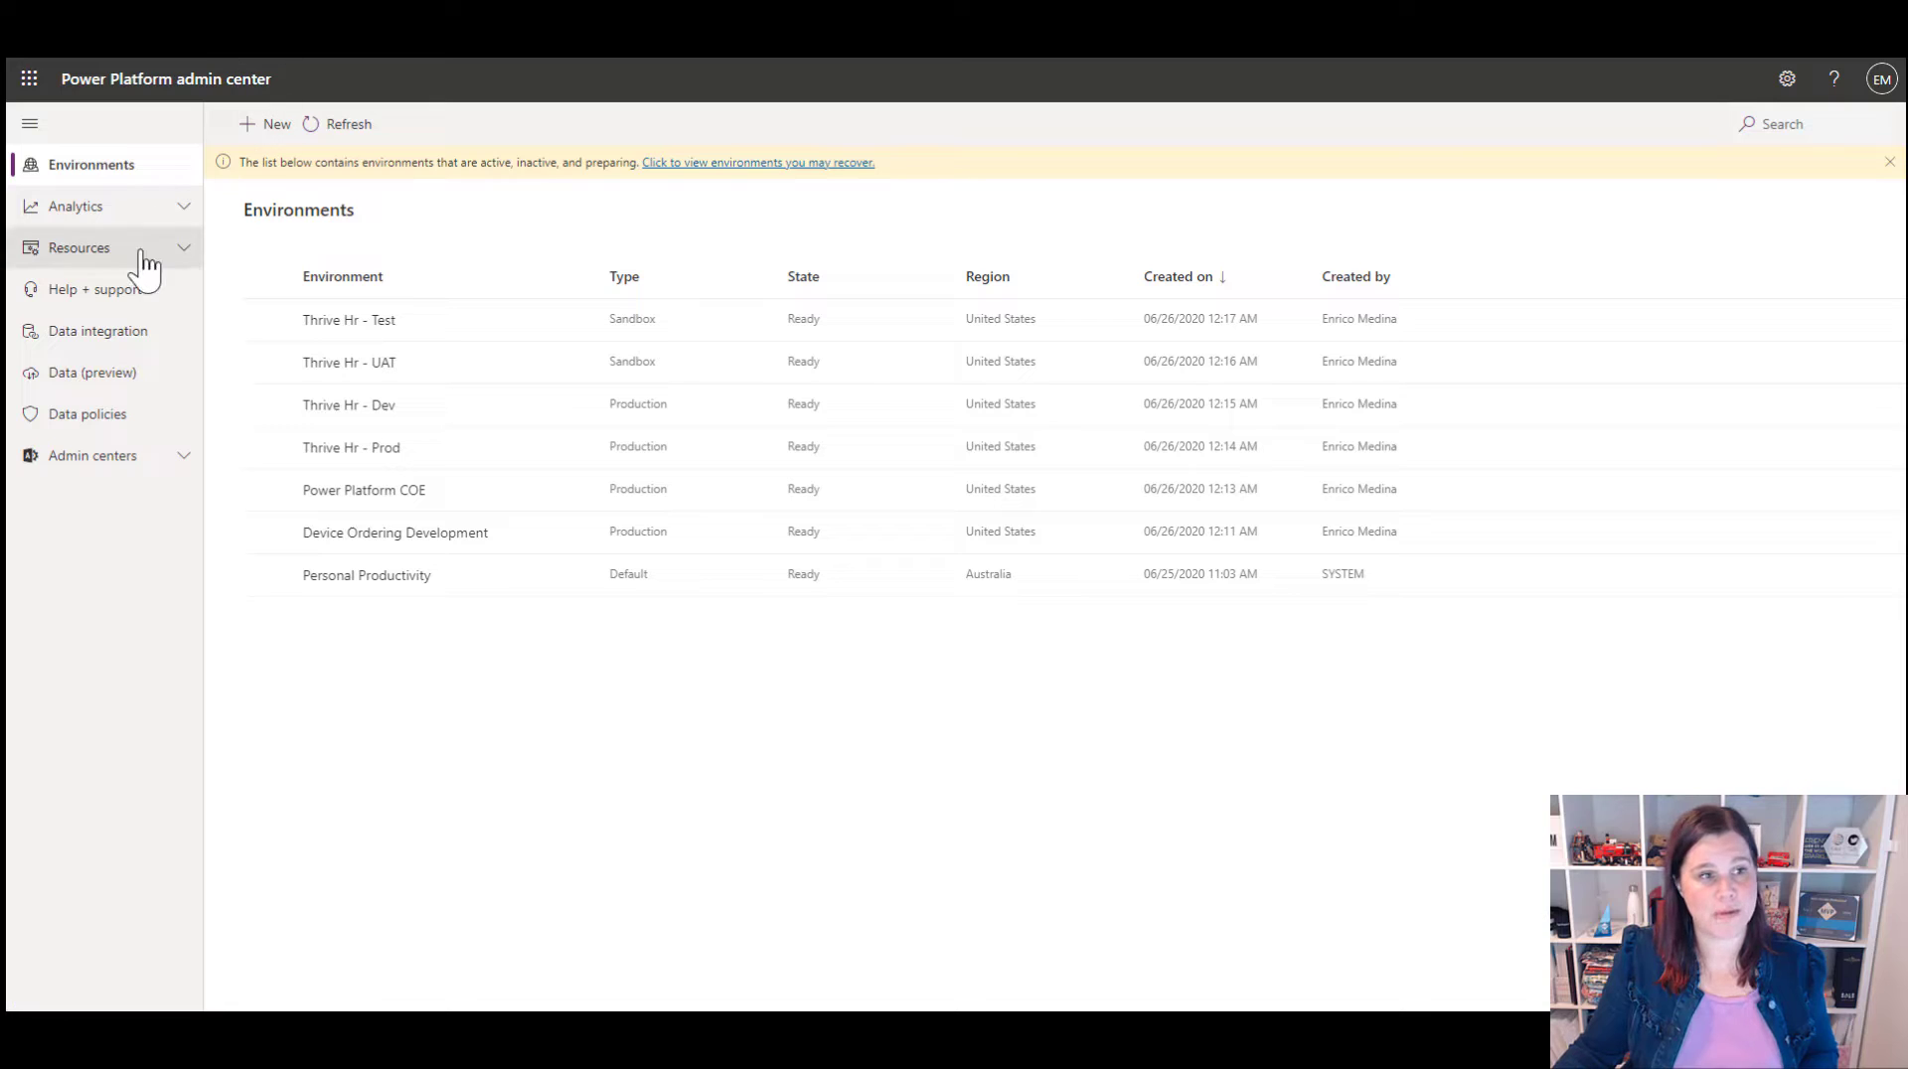
Step: Show the Capacity page under Resources with storage usage per environment
{"action": "left_click", "coordinate": [79, 247]}
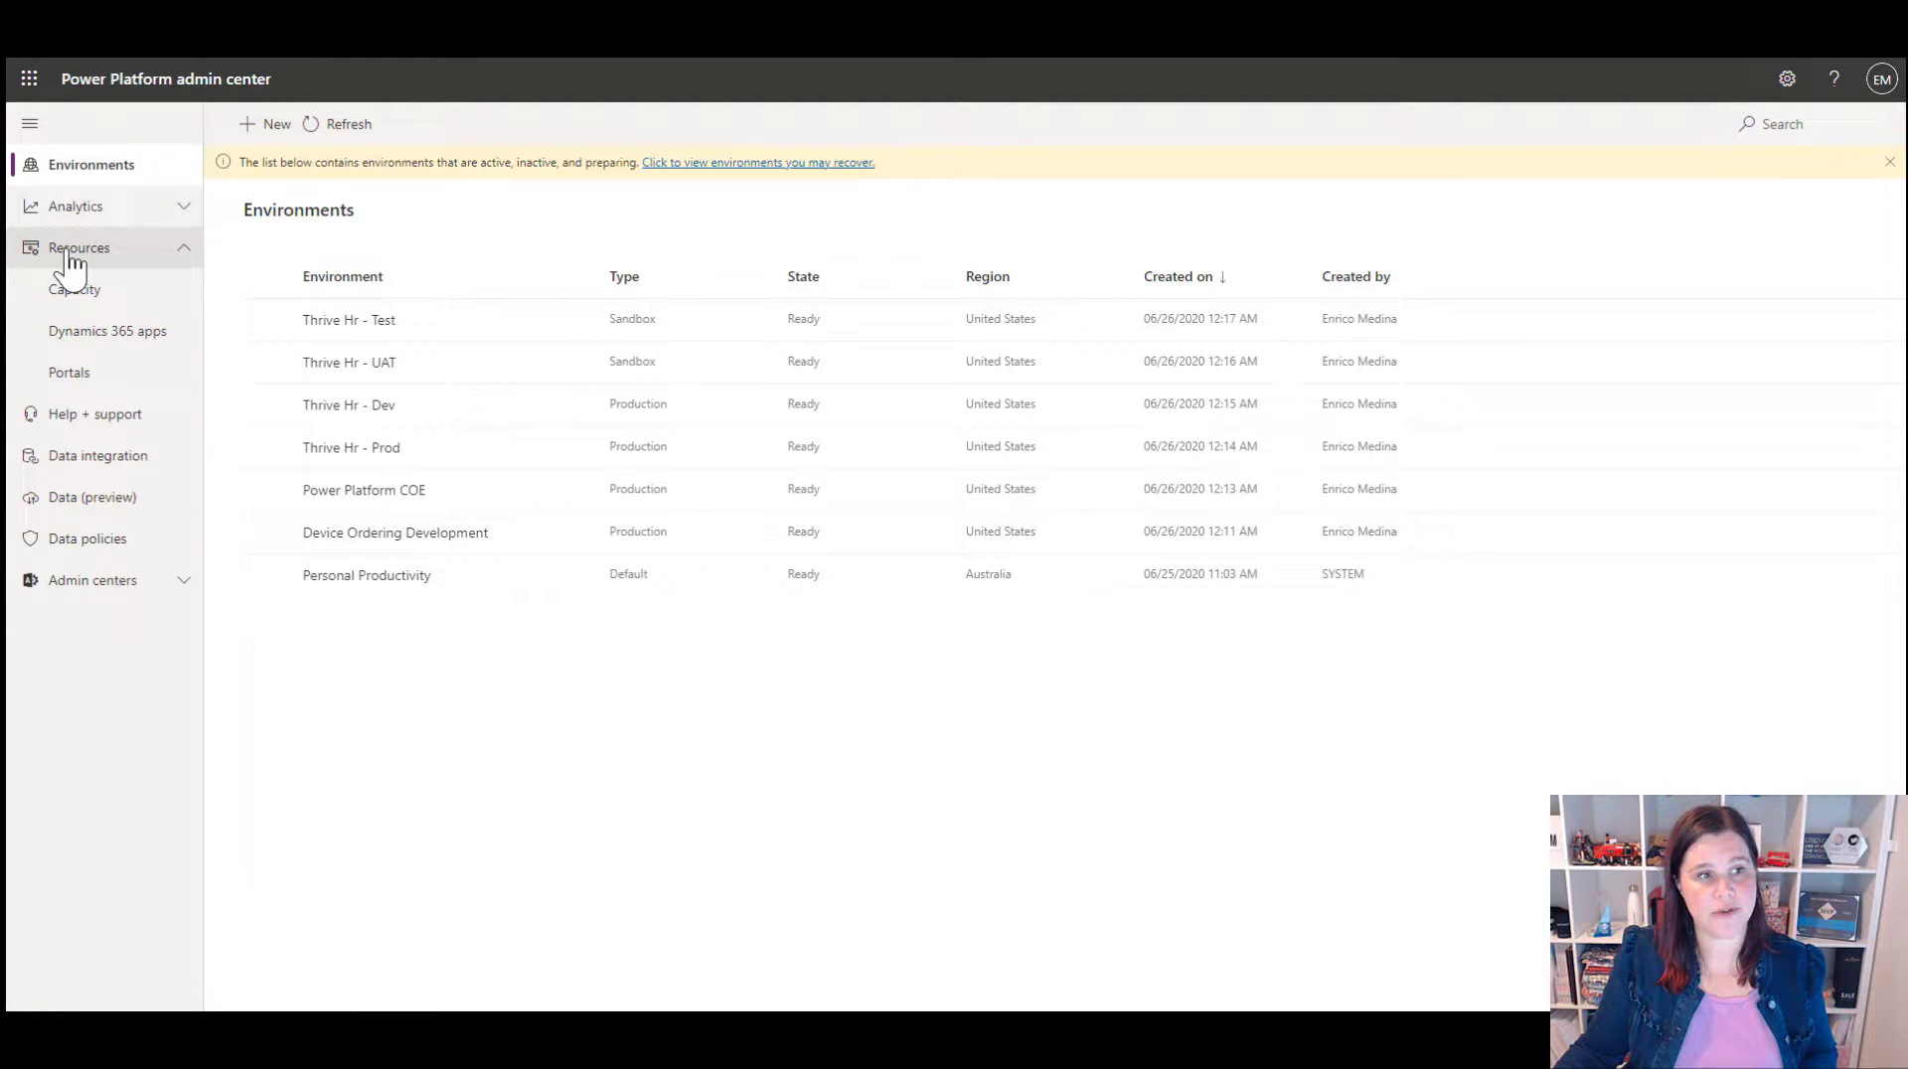
{"action": "left_click", "coordinate": [73, 290]}
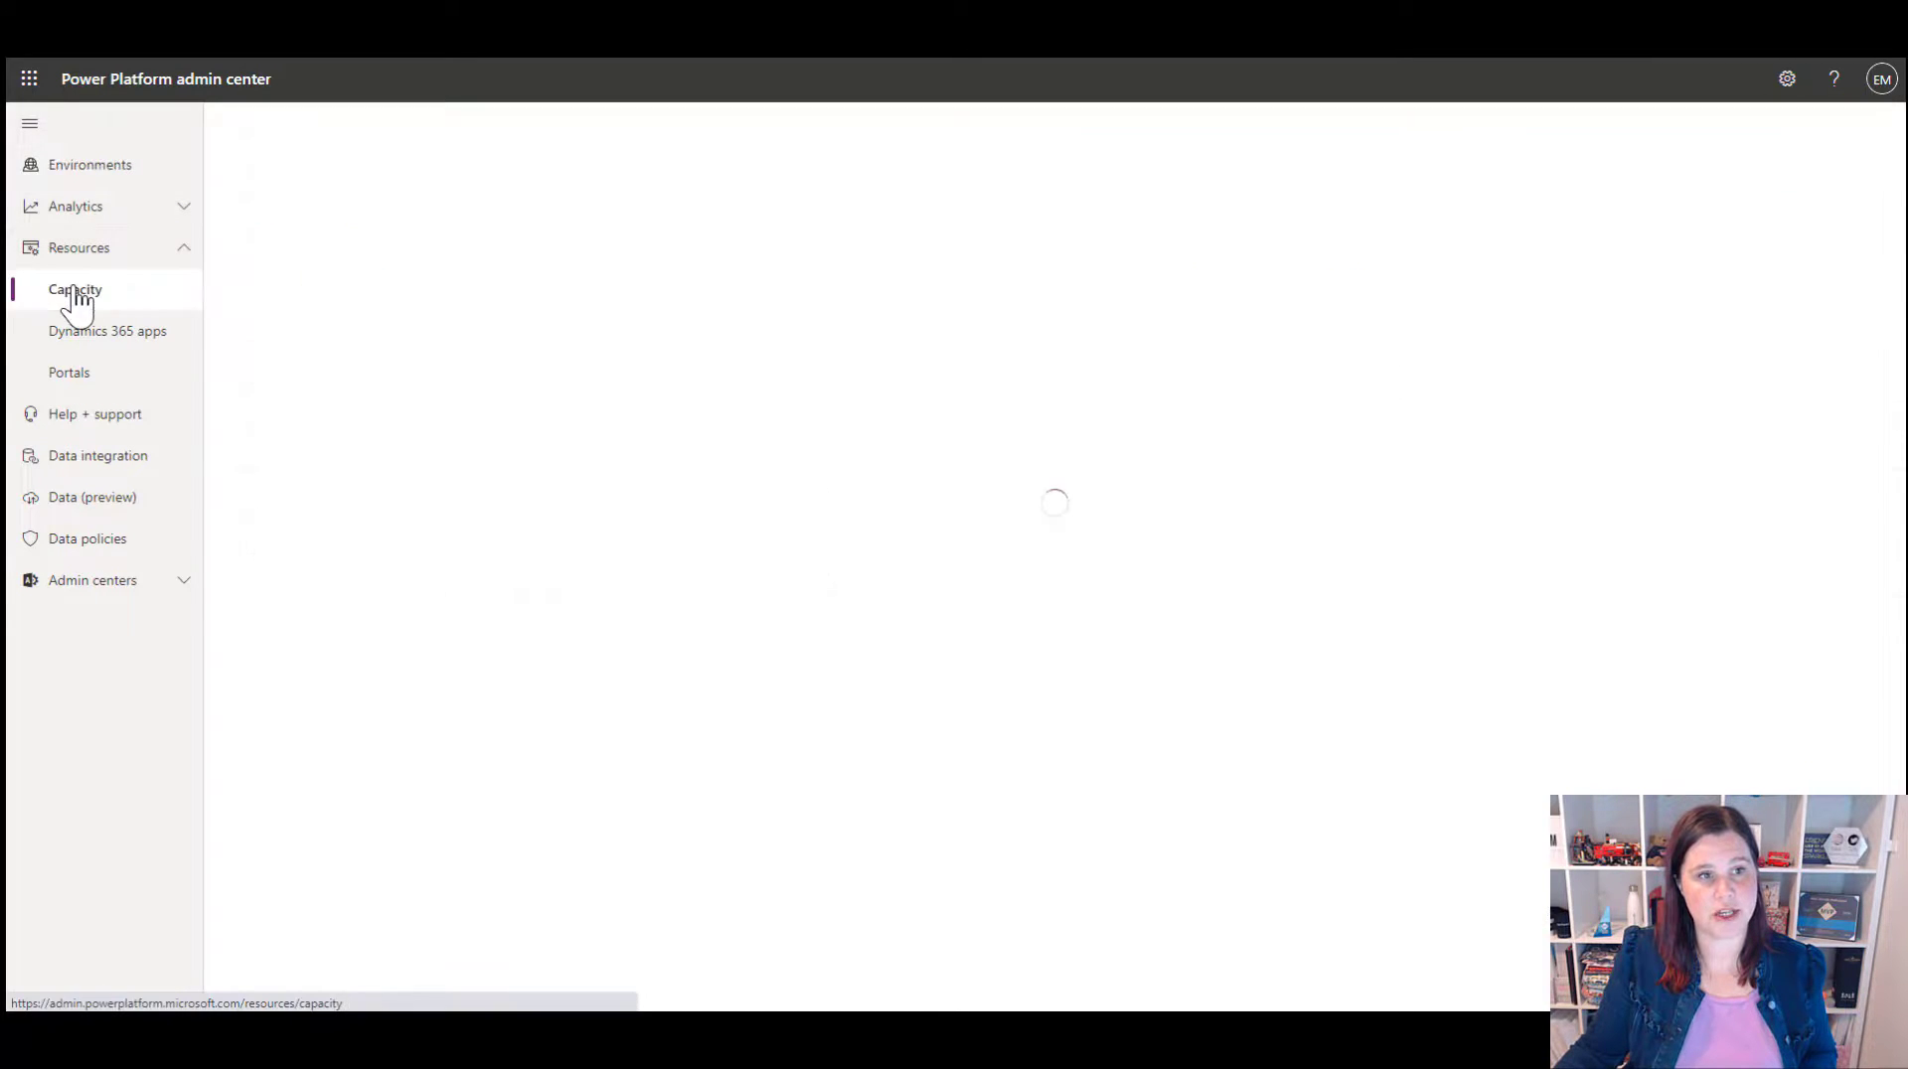
{"action": "left_click", "coordinate": [73, 288]}
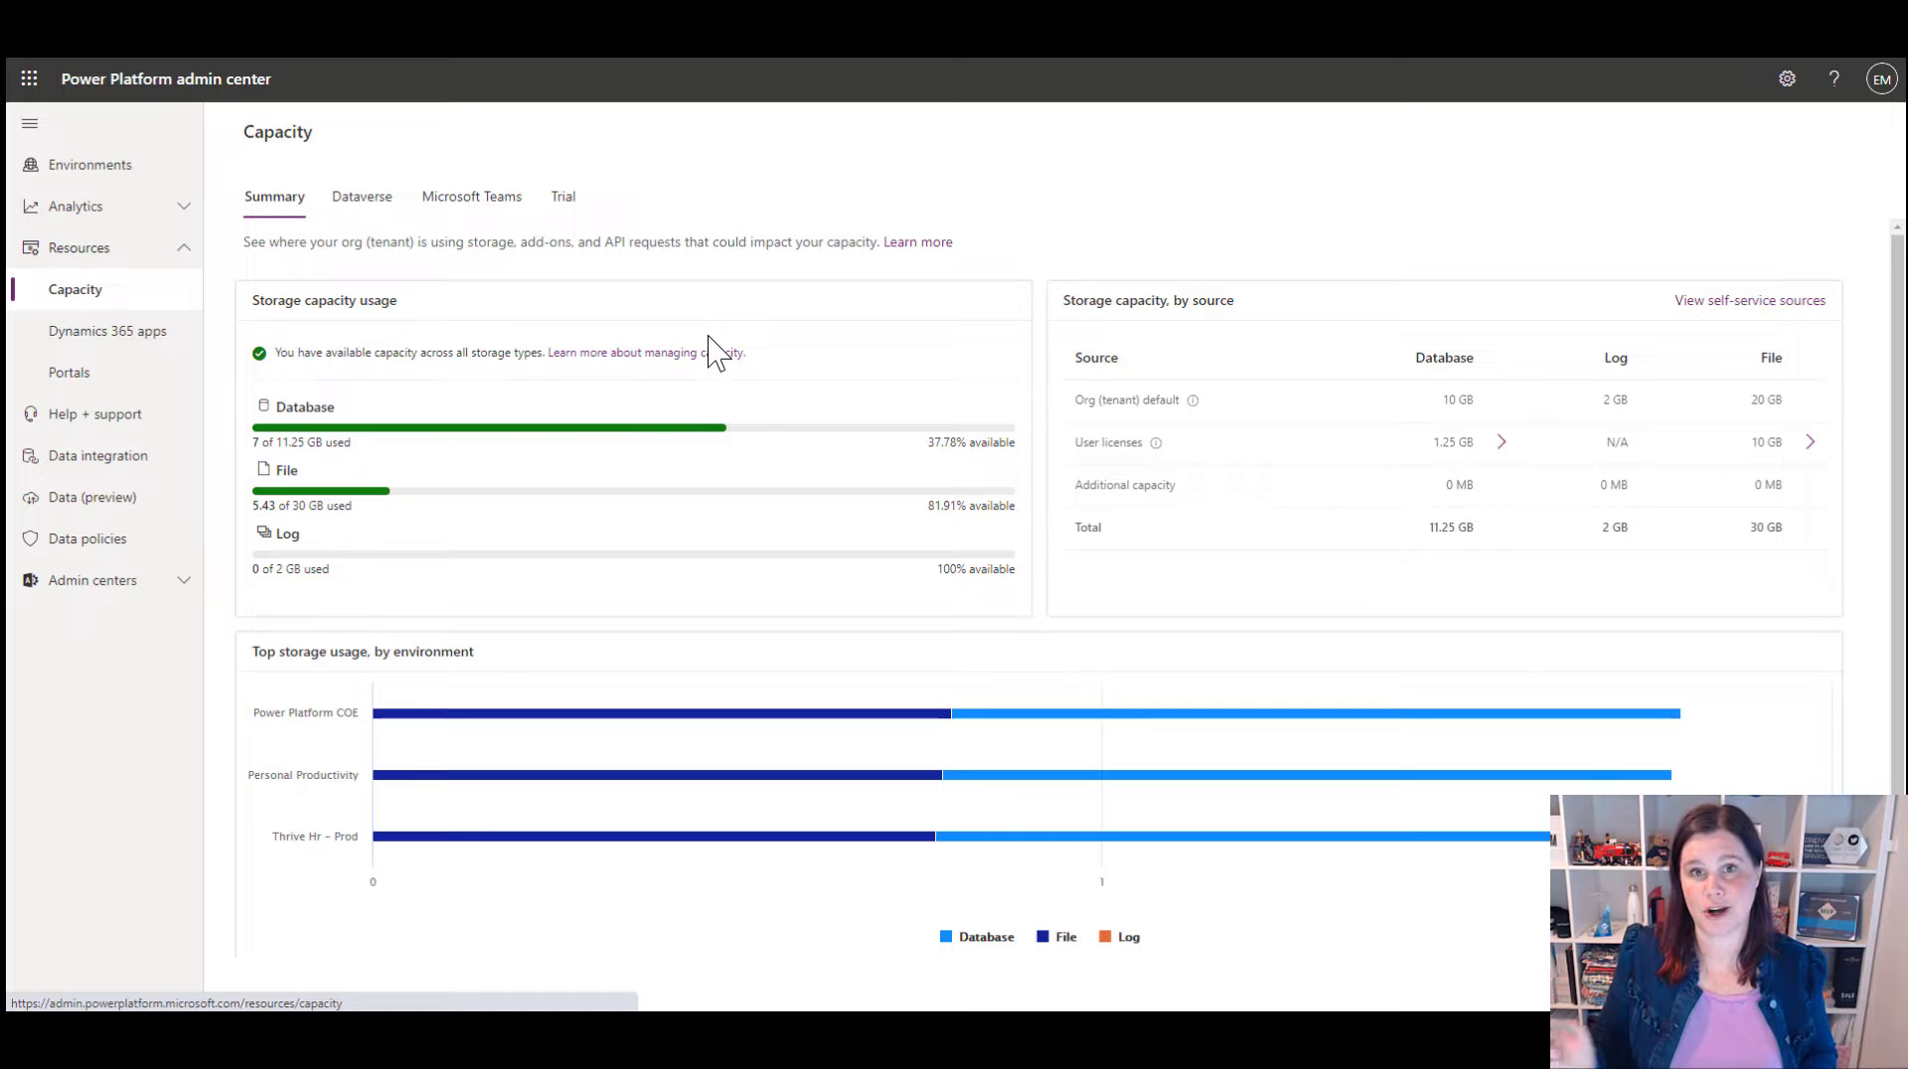
{"action": "mouse_move", "coordinate": [892, 227]}
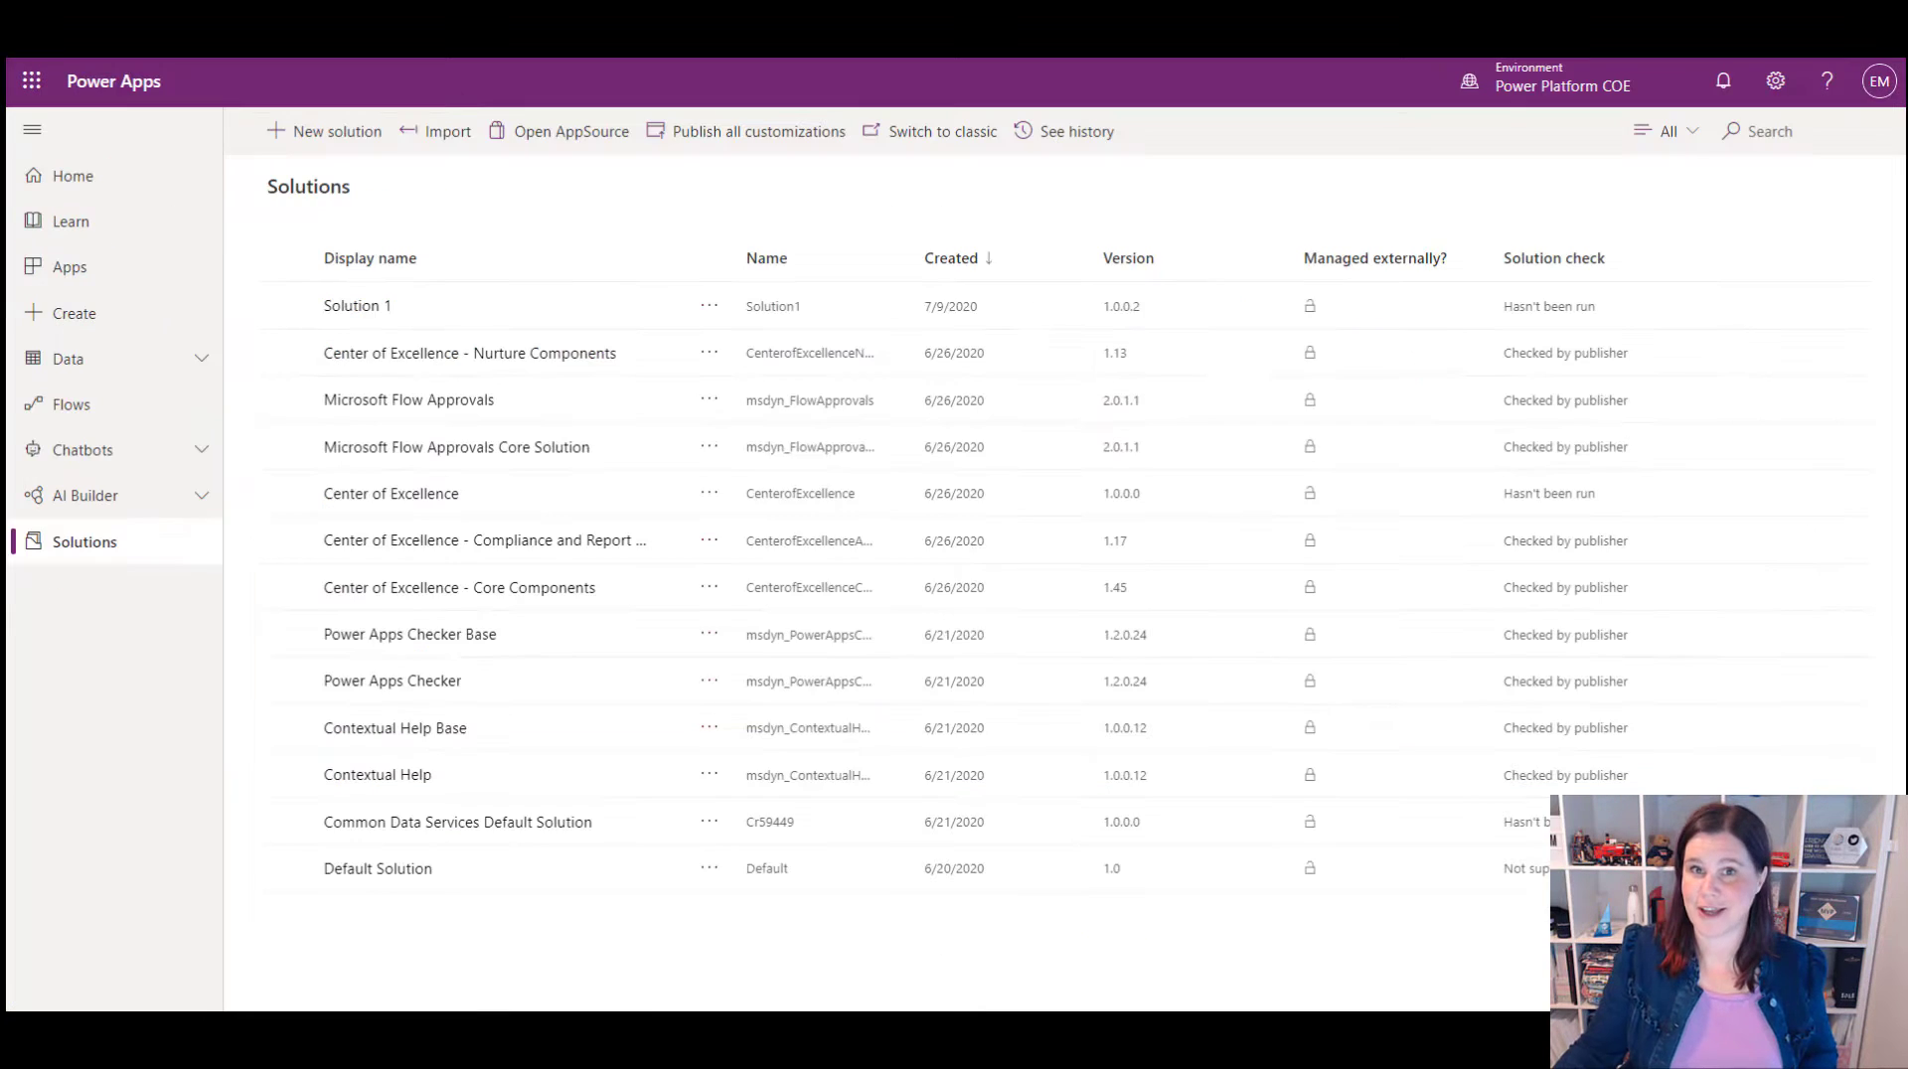
{"action": "mouse_move", "coordinate": [1405, 159]}
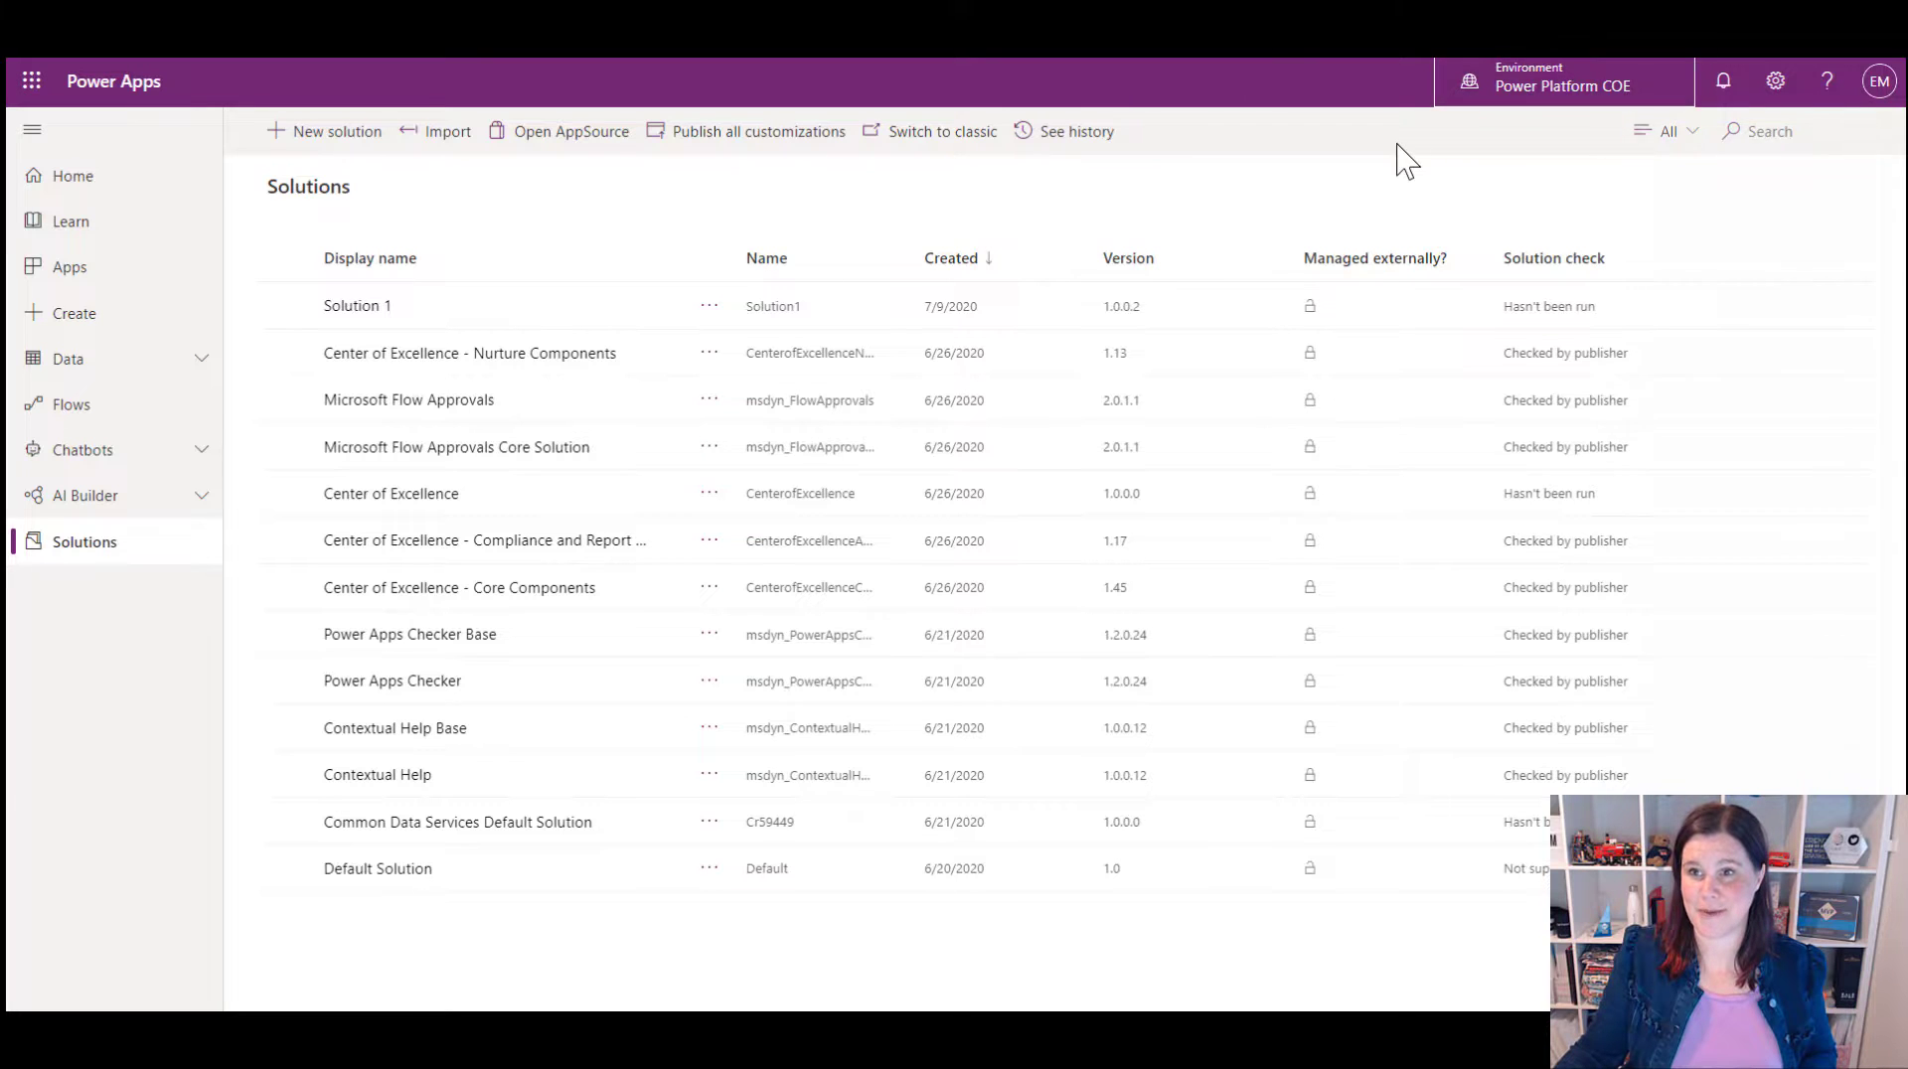
Step: Show the Environments pane from the Power Apps header while on COE's solutions
{"action": "left_click", "coordinate": [1562, 82]}
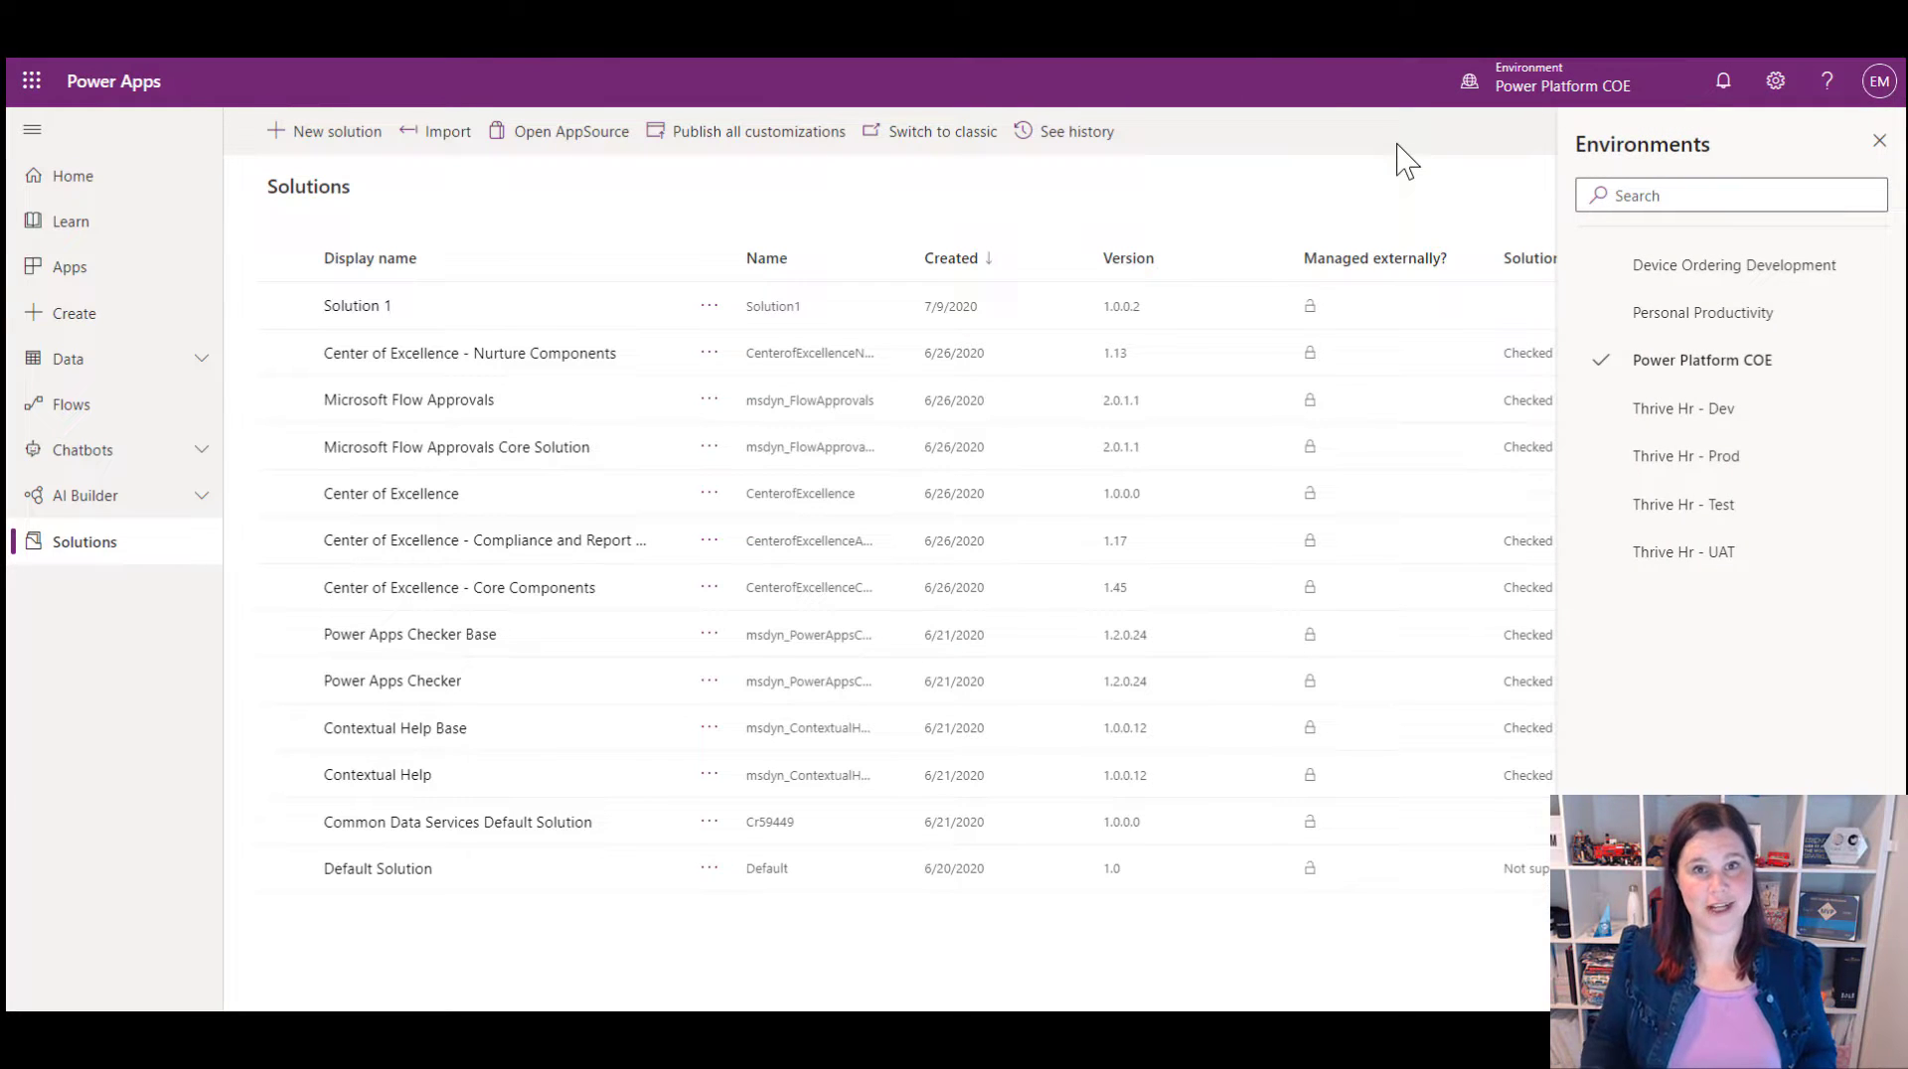